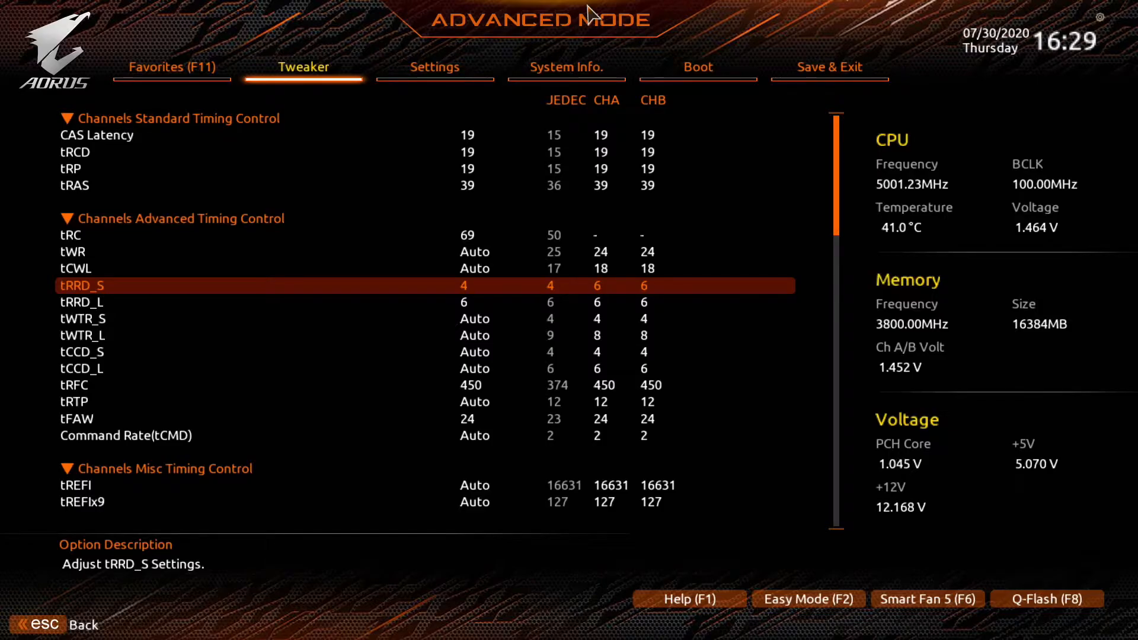
- Enter tWR 10, tRTP 8 and tFAW 16 in Advanced Memory Settings
key(Down)
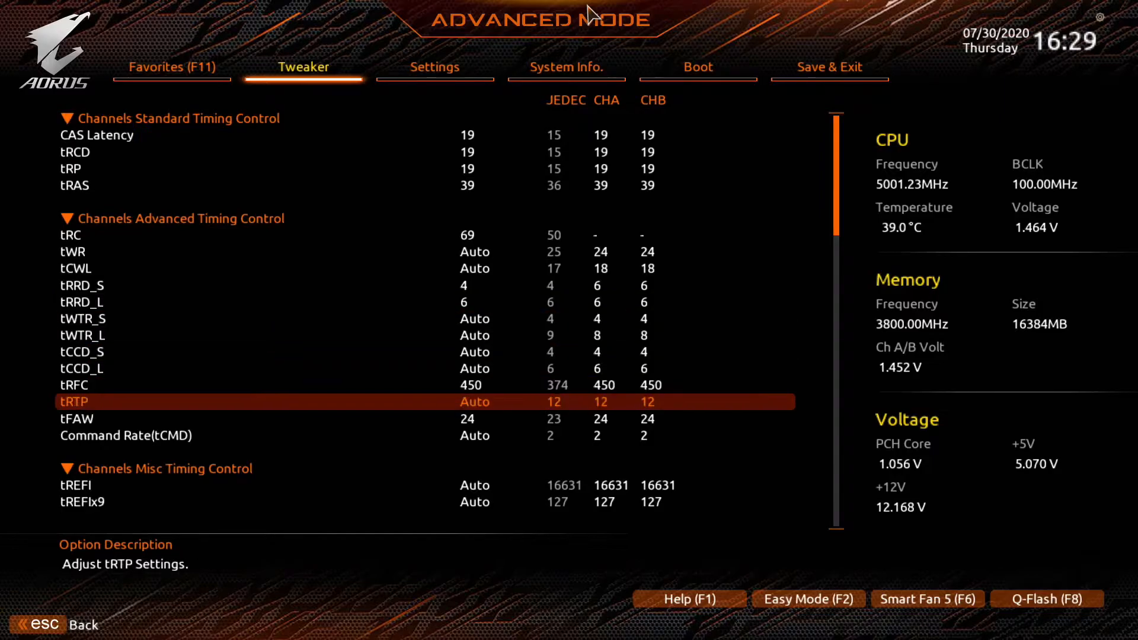
key(Down)
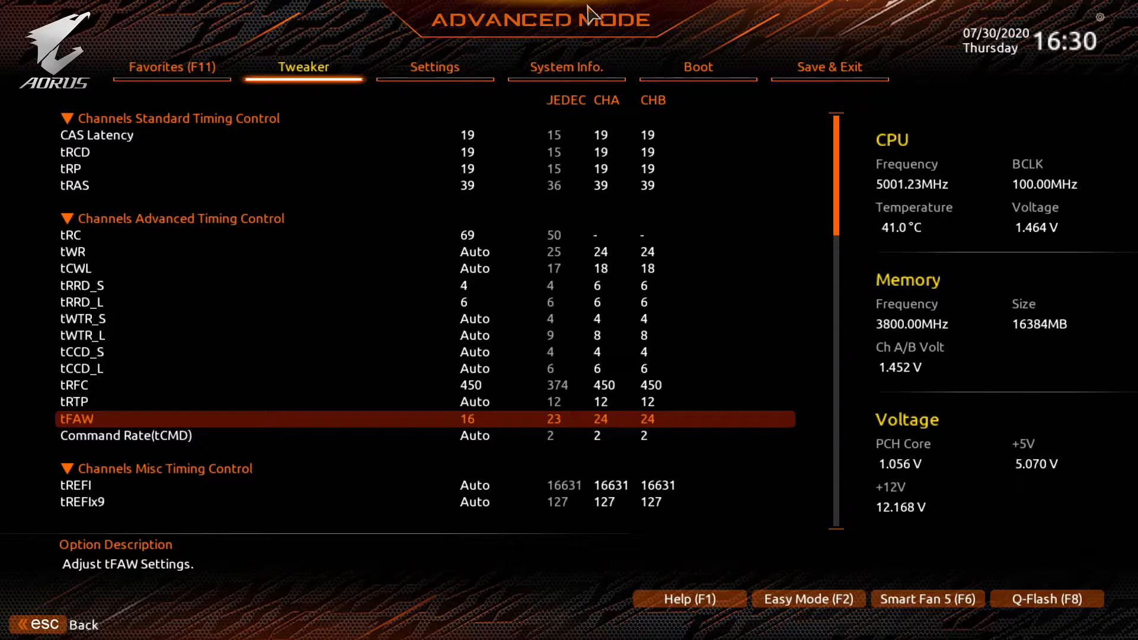
key(up)
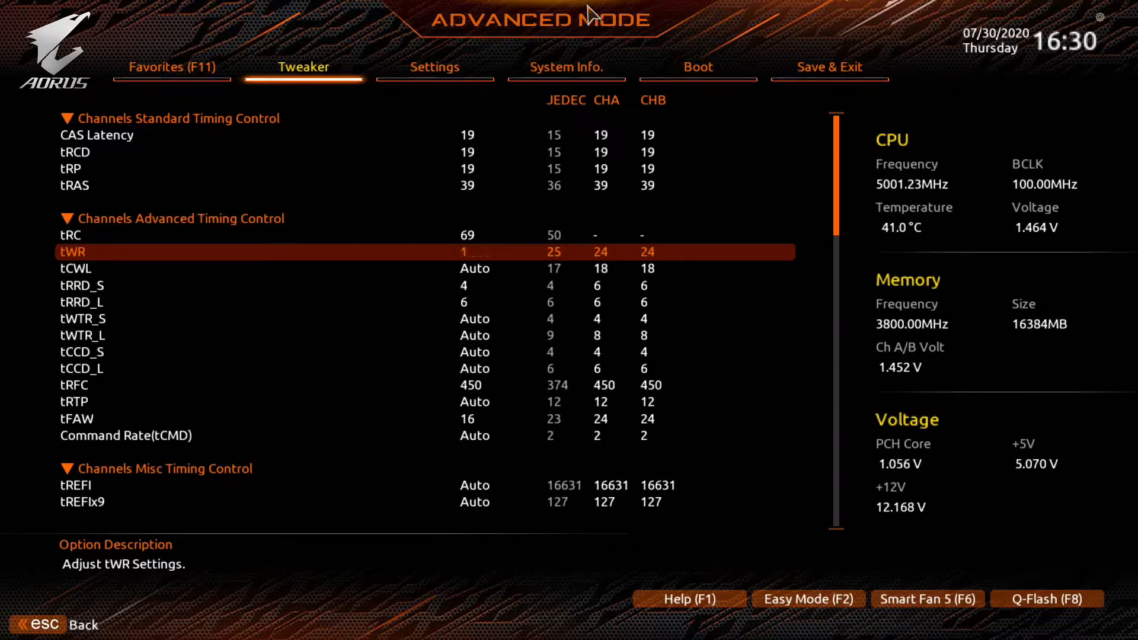
text(0)
click(495, 402)
text(8)
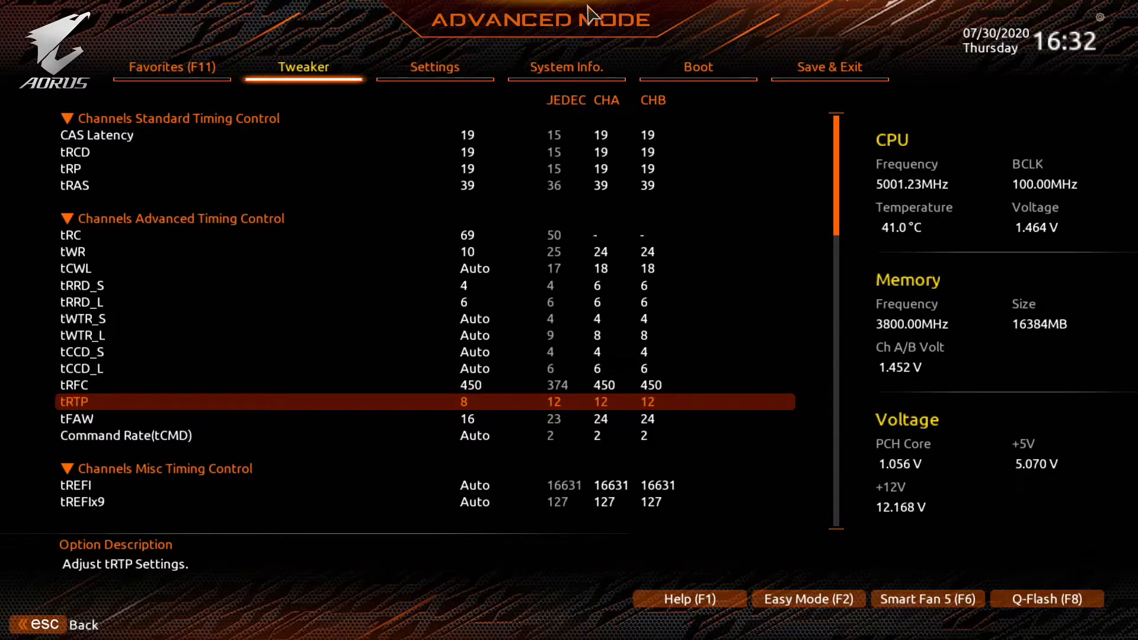
click(172, 66)
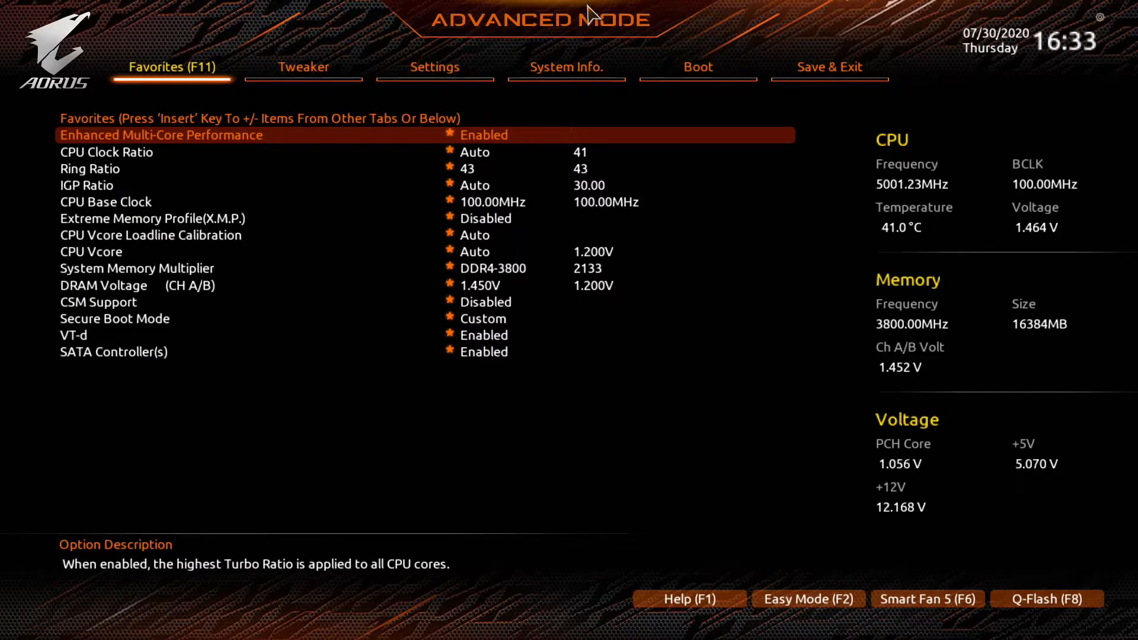
- Save the current BIOS settings as a profile named 'ram timings' via Save & Exit
click(830, 66)
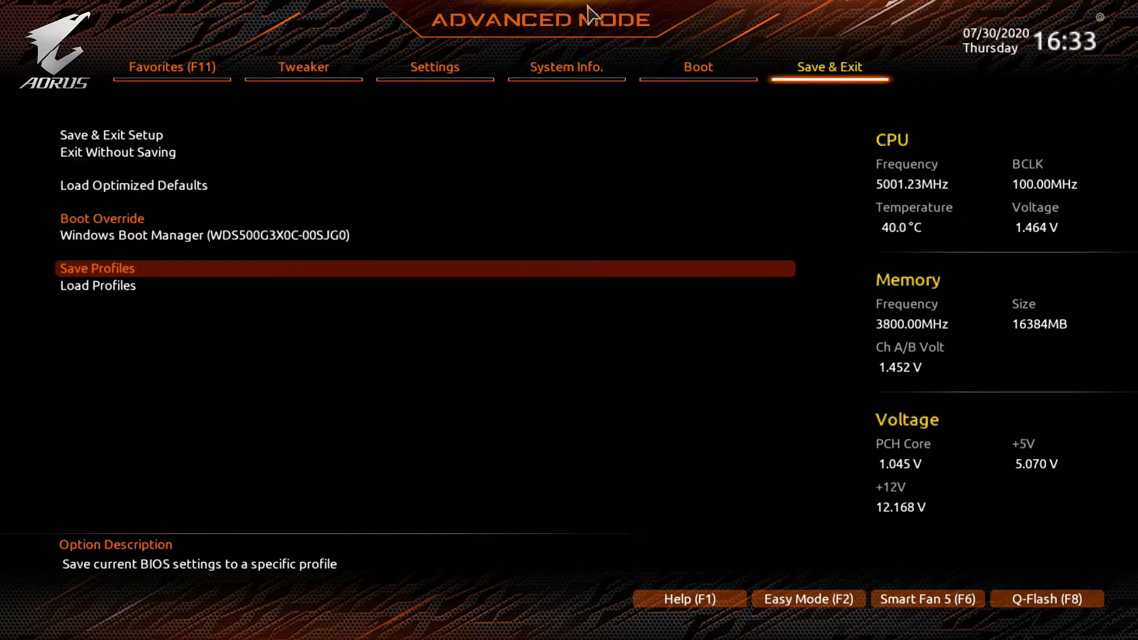
click(96, 268)
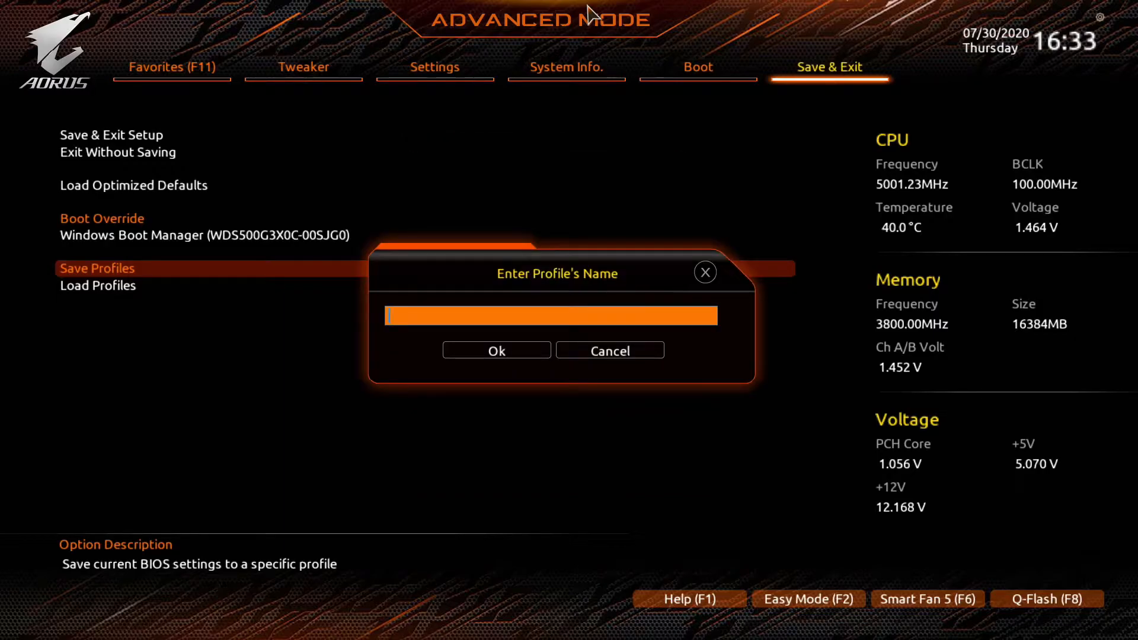
text(ram t)
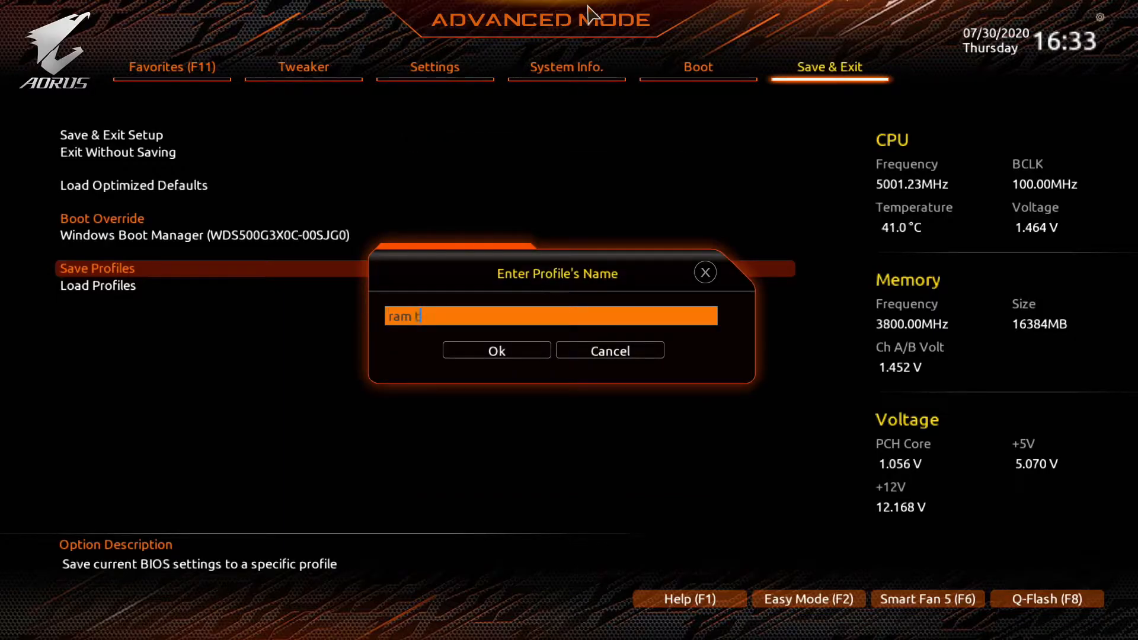
text(imings)
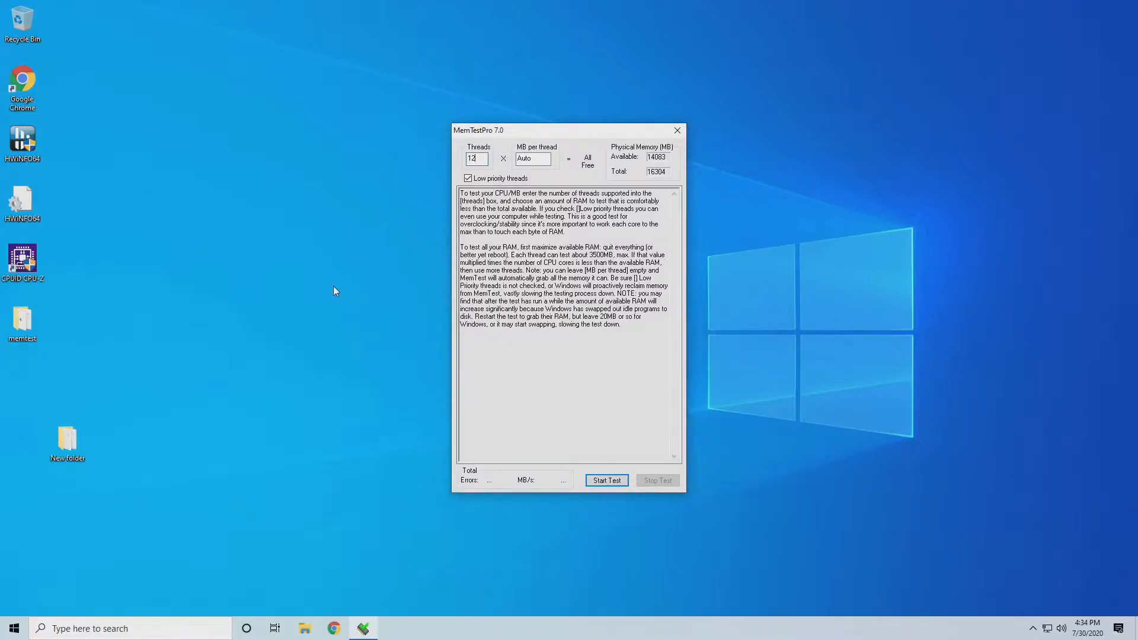
- Start the MemTestPro stress test on 12 threads with Auto MB per thread
click(606, 480)
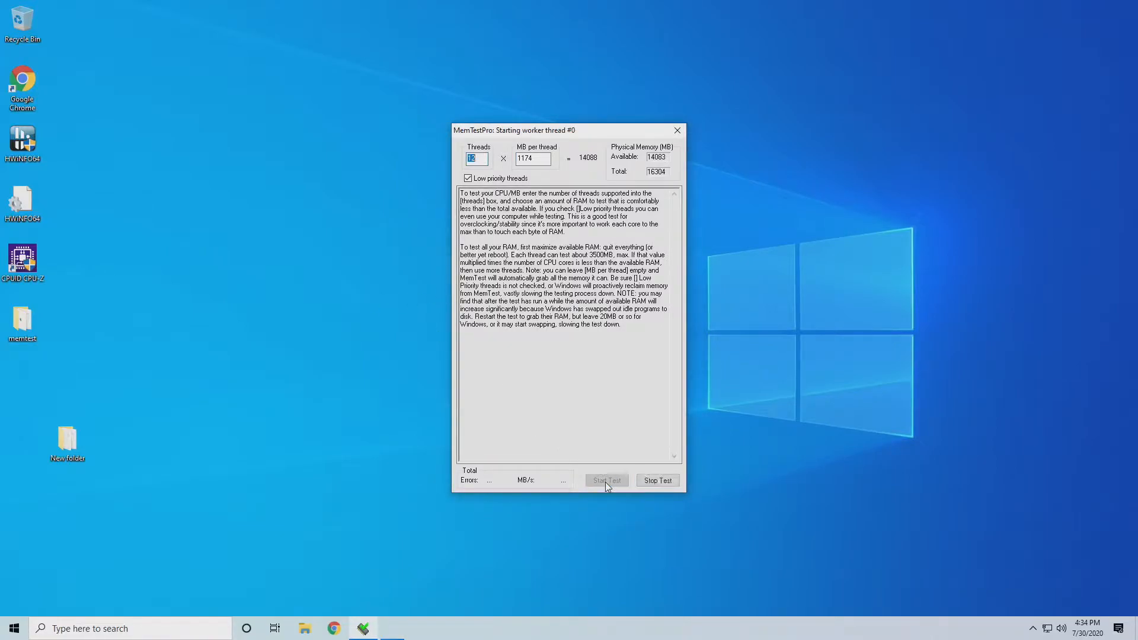
click(606, 480)
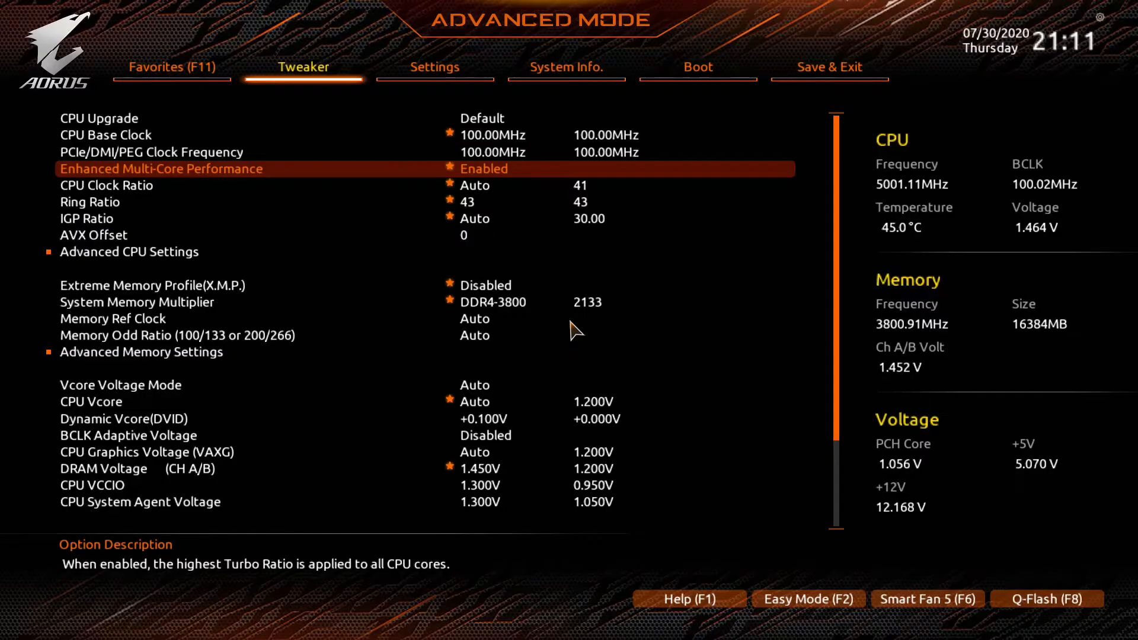
- Set Command Rate(tCMD) to 1 in Advanced Memory Settings and save the configuration and exit
key(down)
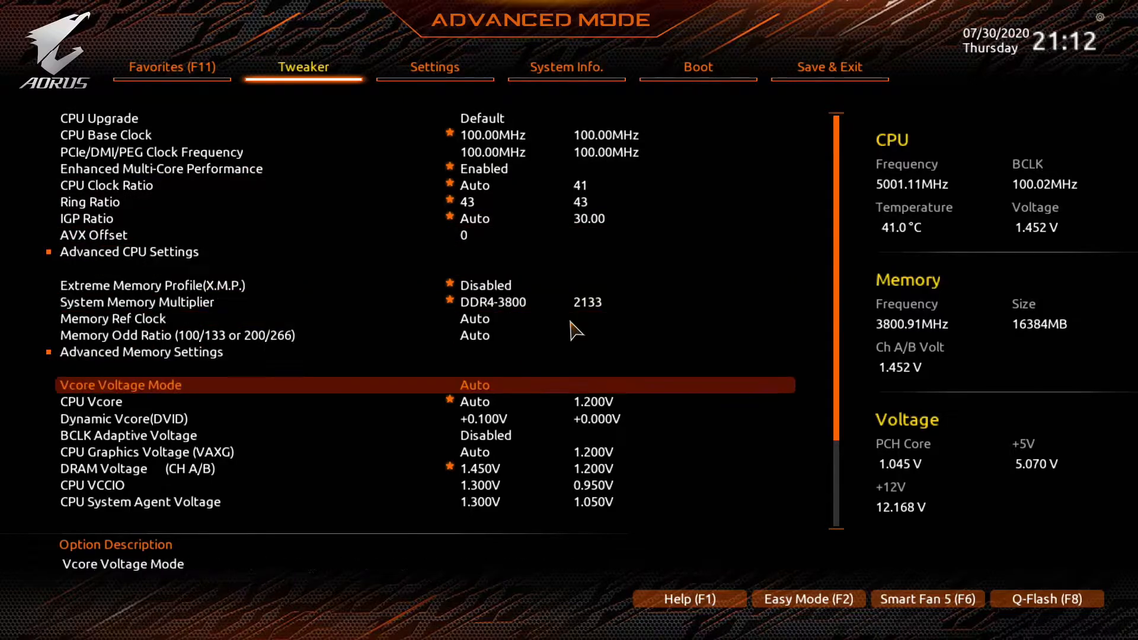
key(up)
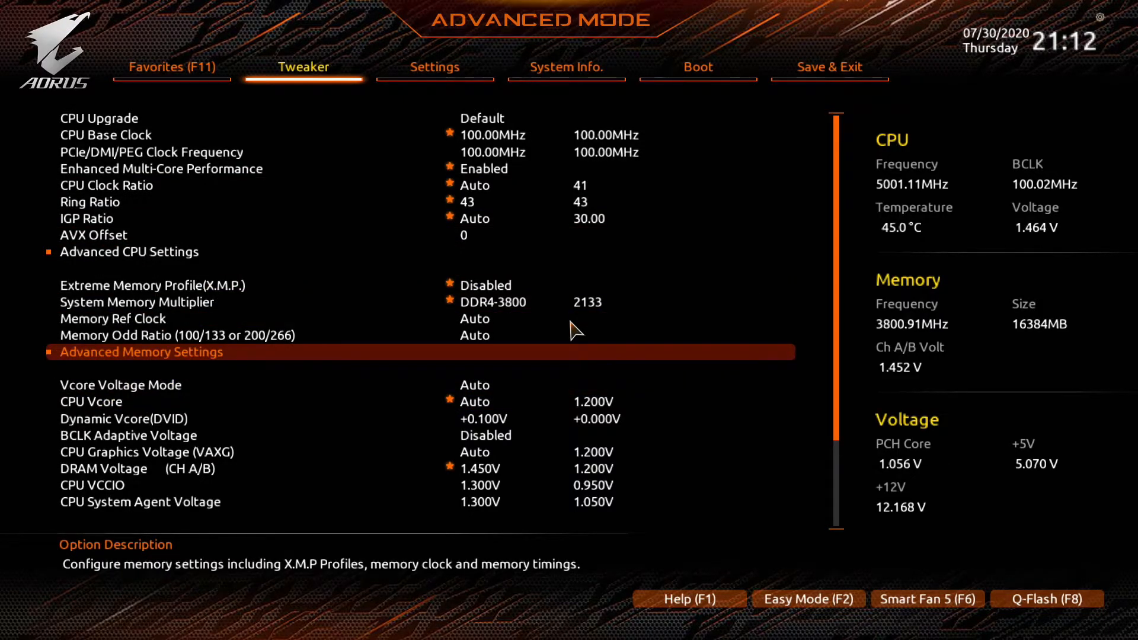
click(140, 352)
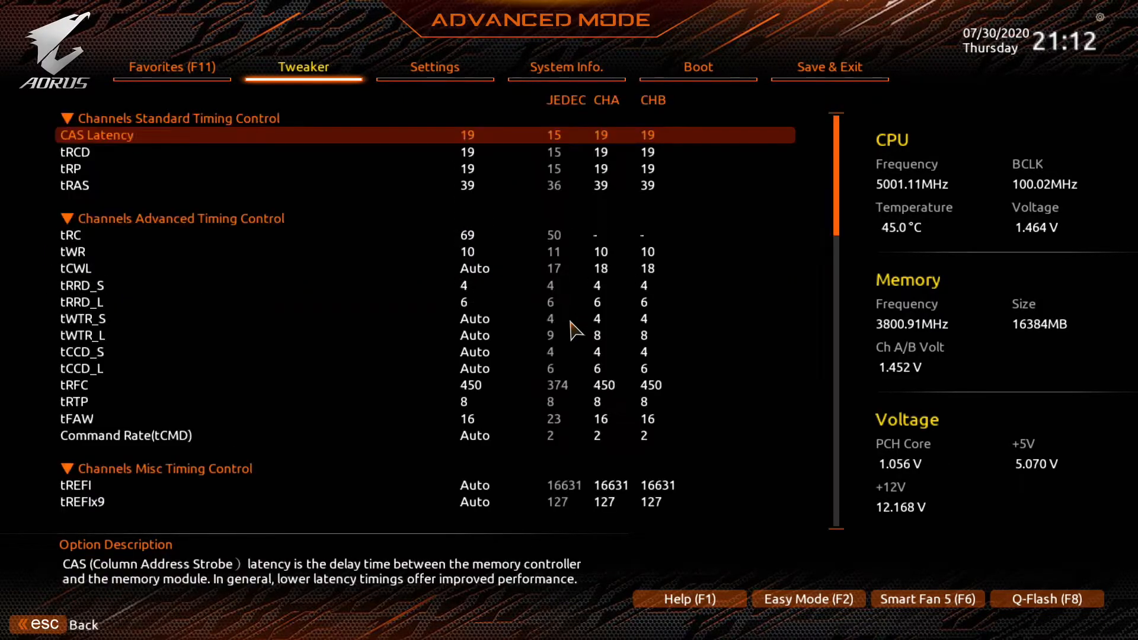
key(Down)
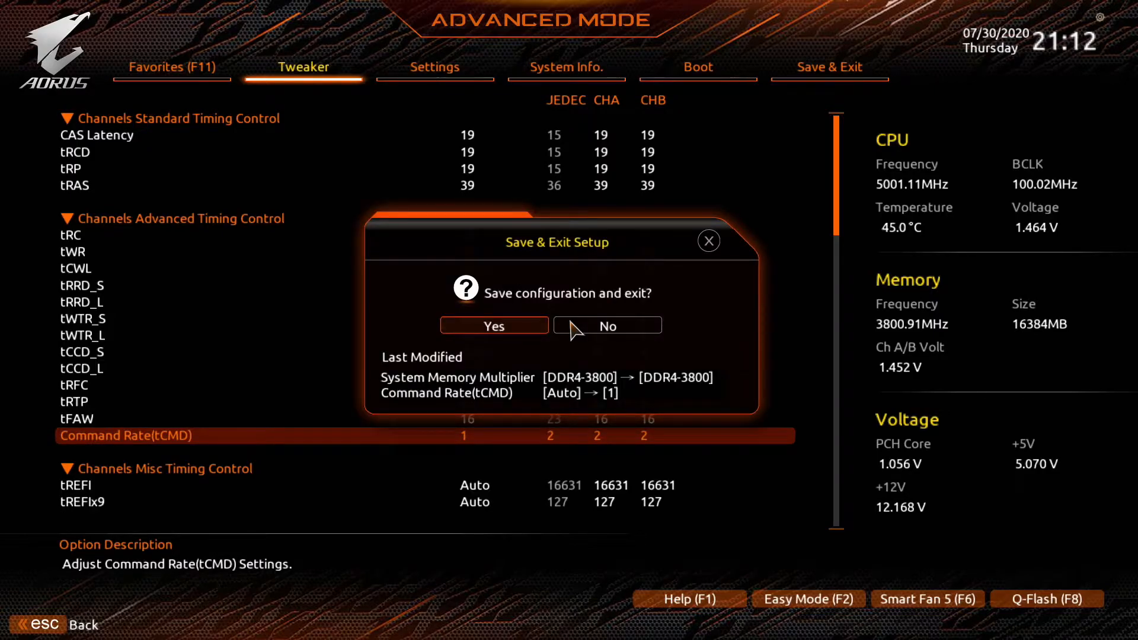
click(493, 327)
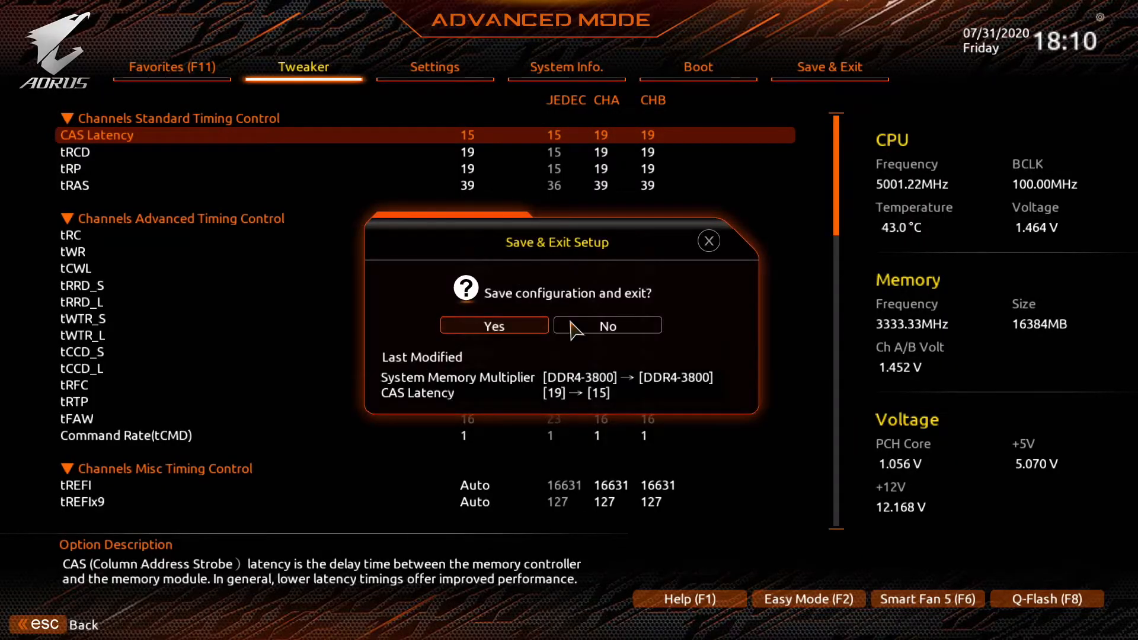
- Confirm saving CAS Latency 15 in the Save & Exit Setup dialog
click(493, 325)
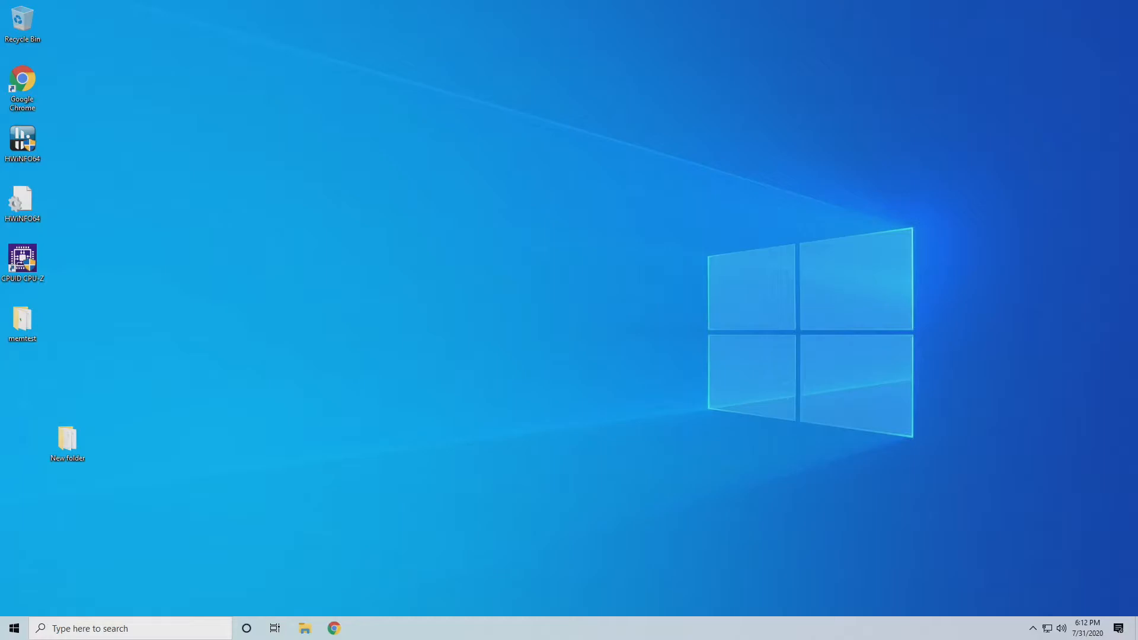
- Launch MemTestPro from the memtest folder and start a 15-thread memory test
double_click(22, 319)
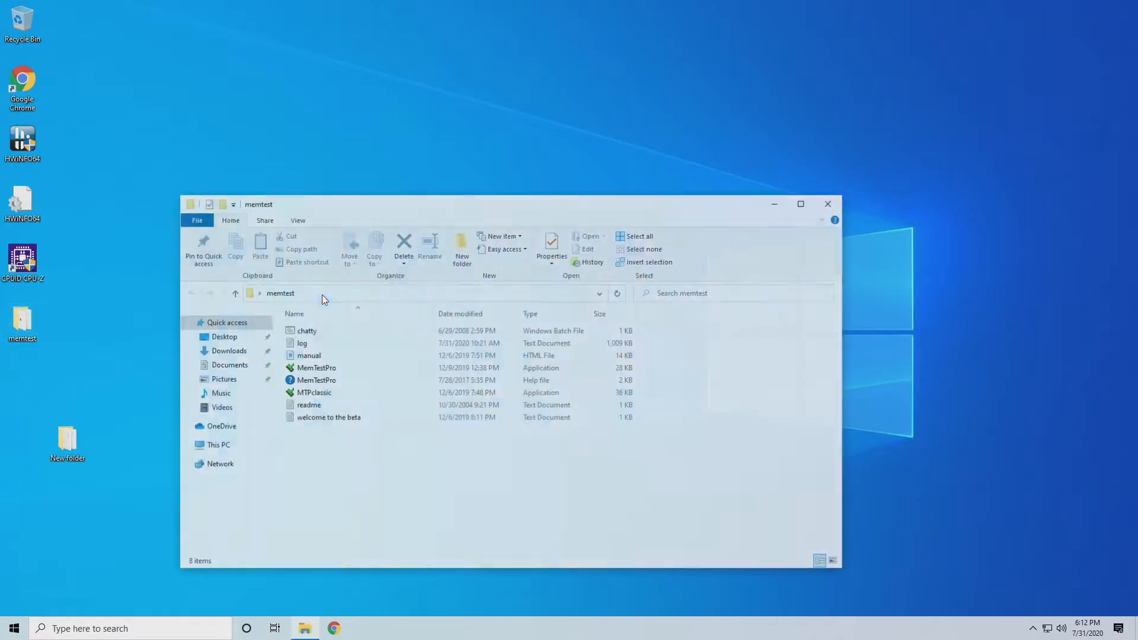
double_click(315, 367)
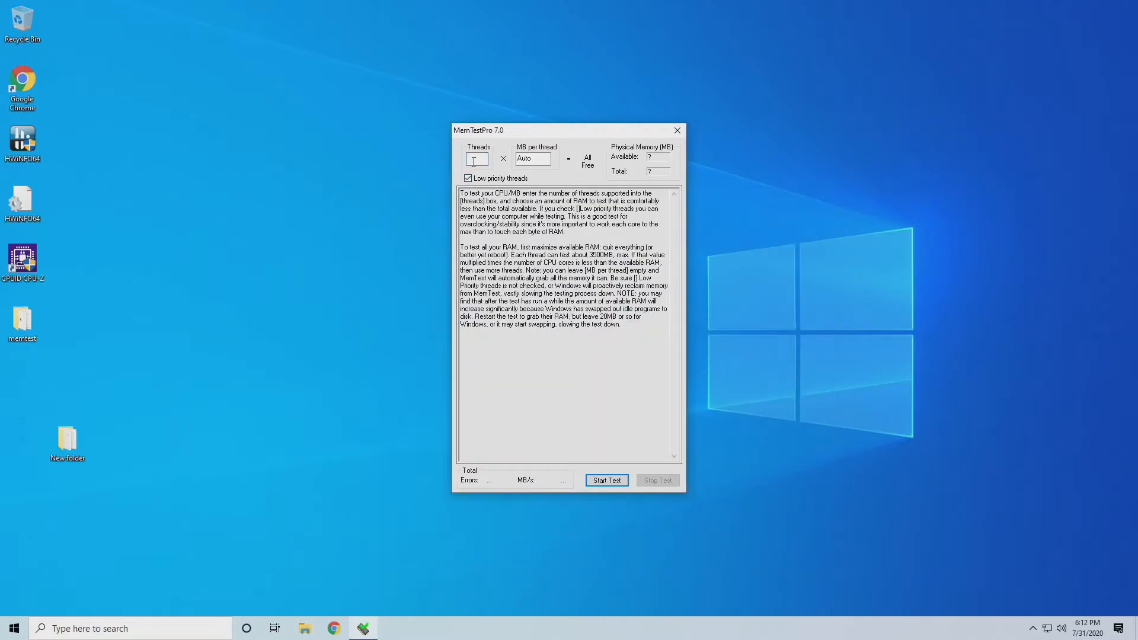
text(15)
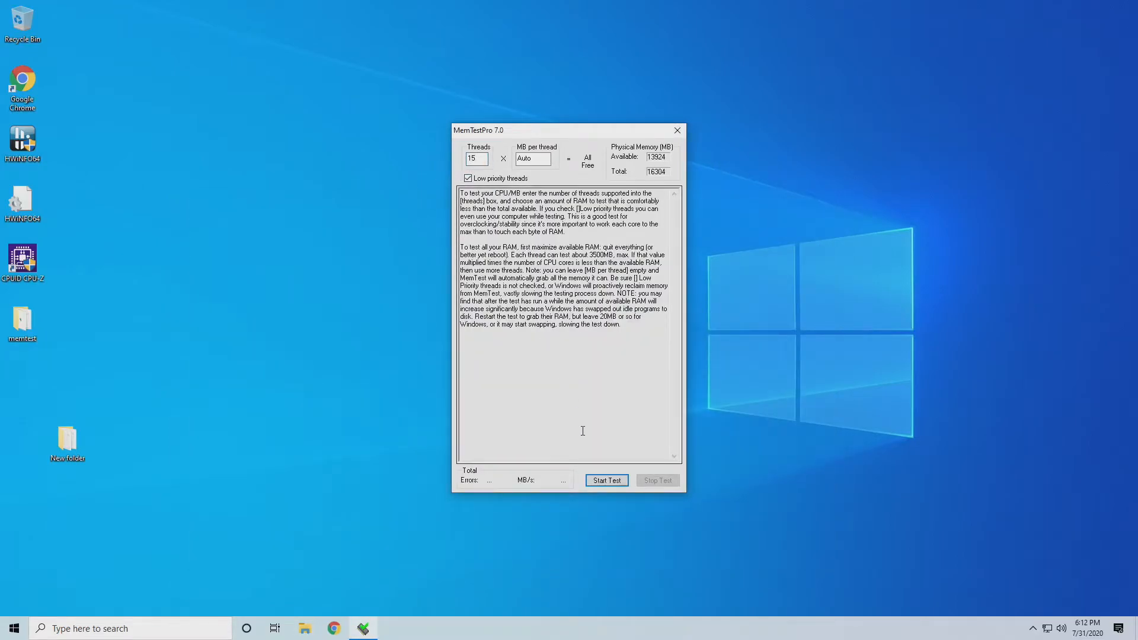
click(606, 480)
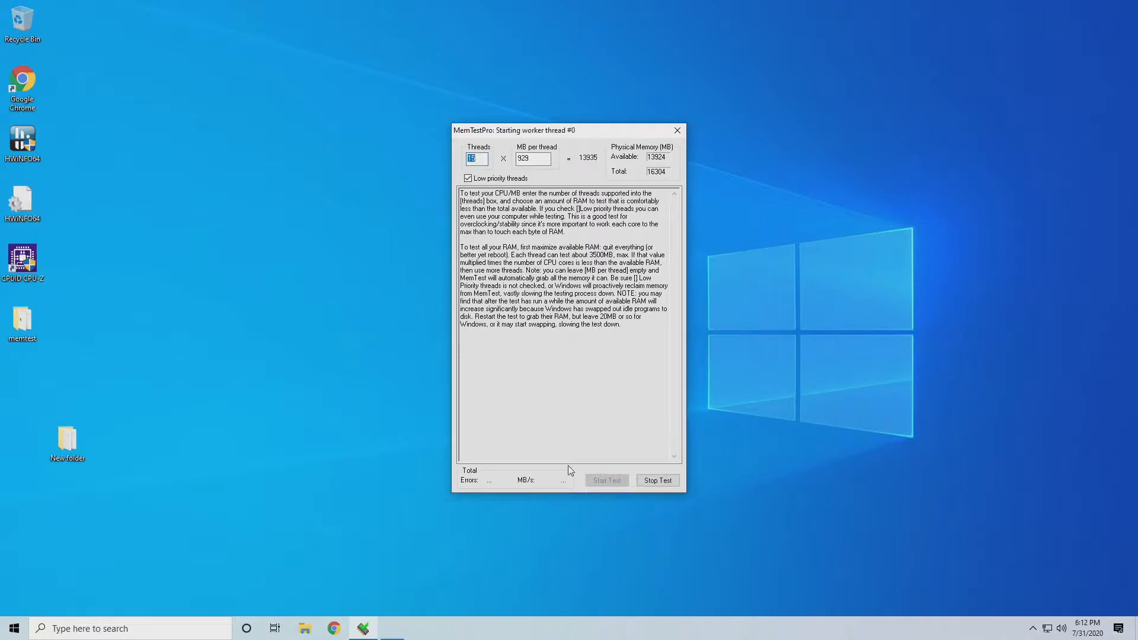
click(606, 481)
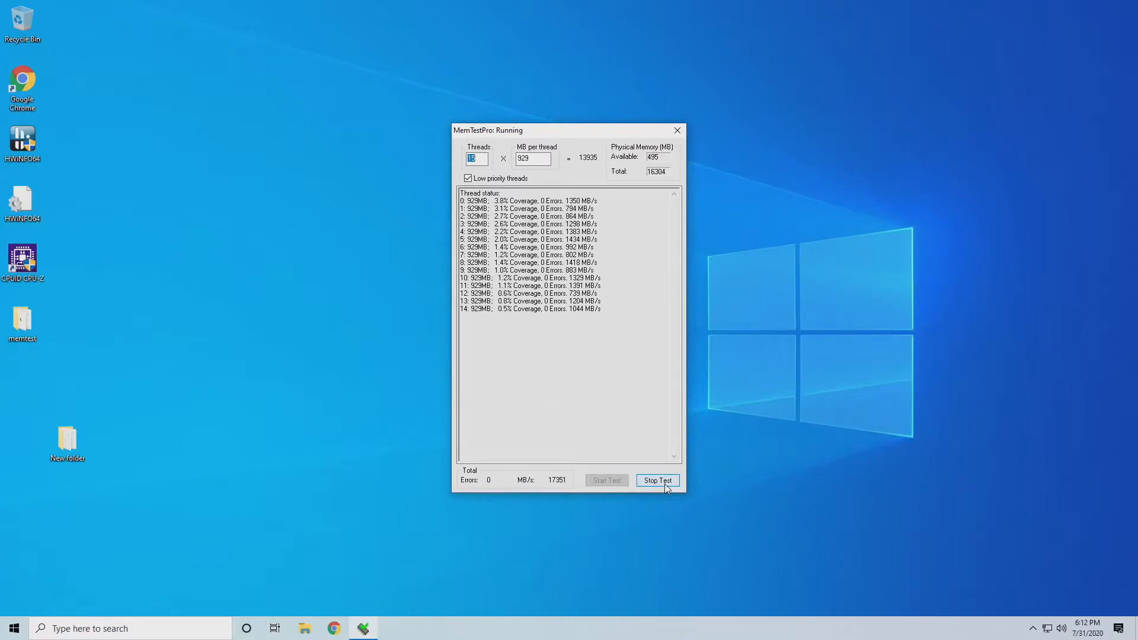
- Stop the 15-thread test with 0 errors and close MemTestPro
click(656, 480)
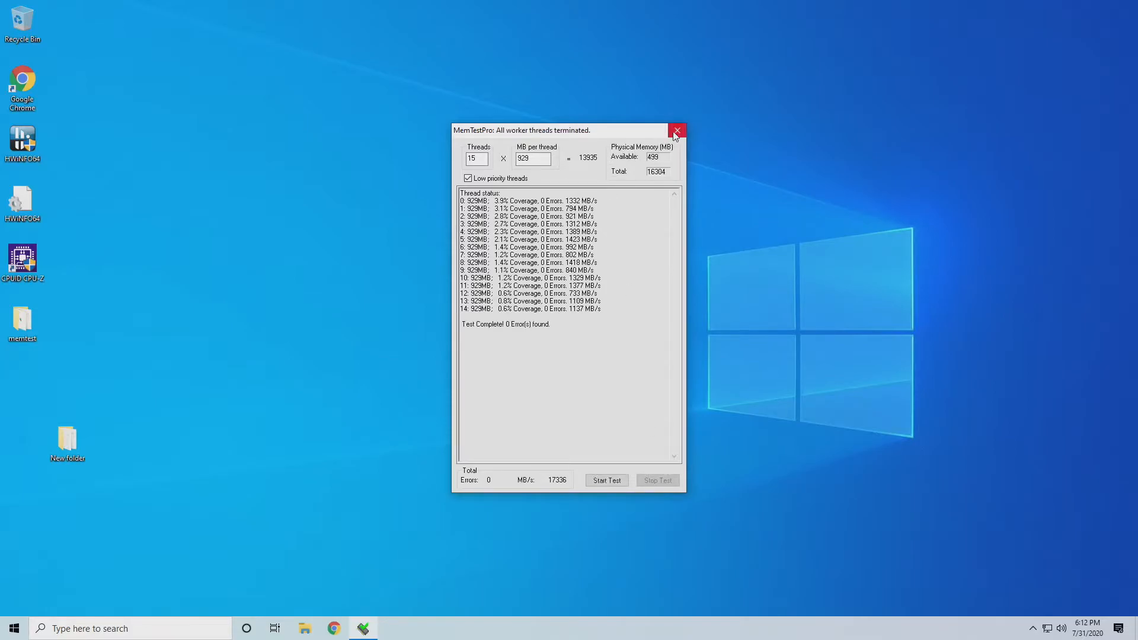
click(676, 131)
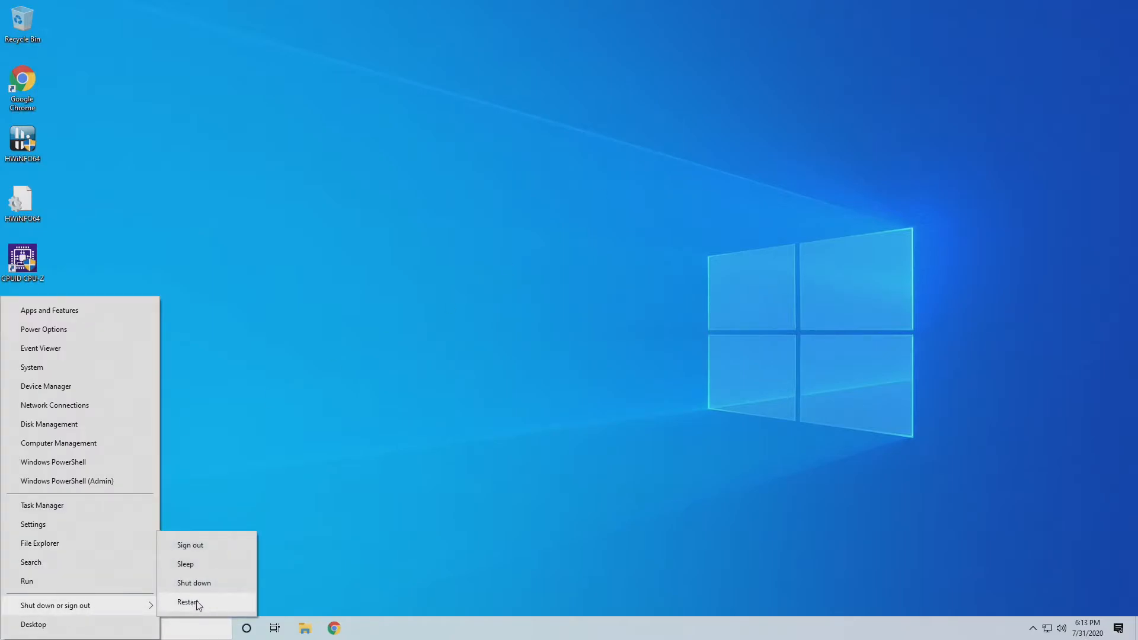
- Reopen the memtest folder and start another 12-thread MemTestPro run
click(187, 602)
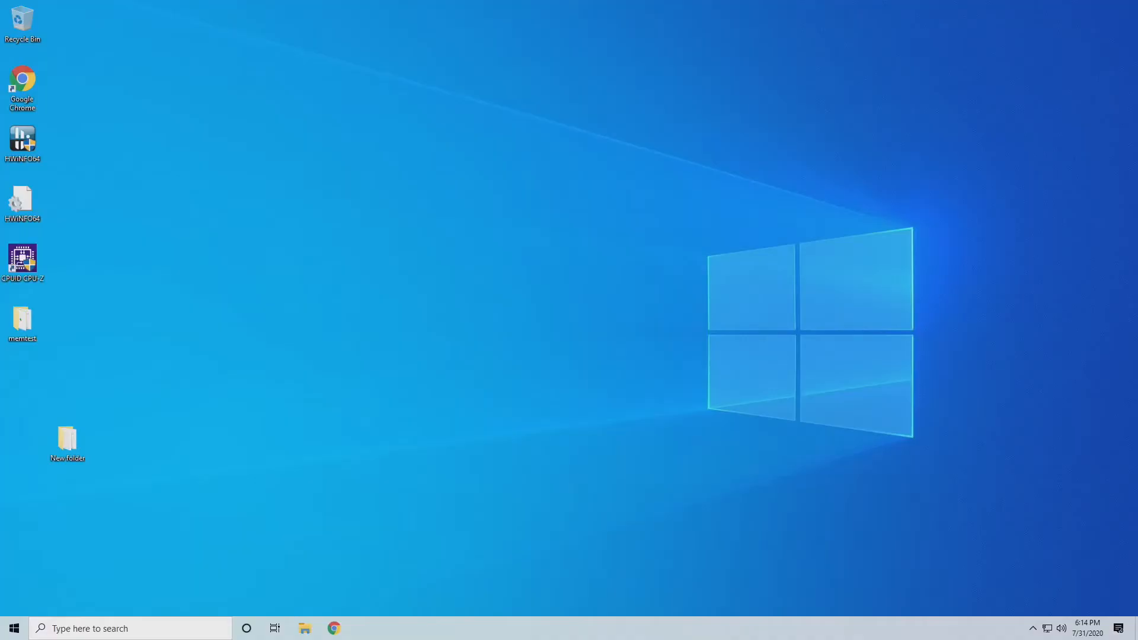
click(22, 322)
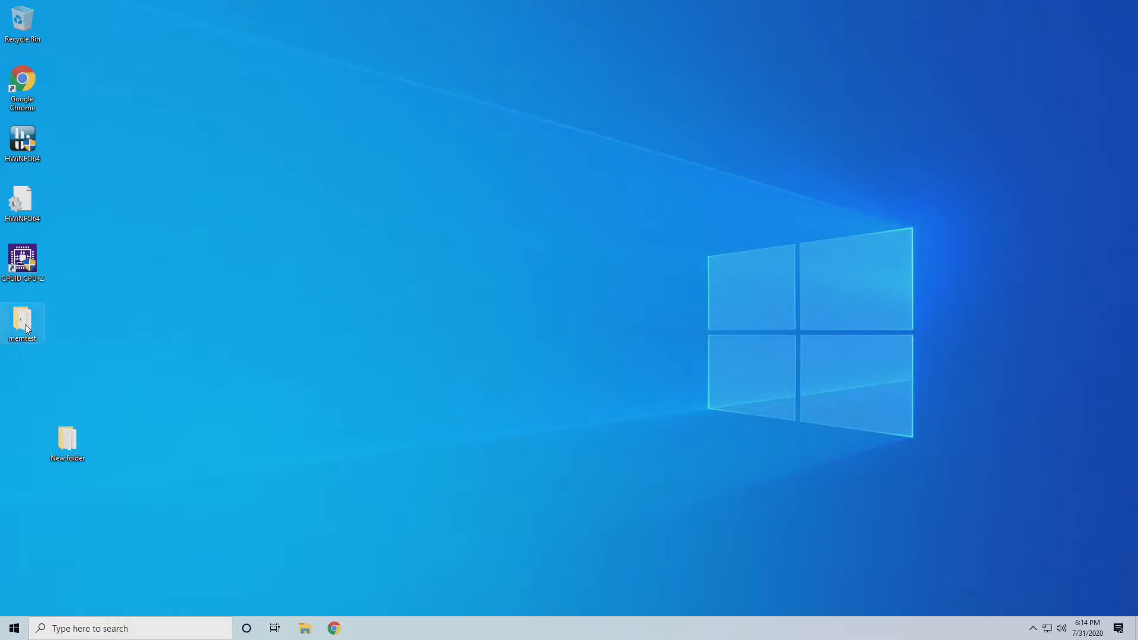
double_click(23, 323)
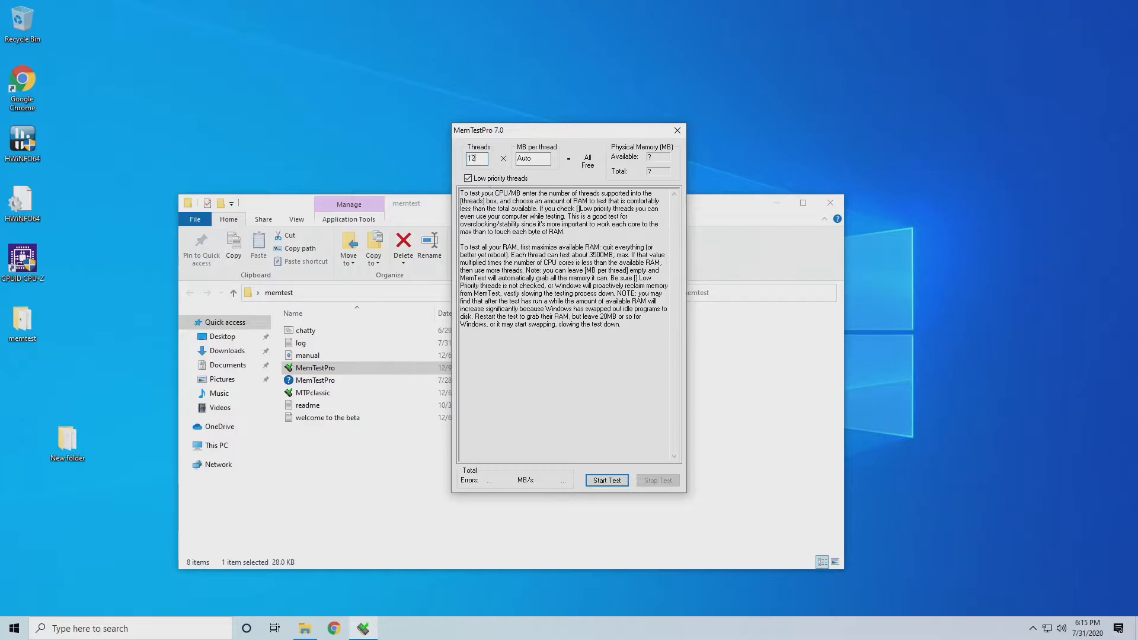
click(606, 480)
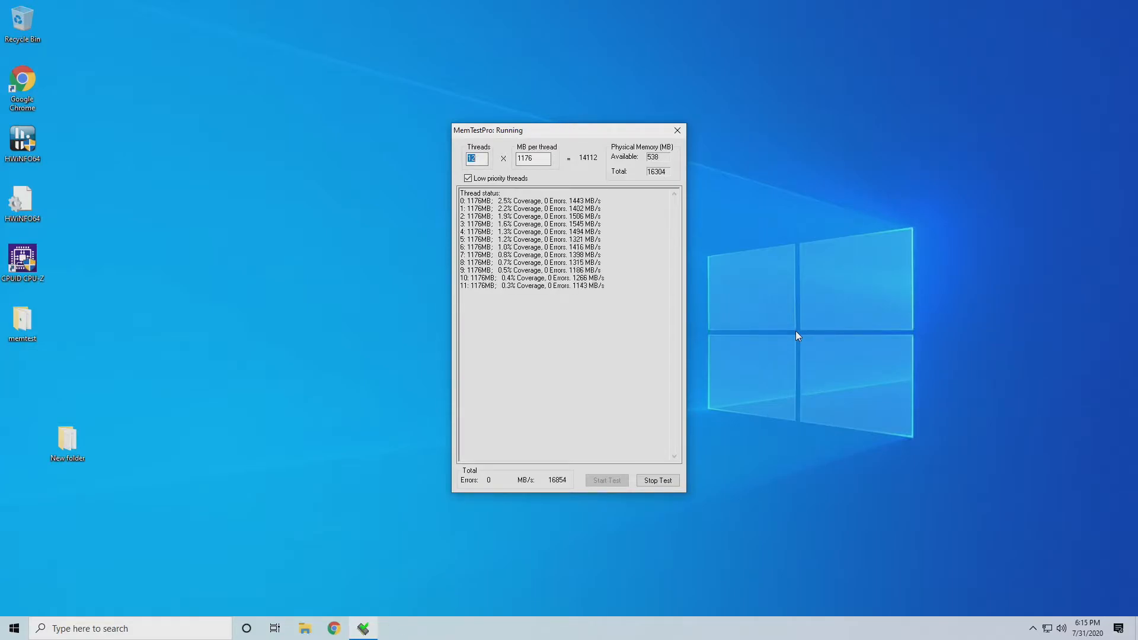
- Stop the test with 0 errors, close MemTestPro and restart the PC into the BIOS
click(656, 480)
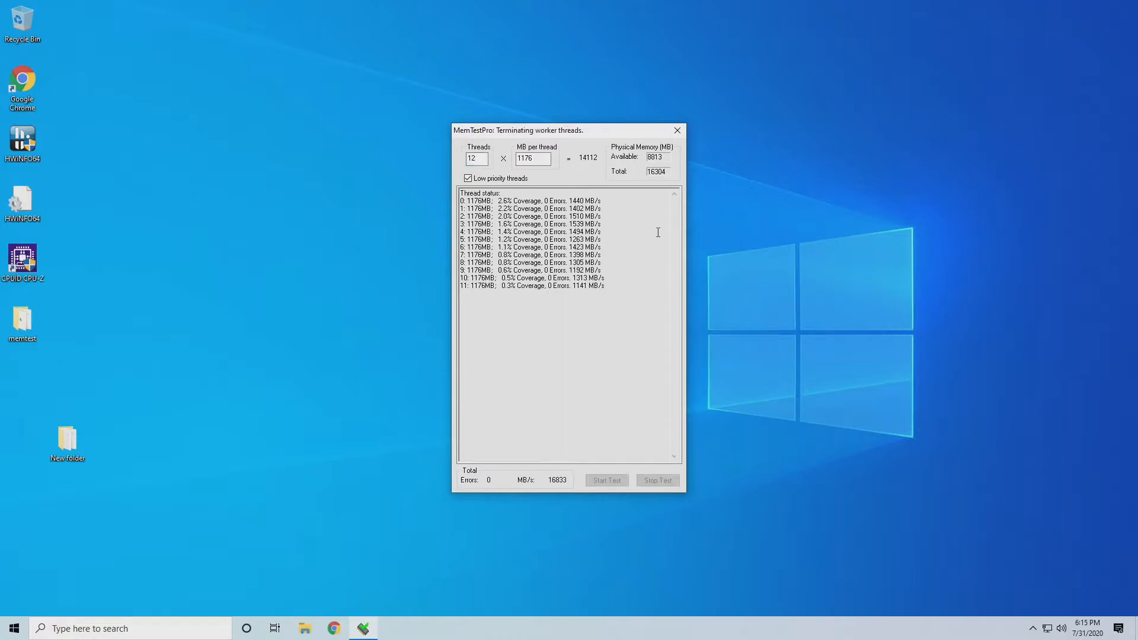
click(676, 130)
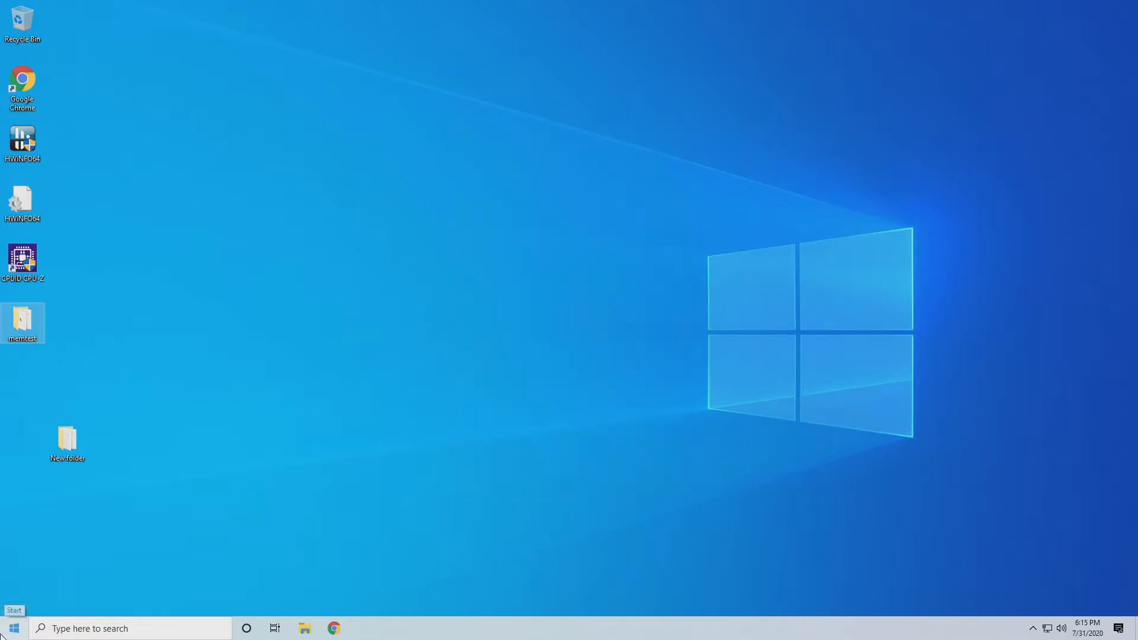
click(13, 628)
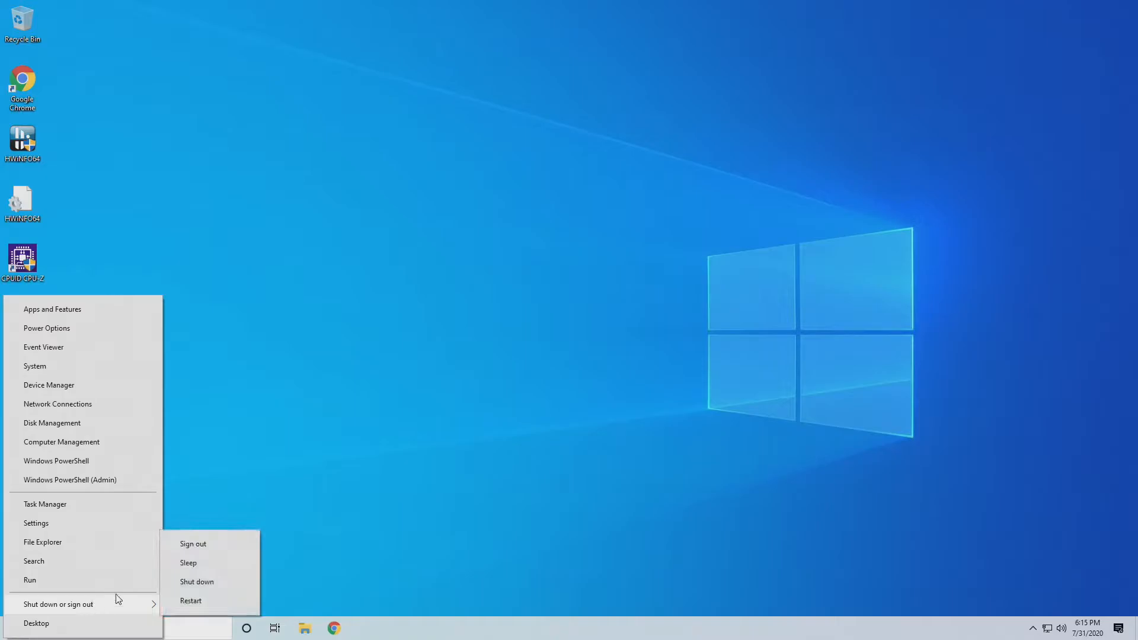
click(190, 600)
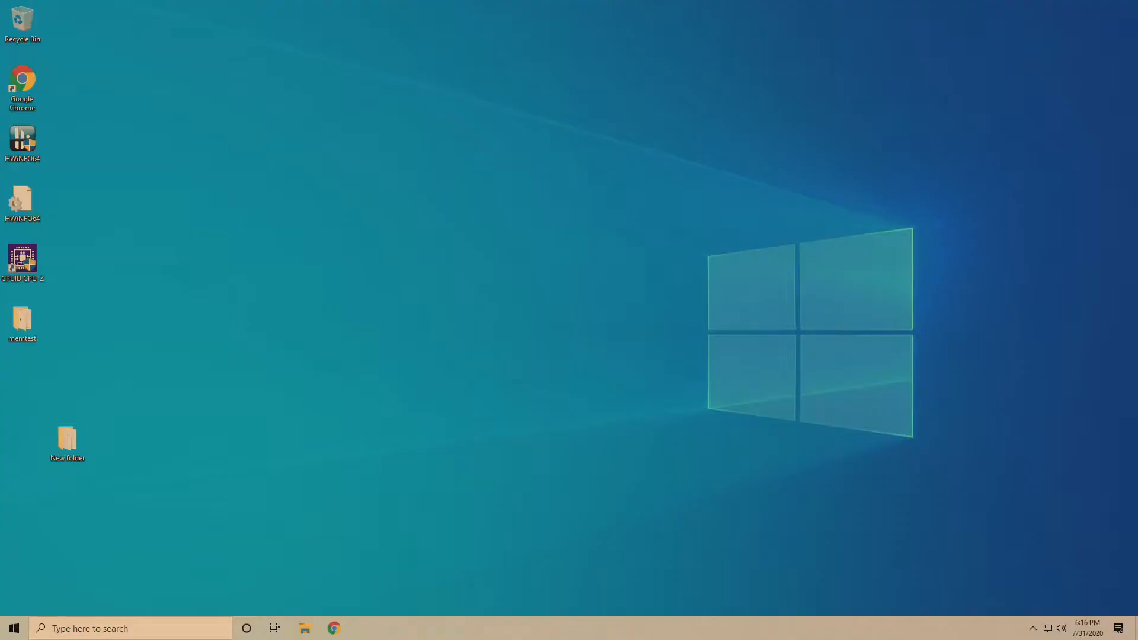
mouse_move(14, 533)
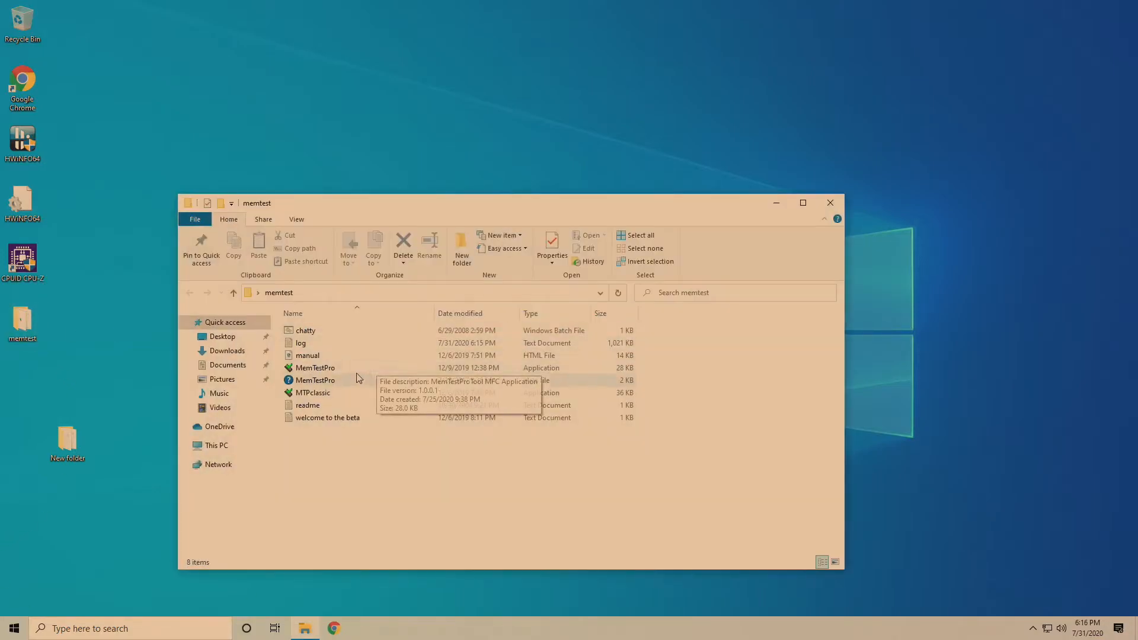
double_click(315, 367)
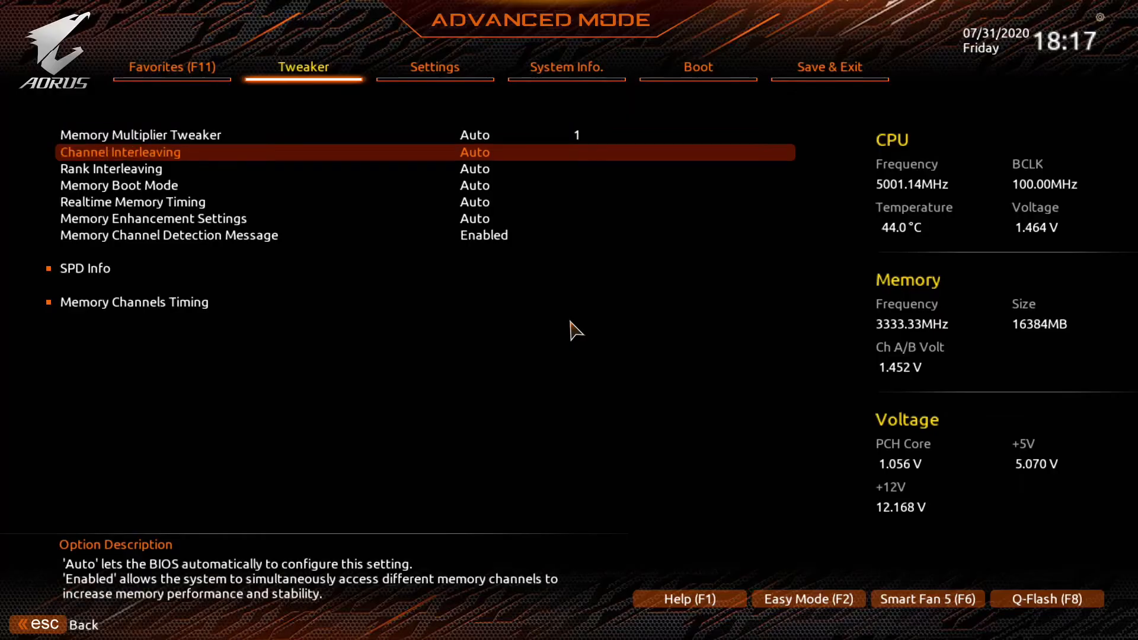
- Lower CAS Latency to 13 in Memory Channels Timing and save the configuration to reboot
key(Up)
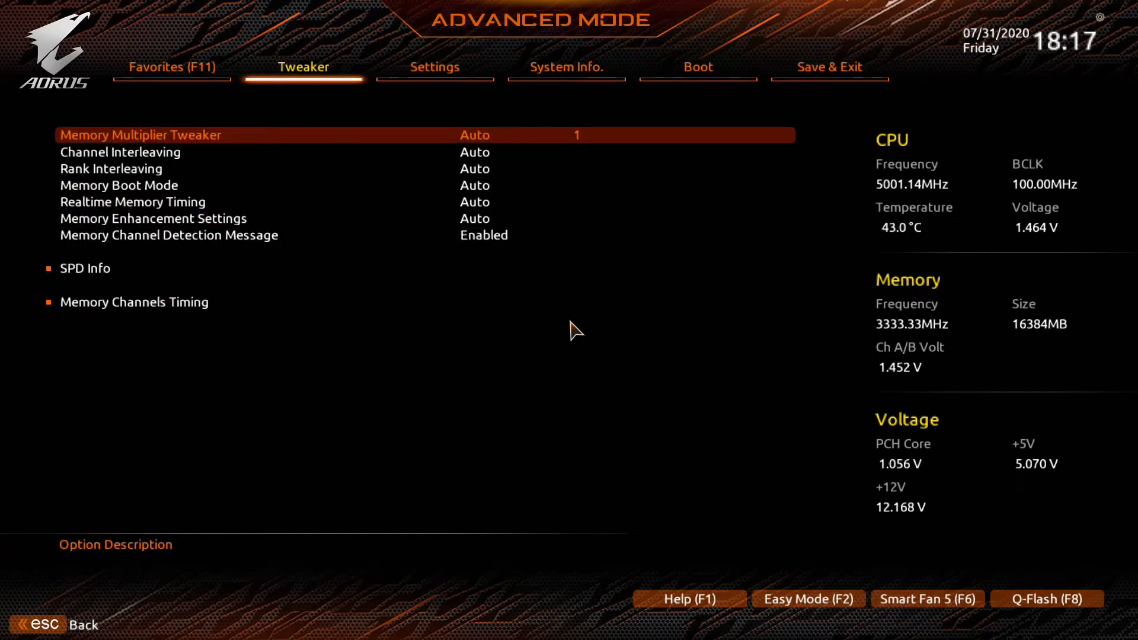
click(134, 302)
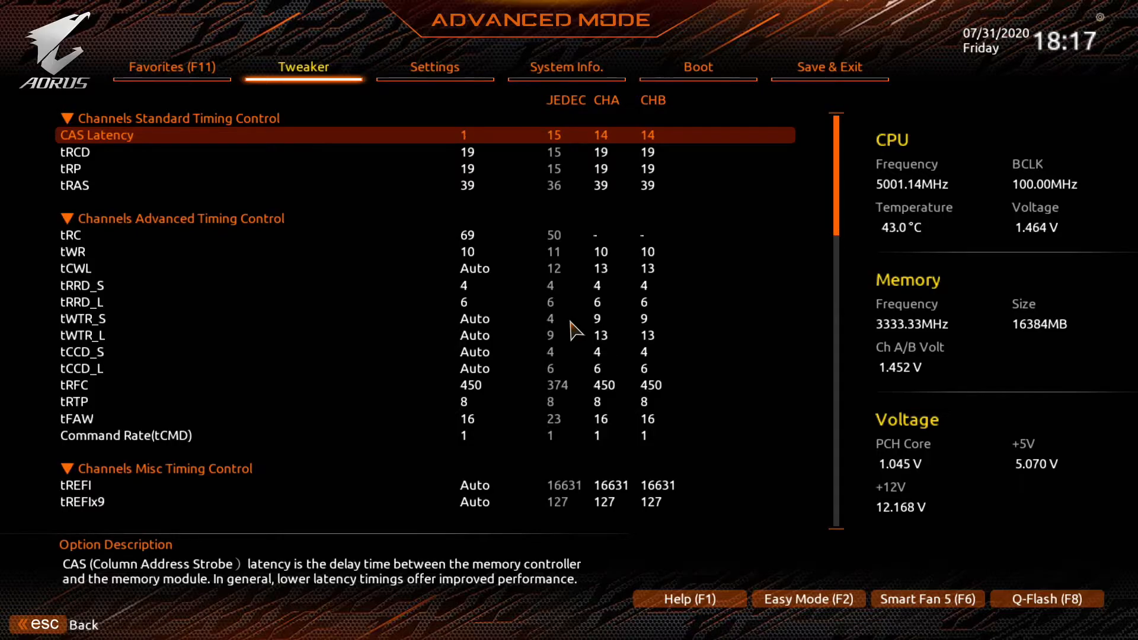
text(13)
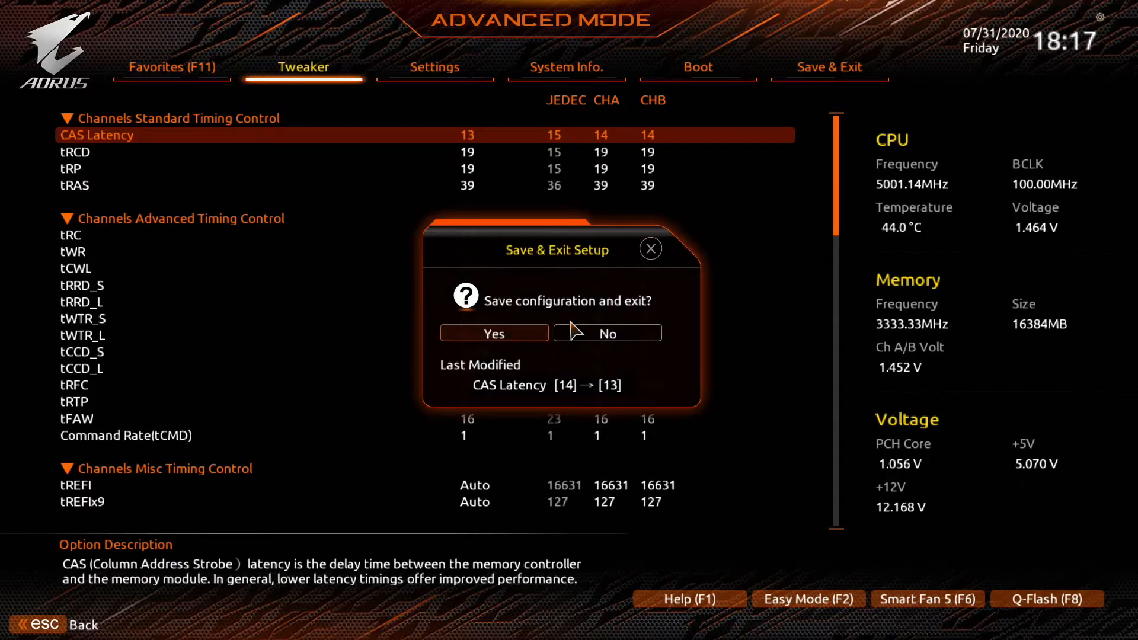
click(494, 333)
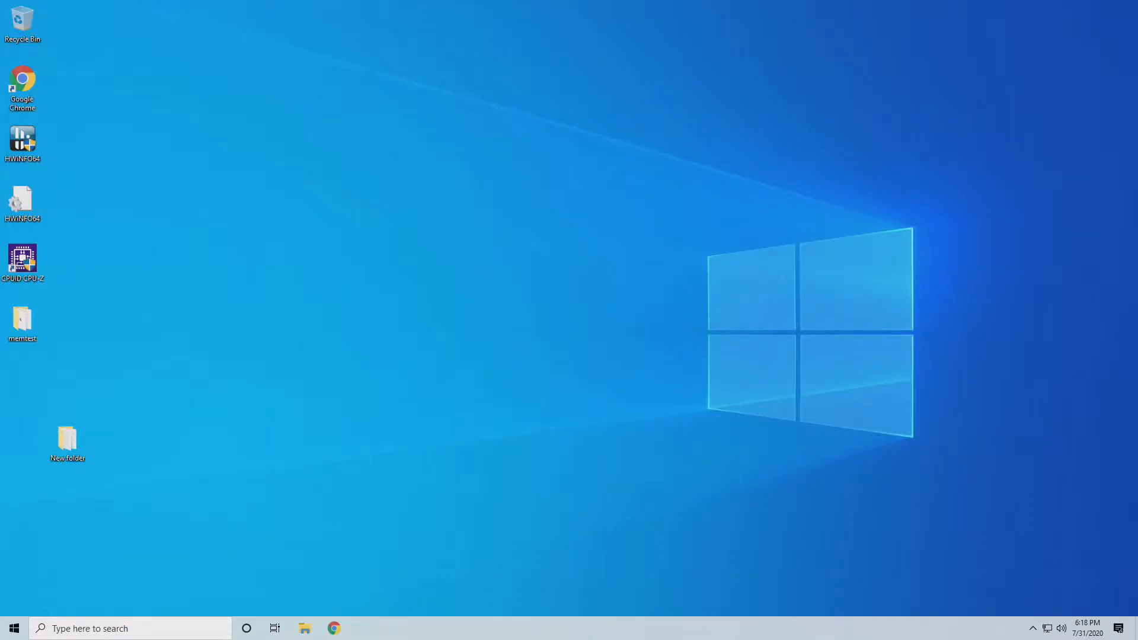
- Launch MemTestPro from the memtest folder and start a 12-thread test at CL13
click(23, 323)
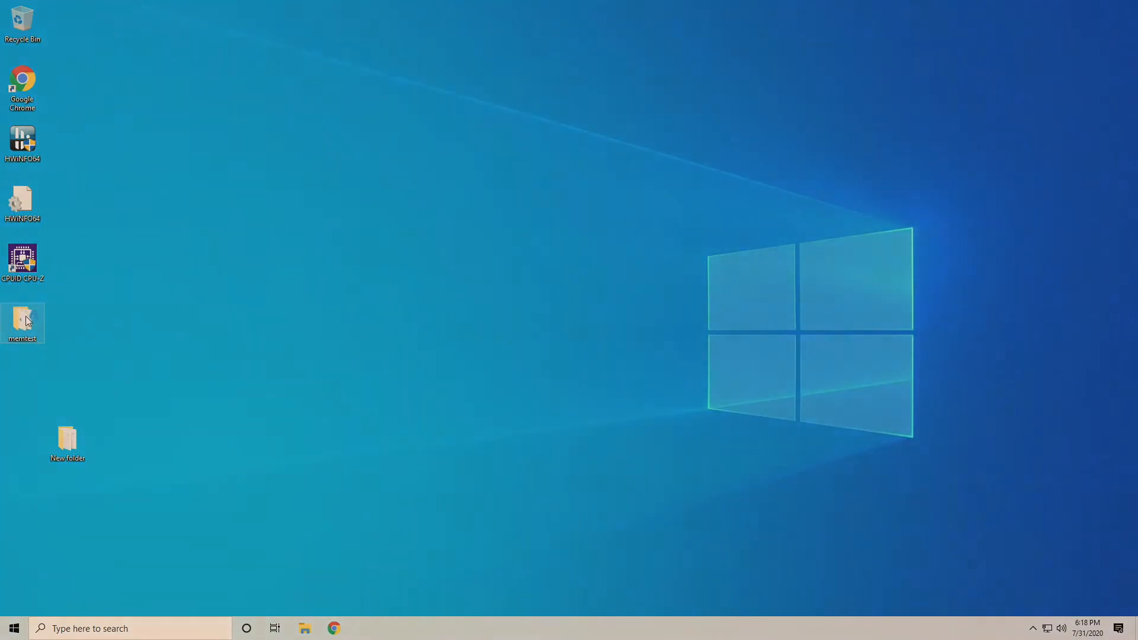
double_click(23, 319)
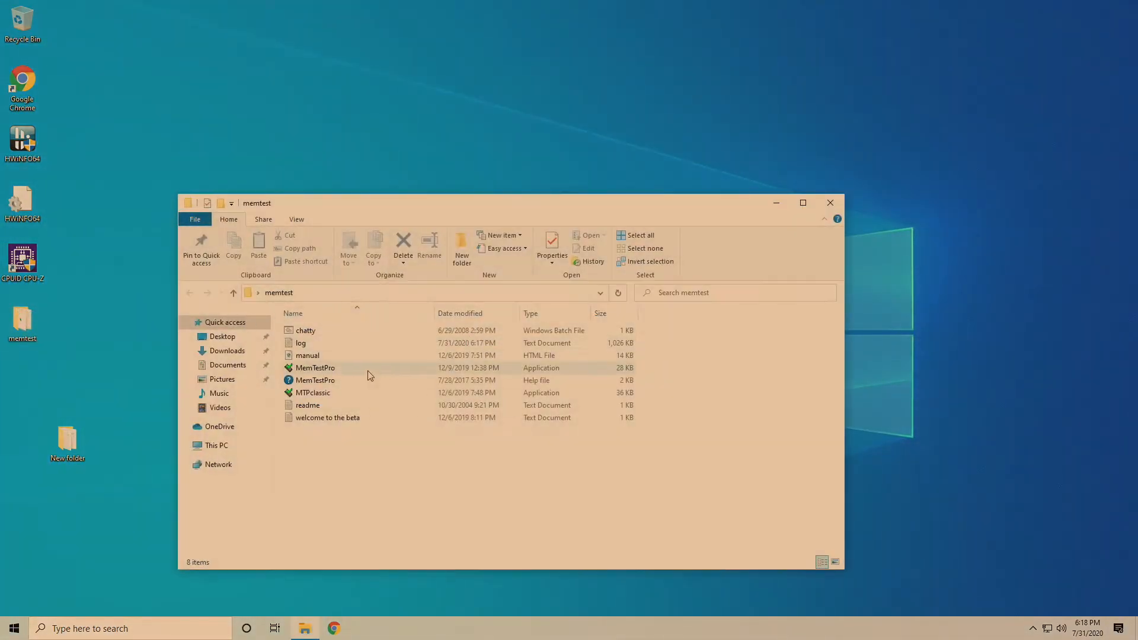
double_click(315, 368)
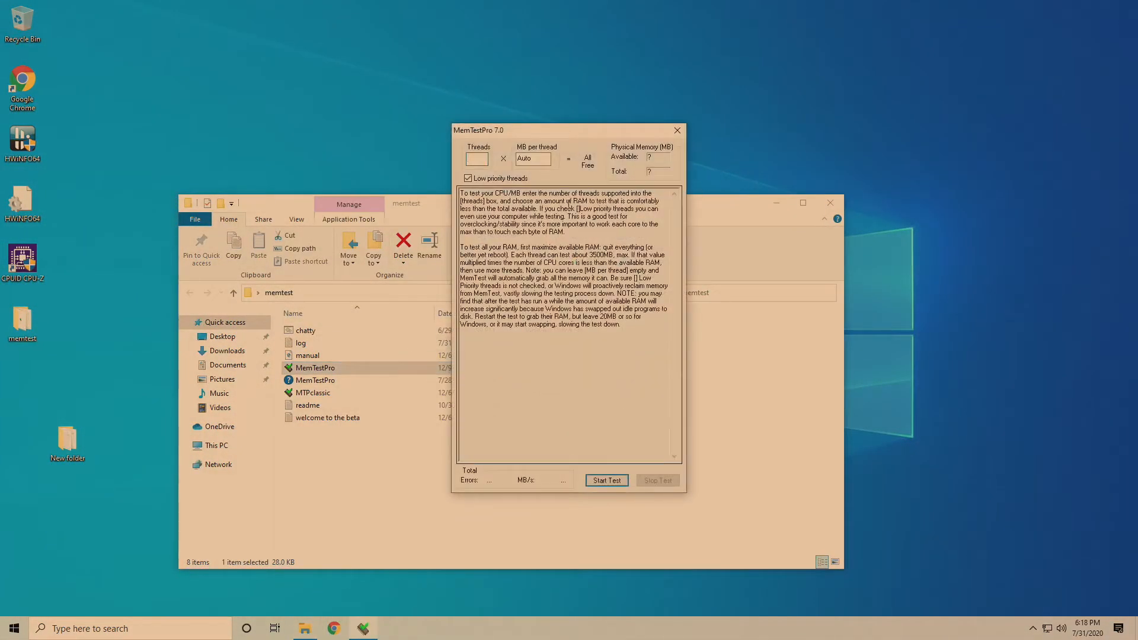
text(12)
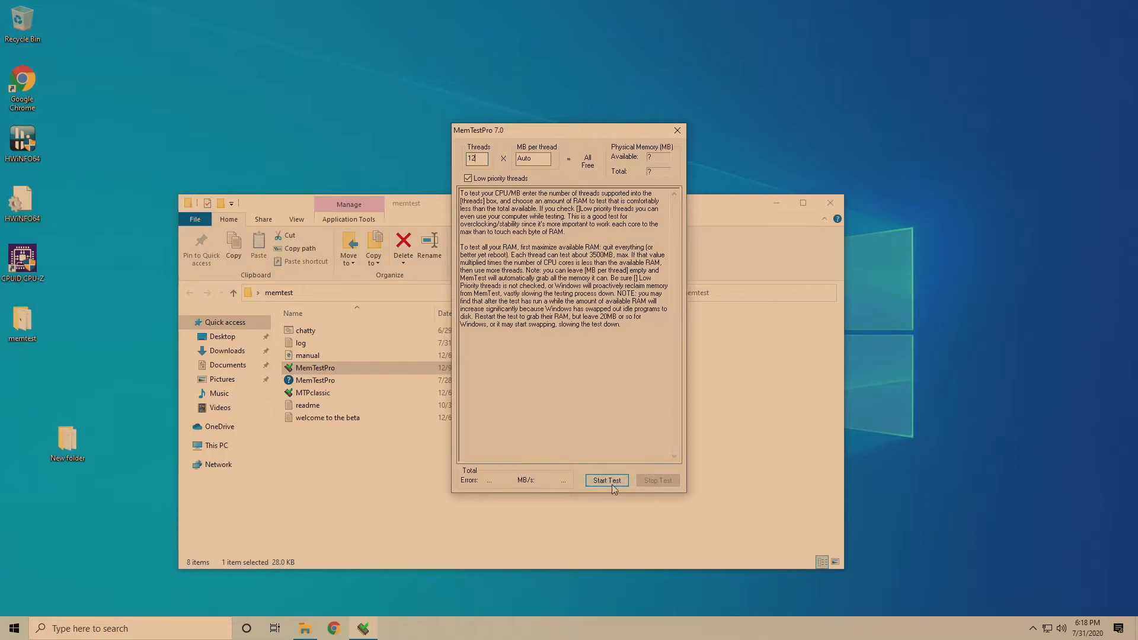
click(606, 480)
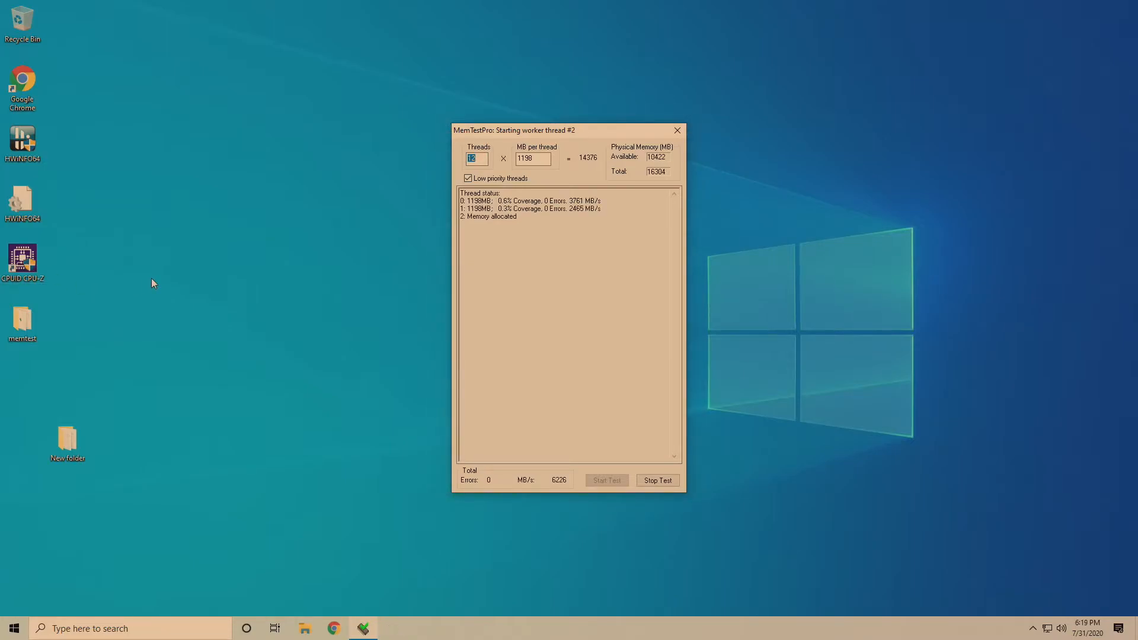
- Check the memory timings in CPU-Z's Memory tab, then stop the test with 0 errors
double_click(23, 263)
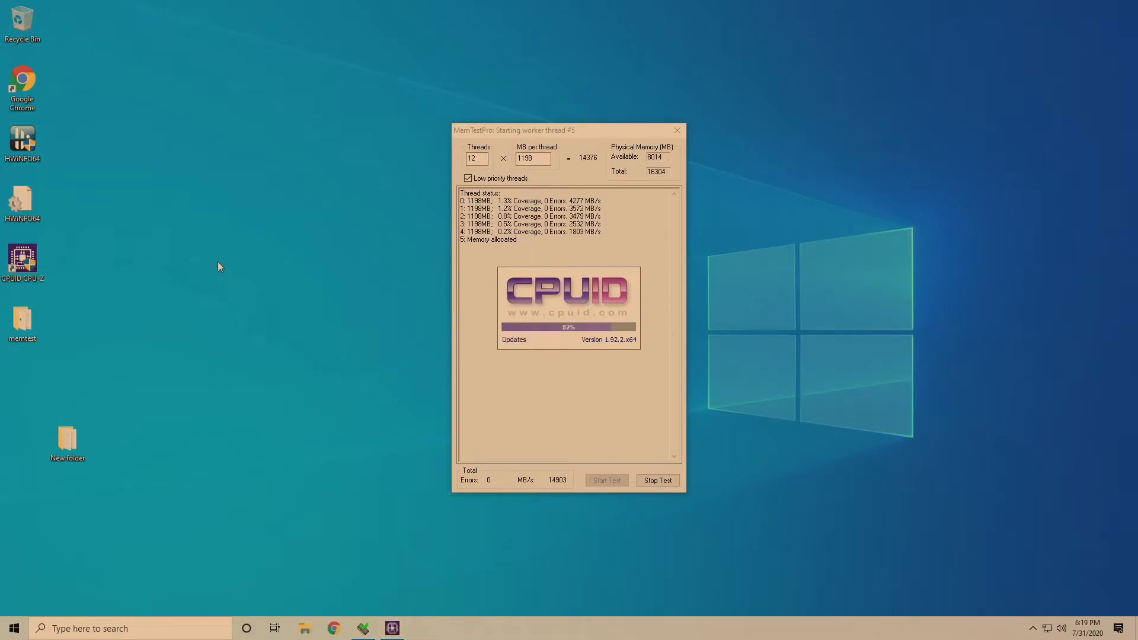
click(392, 629)
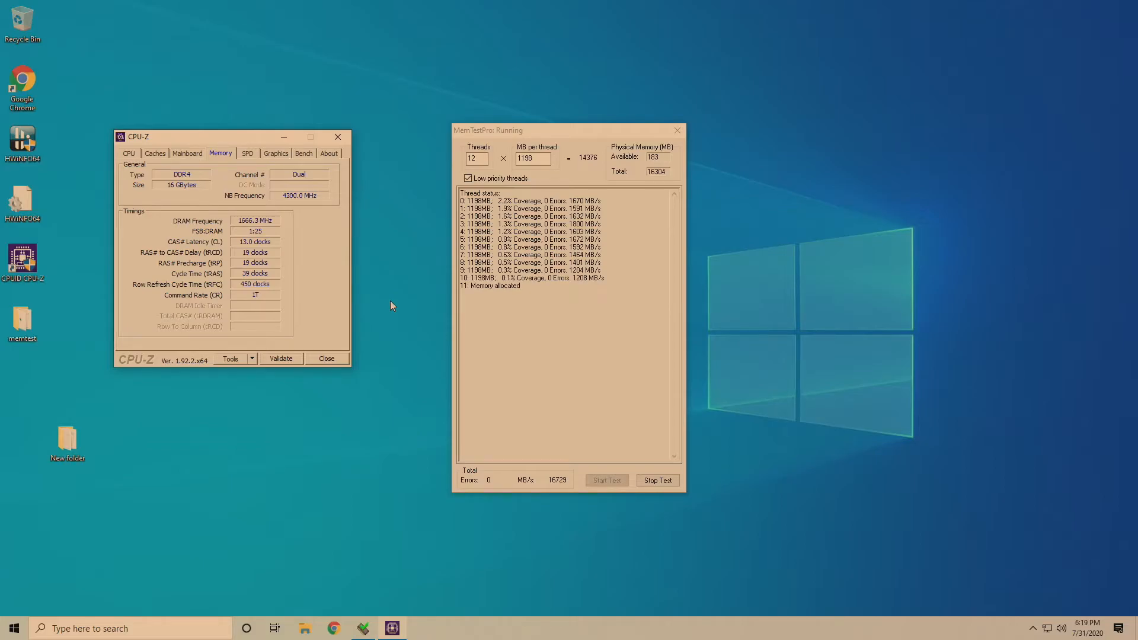
mouse_move(389, 335)
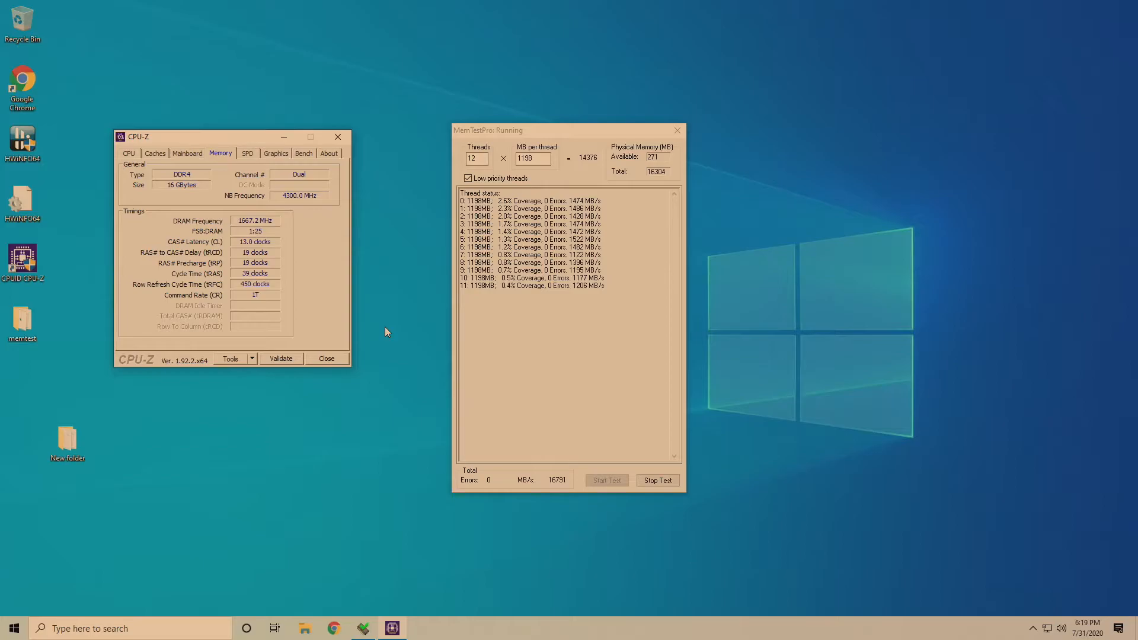
click(655, 480)
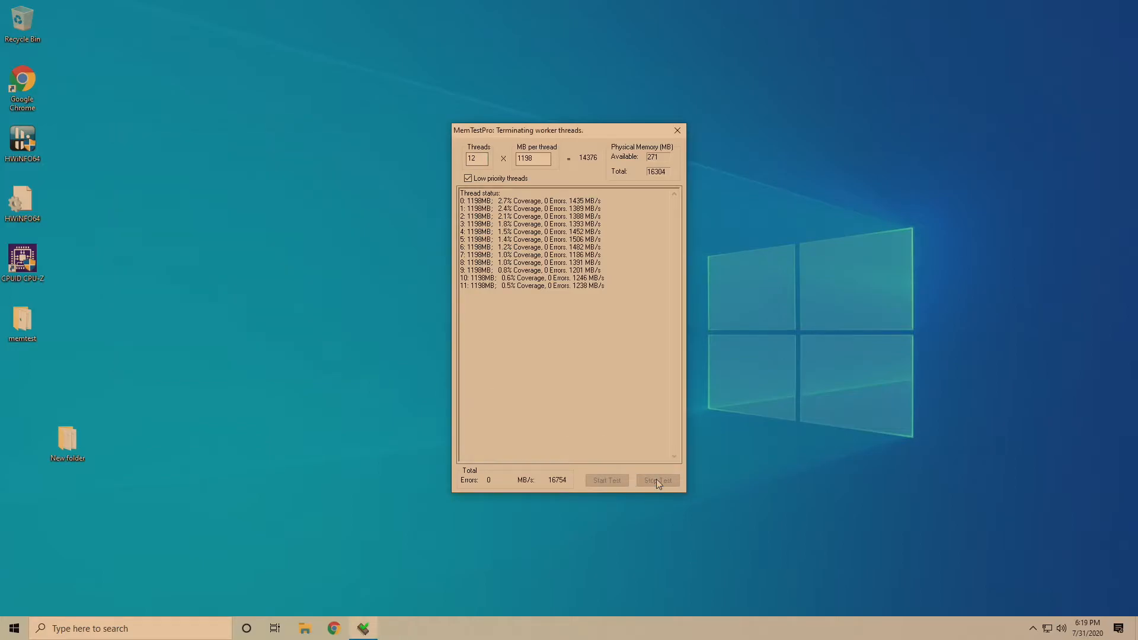
- Restart into the BIOS and save CAS Latency 12
right_click(11, 629)
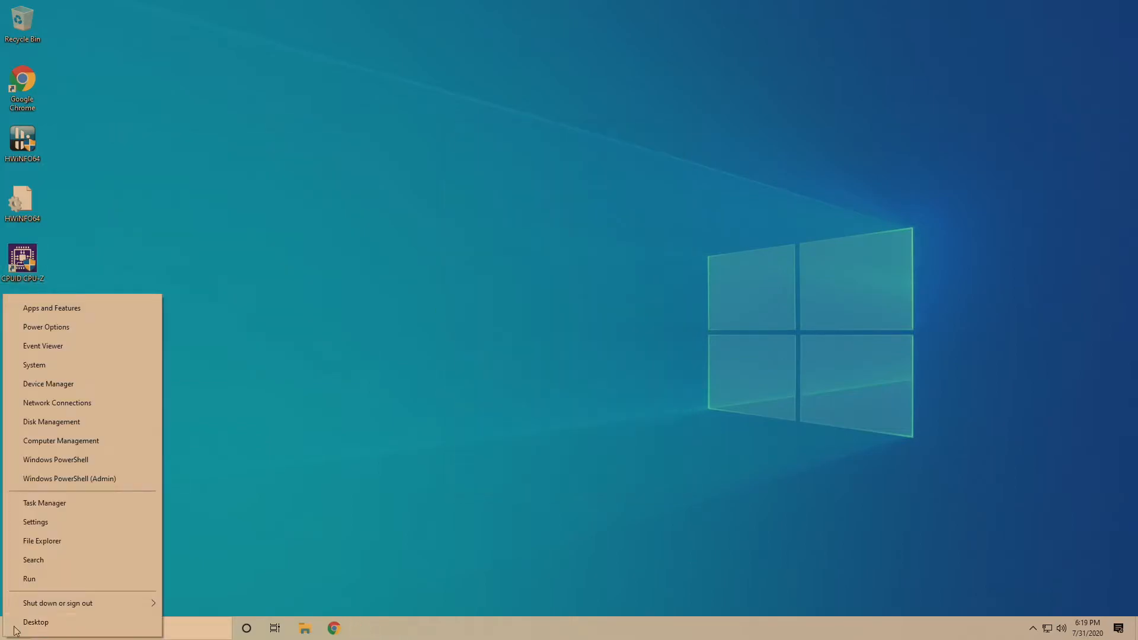
click(56, 603)
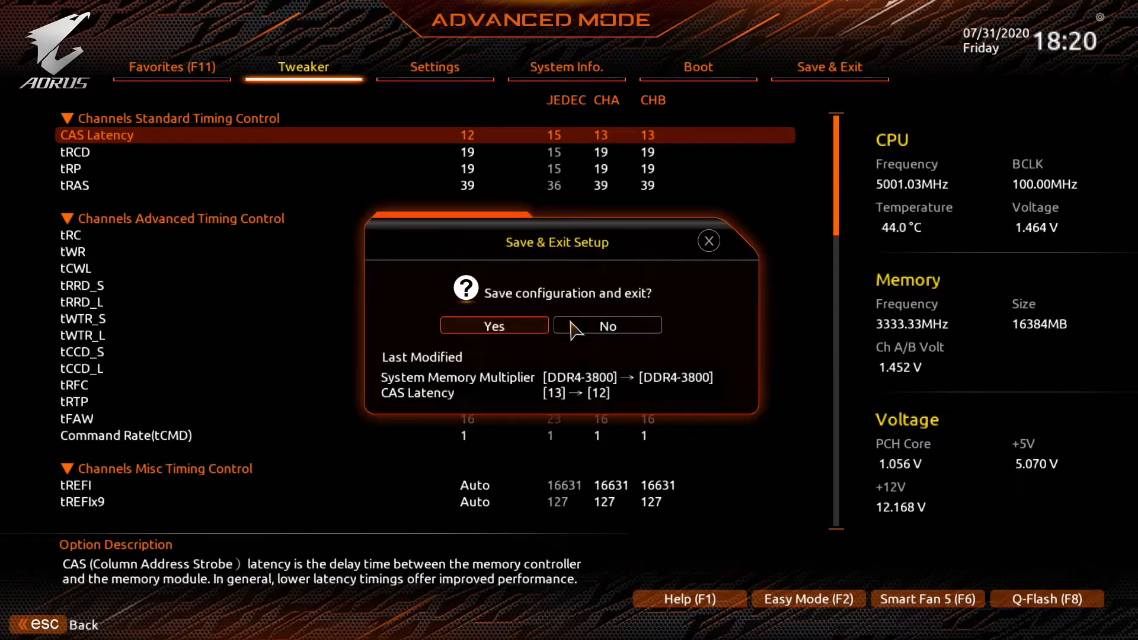
click(607, 325)
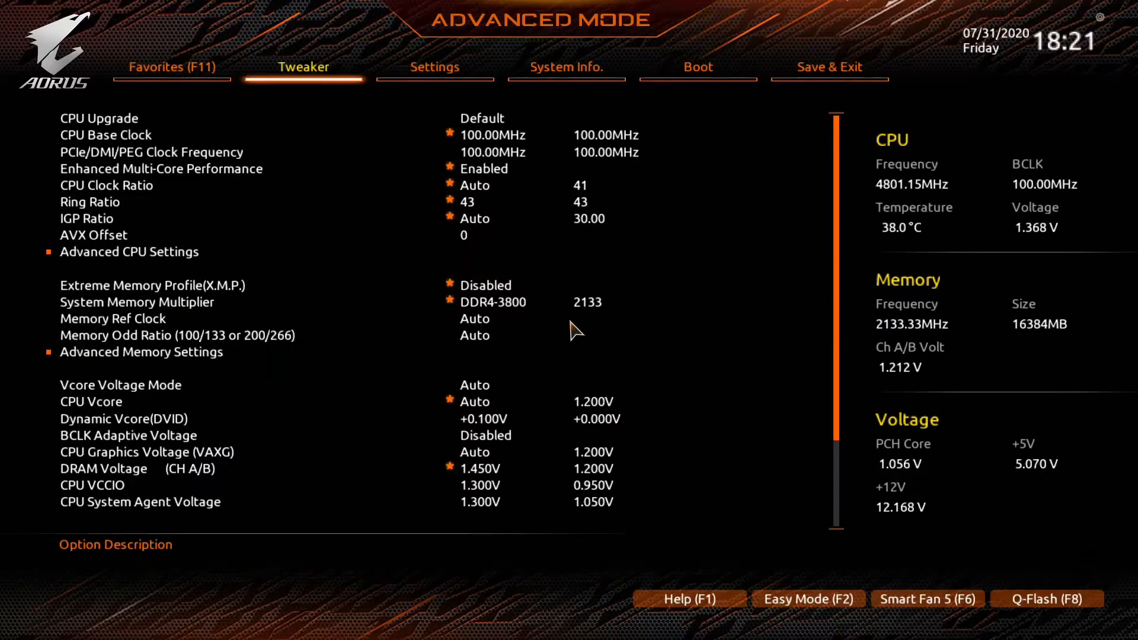
- After the 2133 MHz fallback, revert CAS Latency to 13 and save the configuration
click(87, 218)
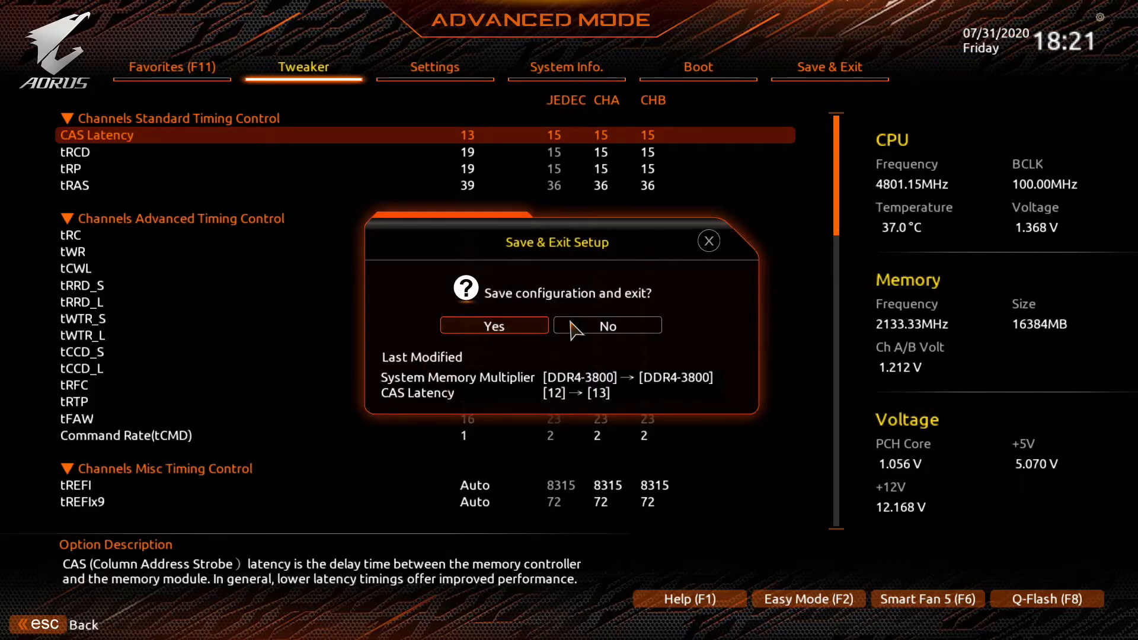
click(494, 325)
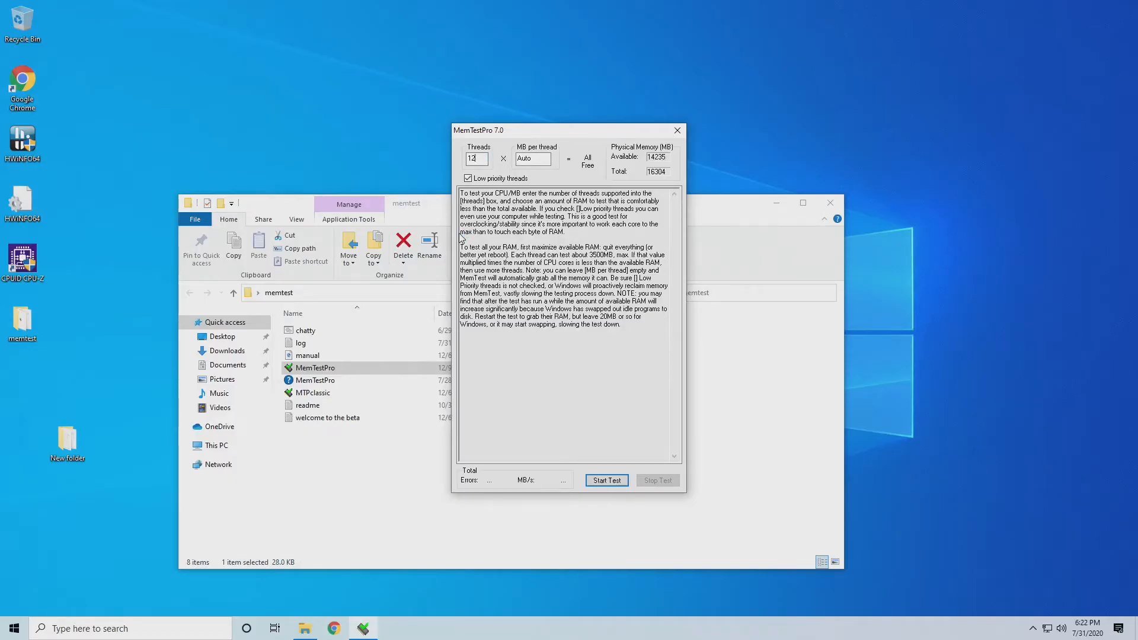
- Start the MemTestPro run at CL13 and close the memtest folder window
click(605, 480)
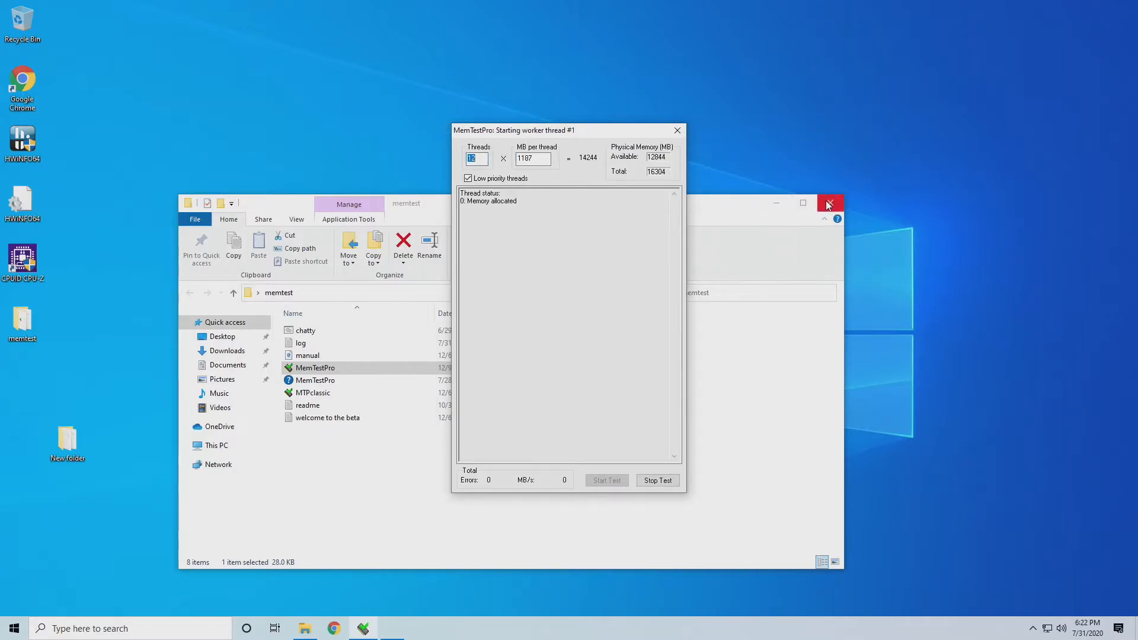
click(830, 203)
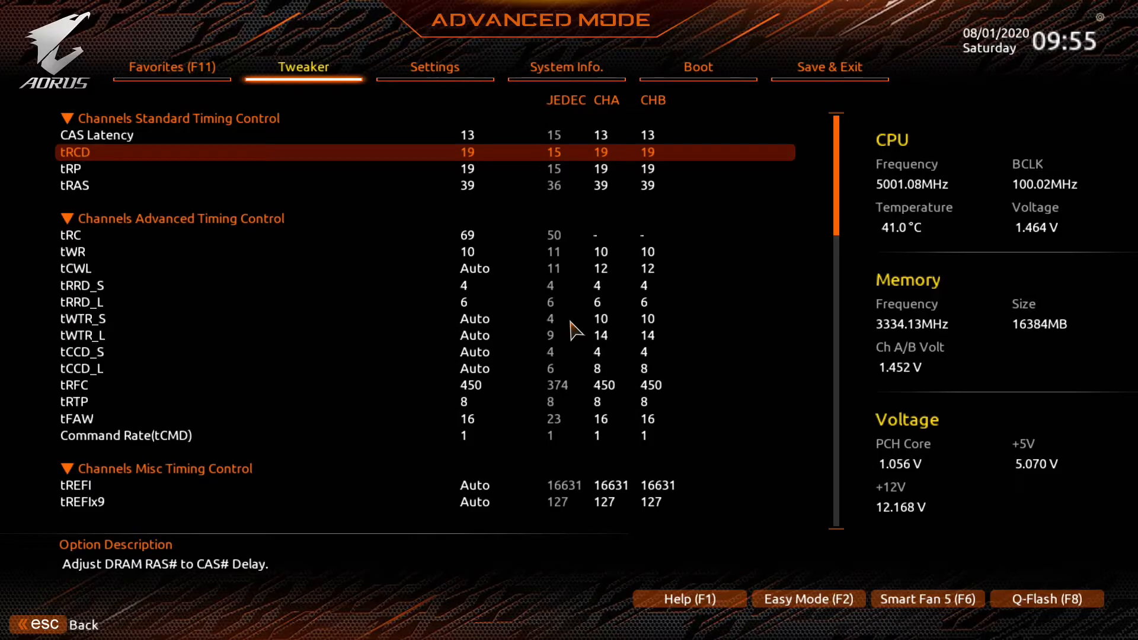
- Begin entering a new tRCD value, then decline the Save & Exit prompt to back it out
text(1)
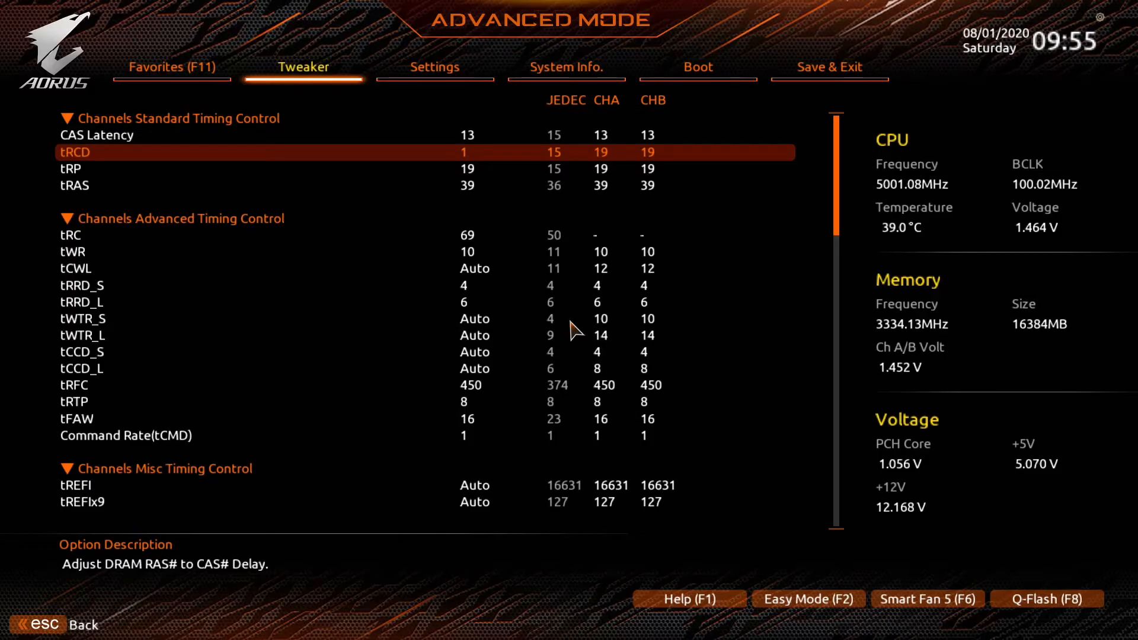
key(Down)
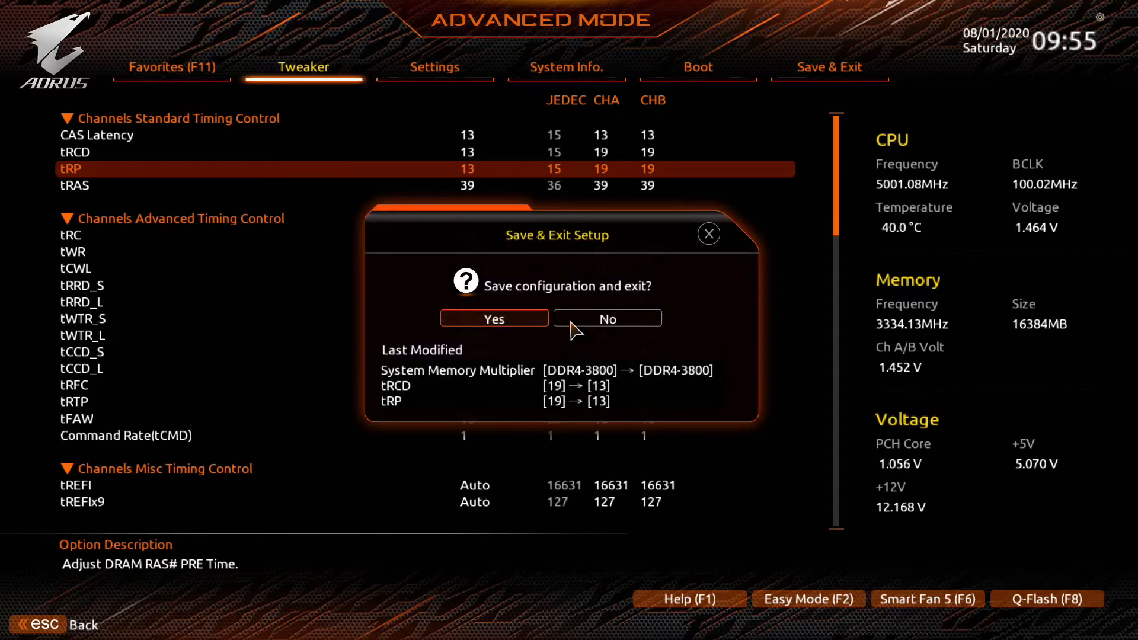
click(607, 318)
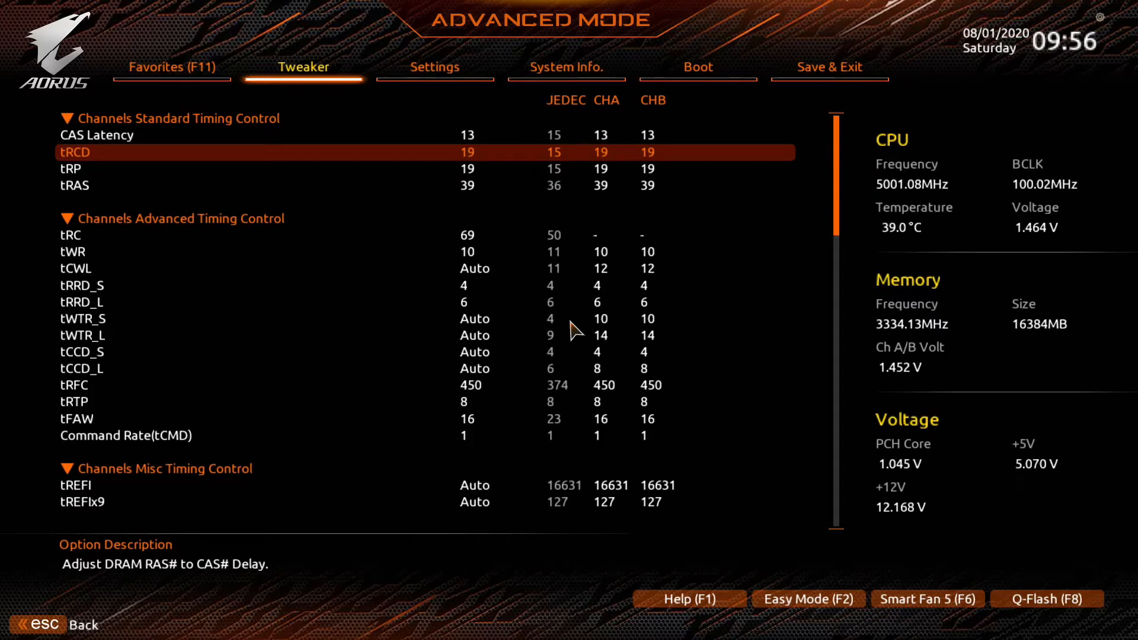
- Look over System Info. and the Save Profiles list, ending on the Favorites overview
click(567, 67)
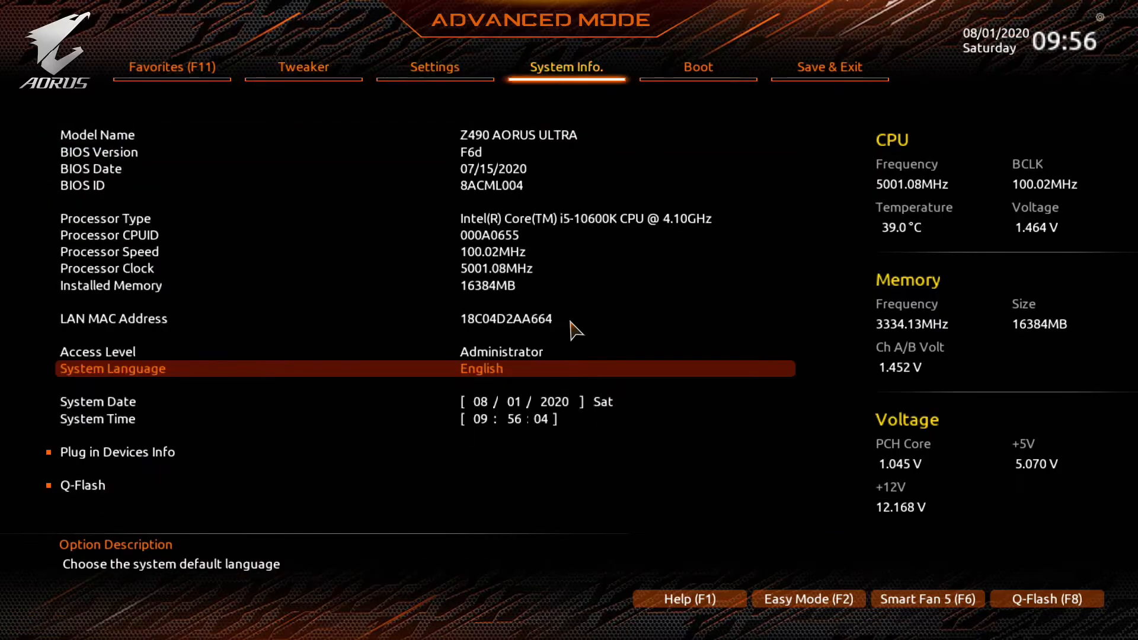
click(828, 66)
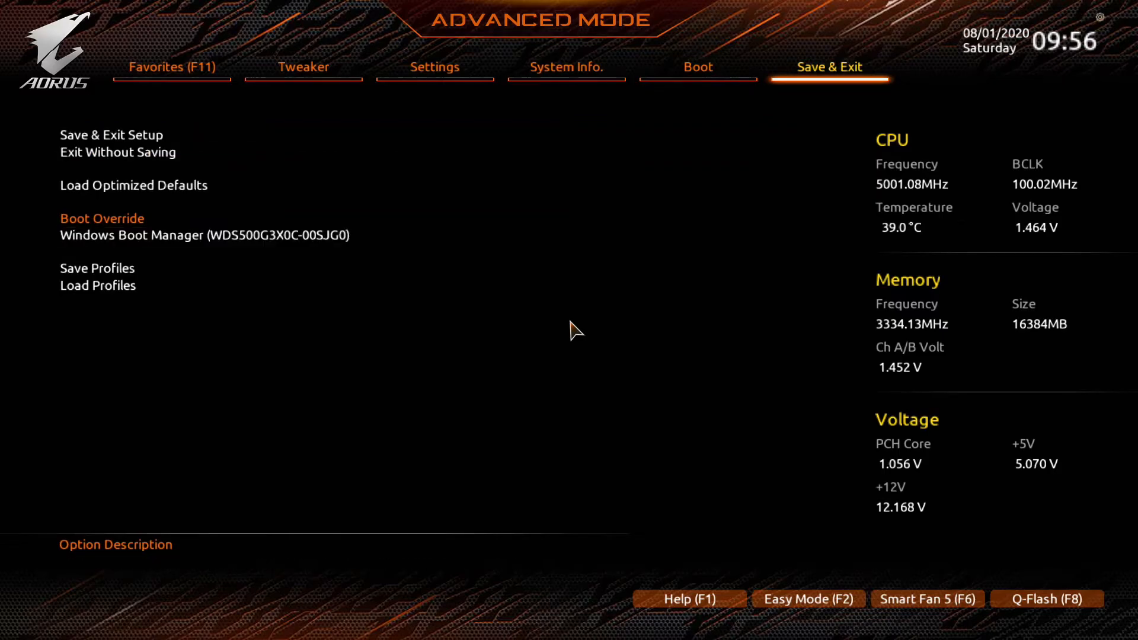
click(97, 268)
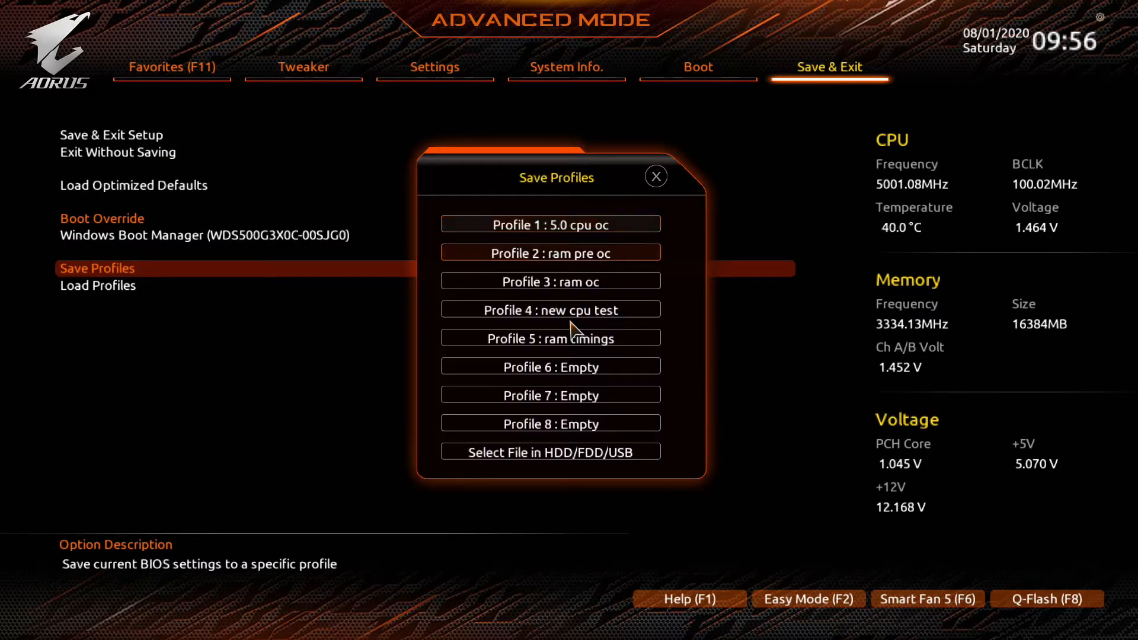
click(549, 338)
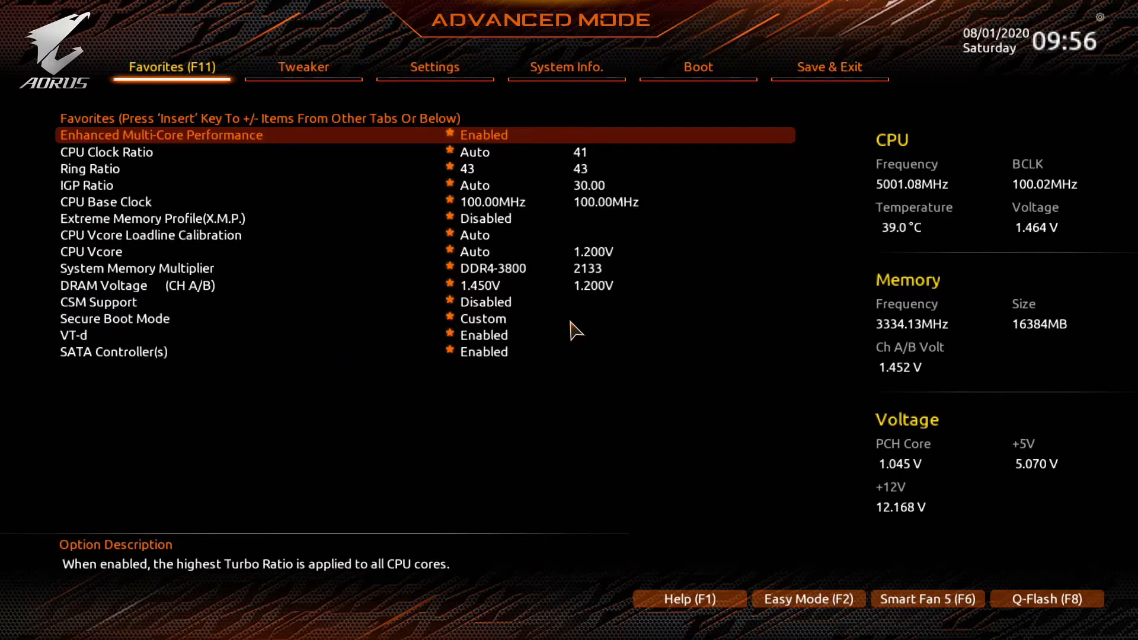
- Confirm saving the current timings and rebooting
click(303, 67)
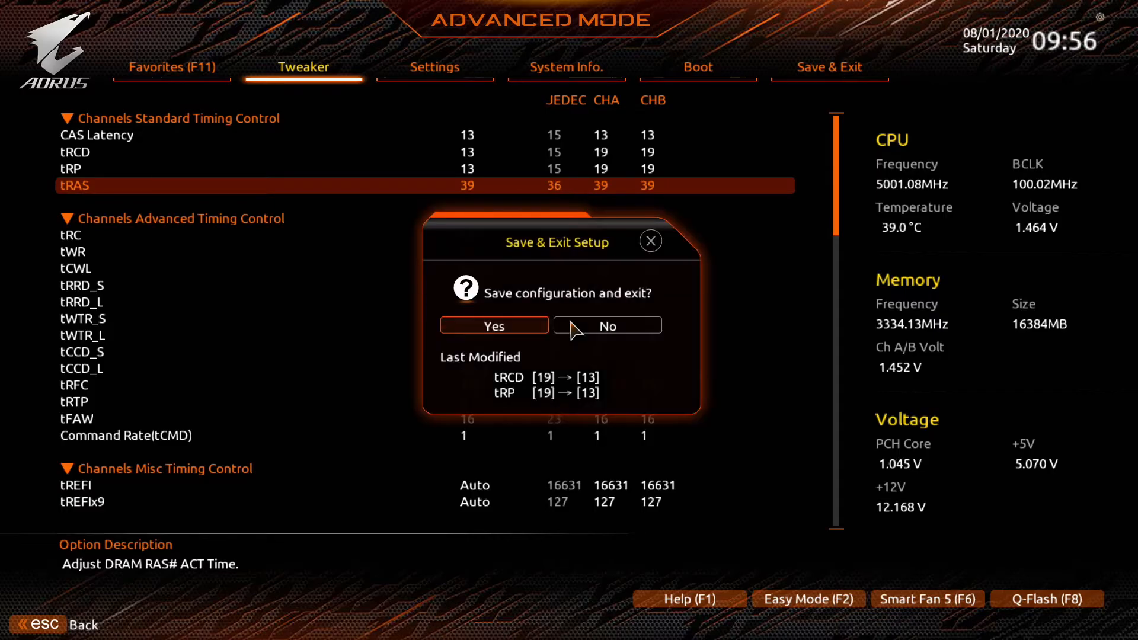
click(494, 325)
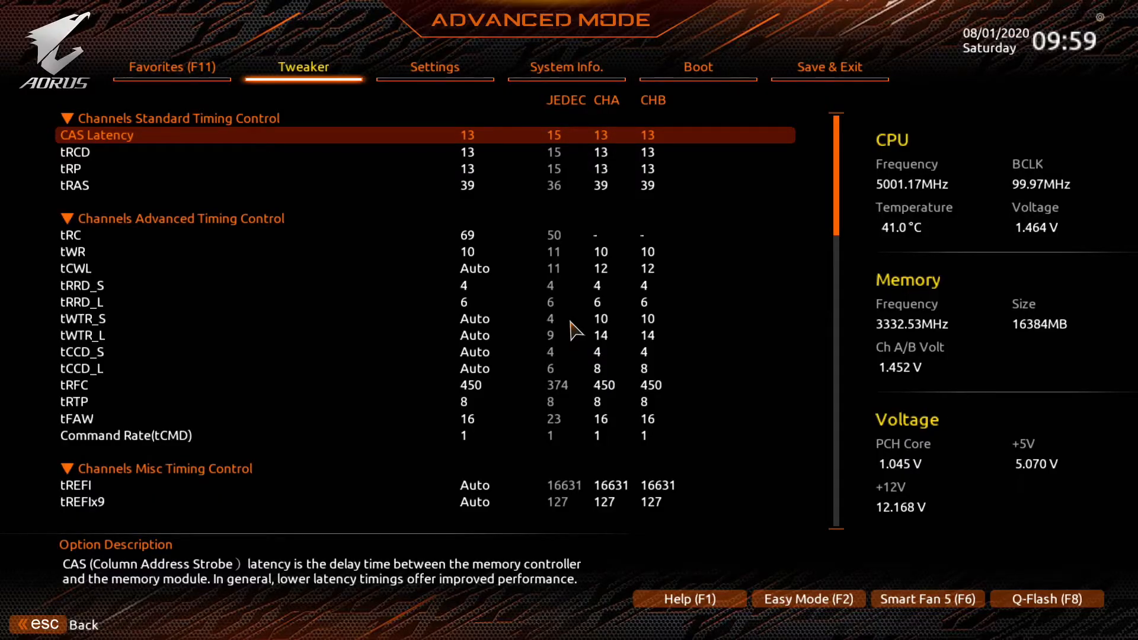
- Raise tRCD and tRP from 13 to 14, save with F10 and restart into Windows
key(Down)
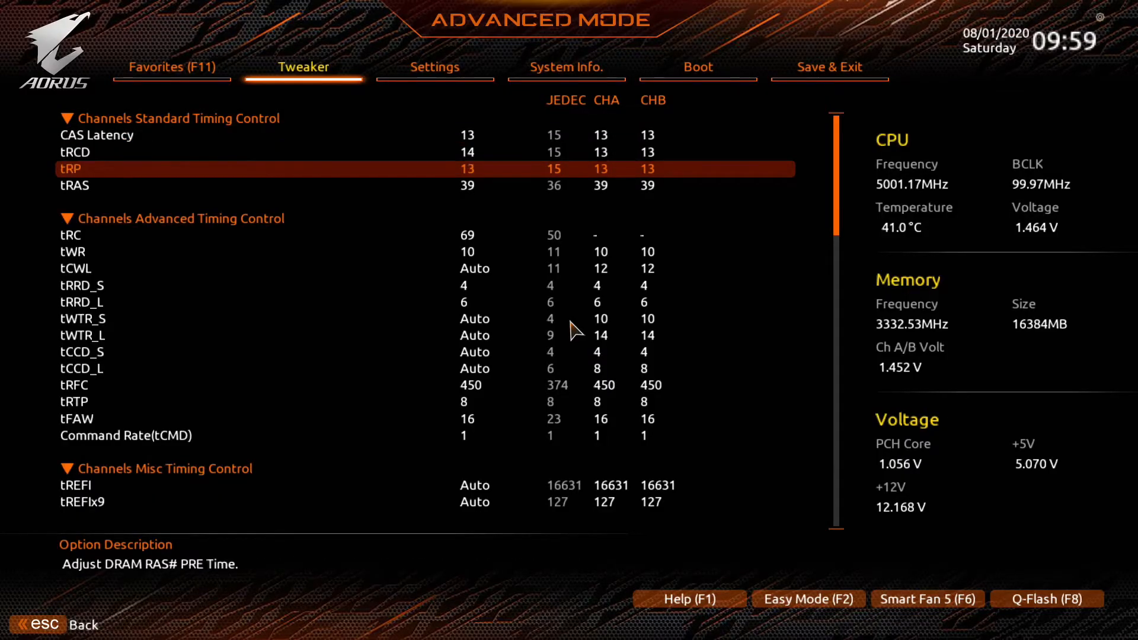
key(Down)
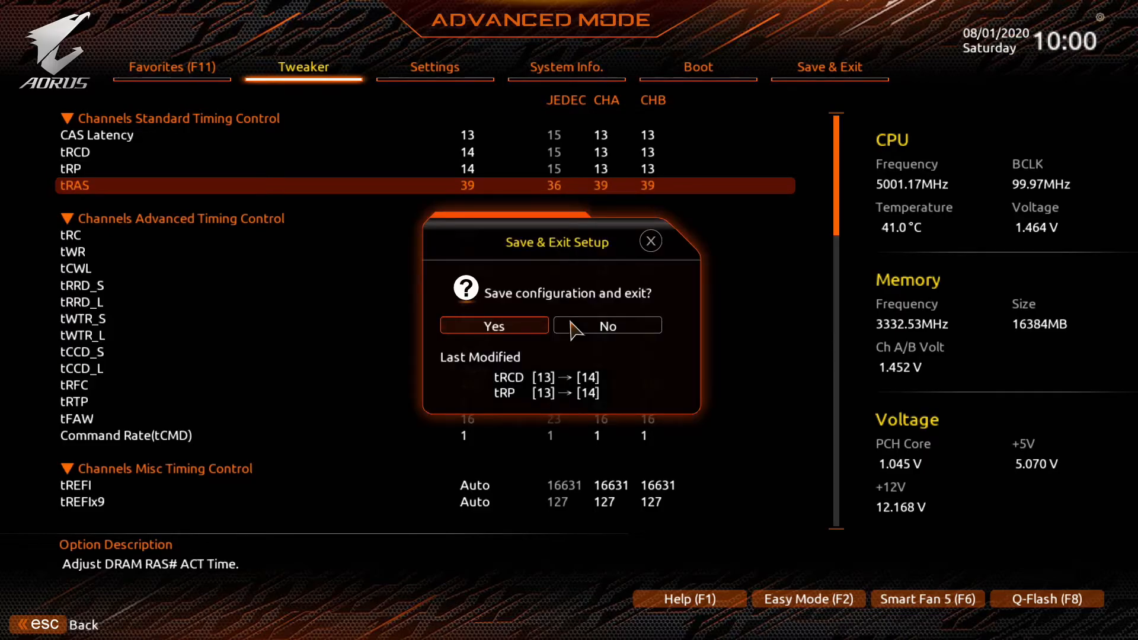
click(493, 325)
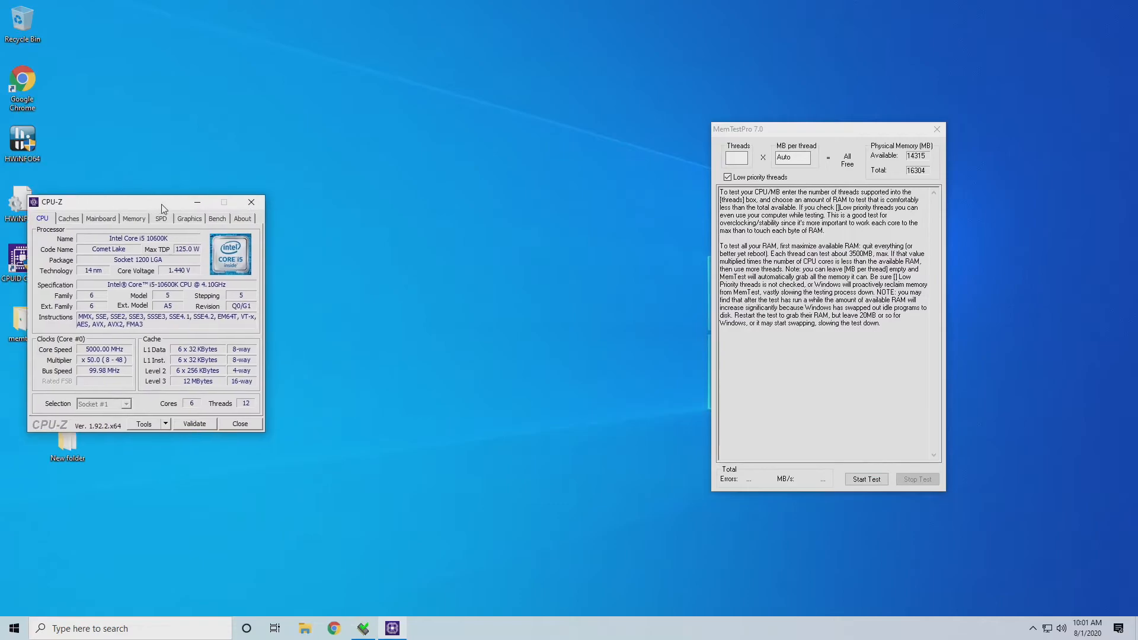
- Check CPU-Z's Memory timings, then start a 12-thread MemTestPro stress test
click(134, 219)
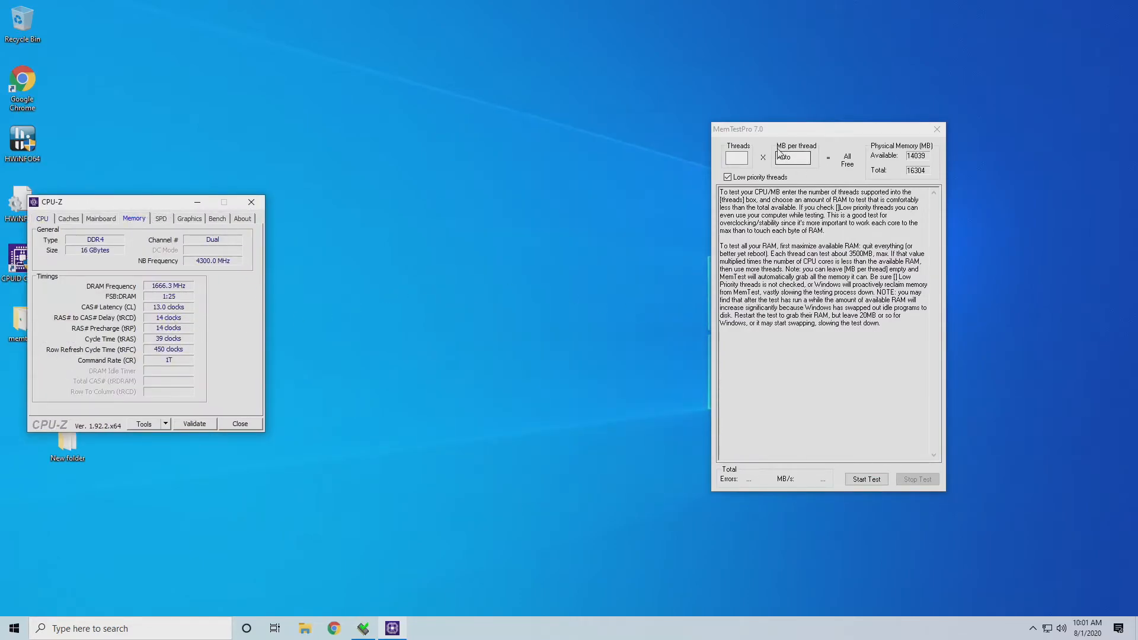
text(12)
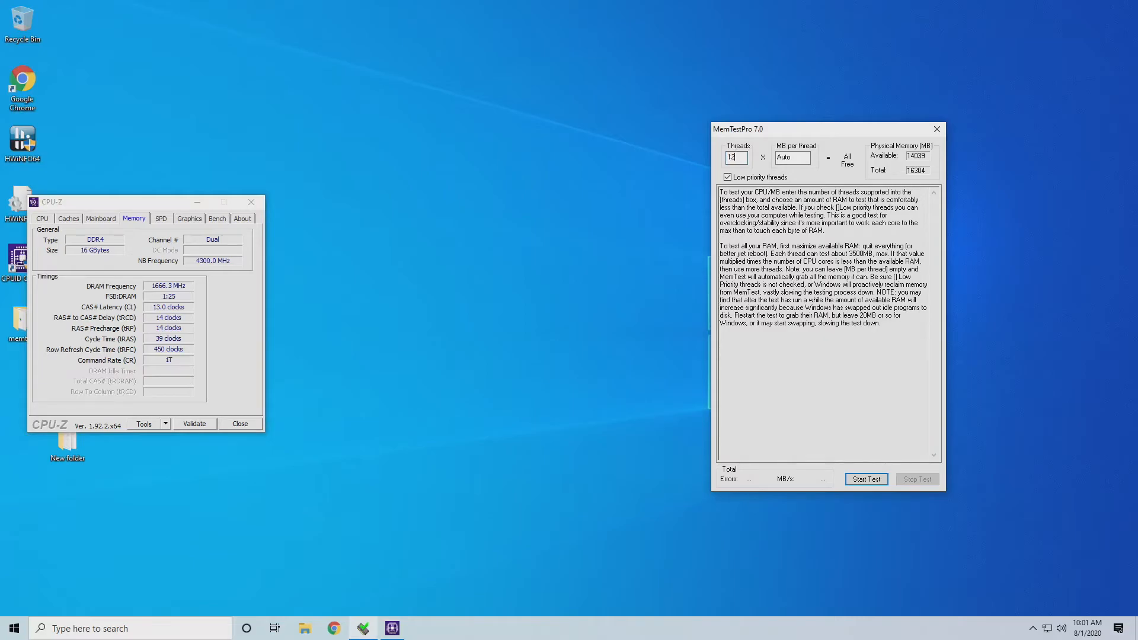
click(866, 479)
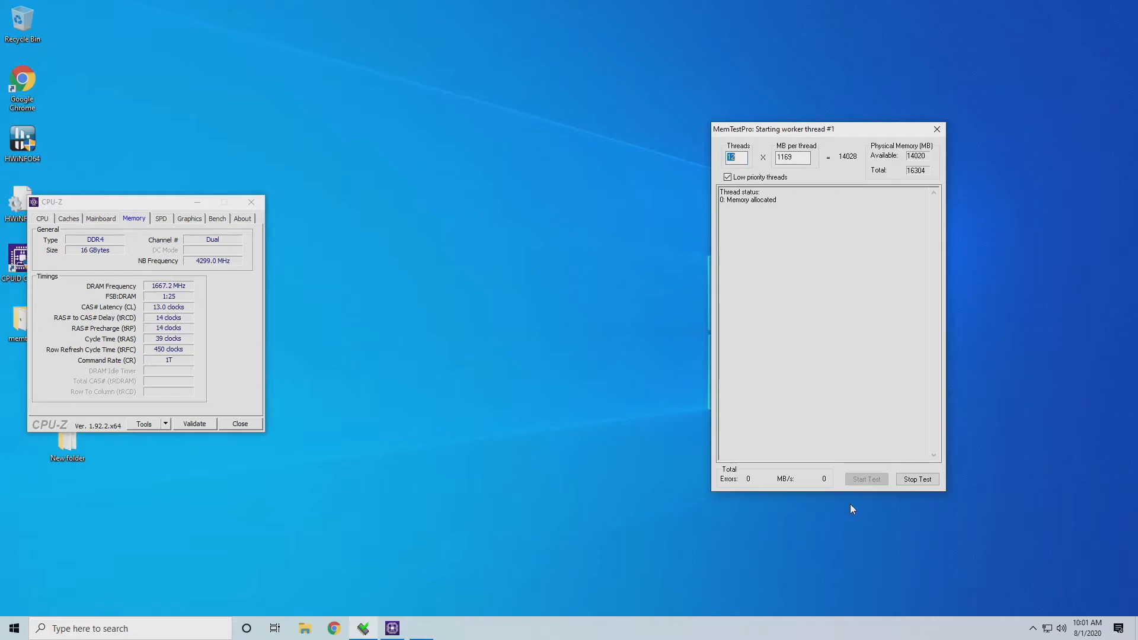
mouse_move(525, 348)
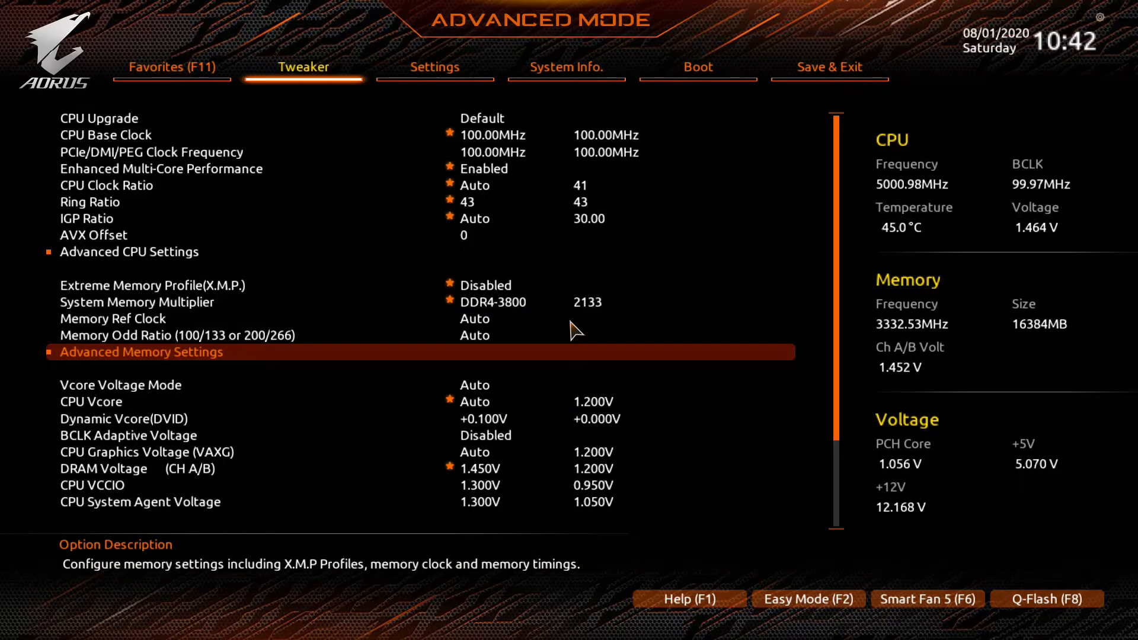
- Raise tRCD and tRP to 15 in Advanced Memory Settings and save with F10
click(140, 353)
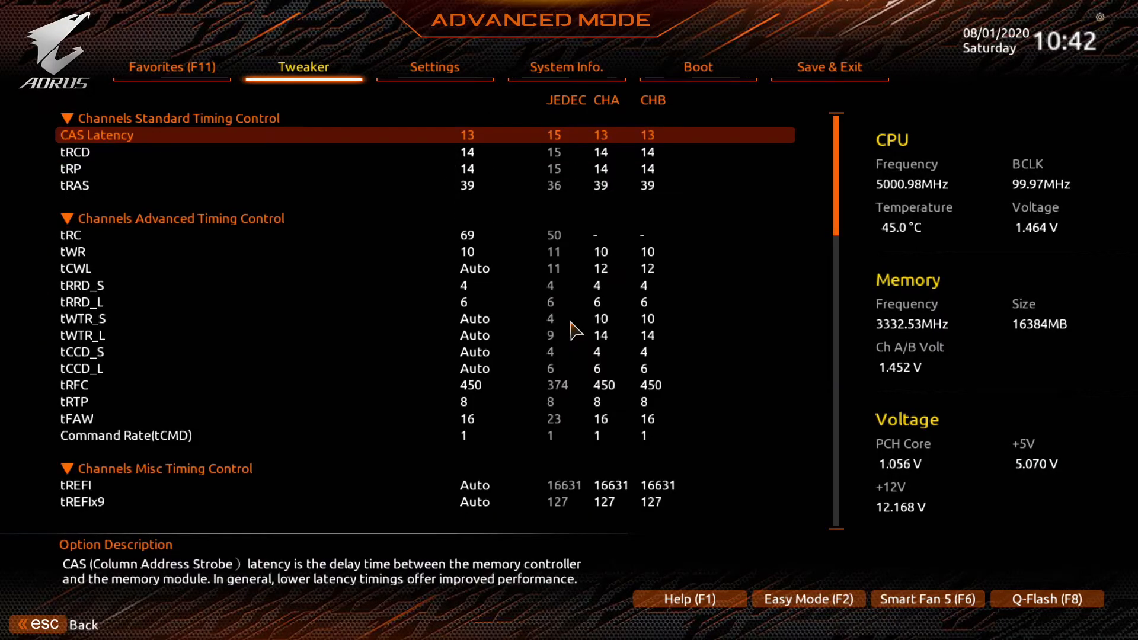
key(Down)
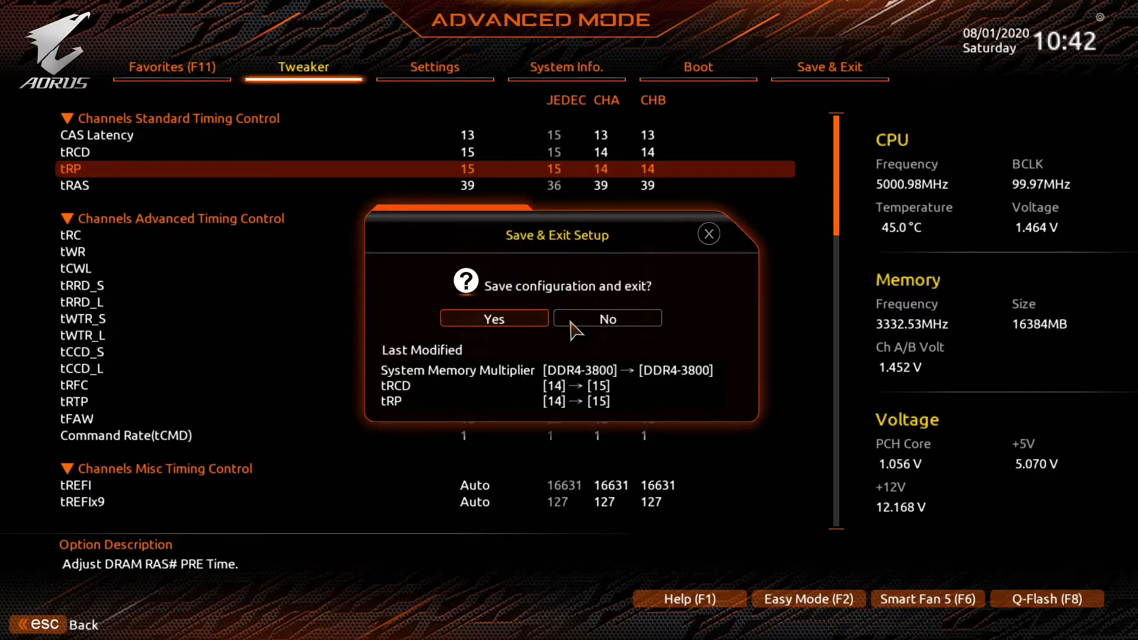
click(493, 317)
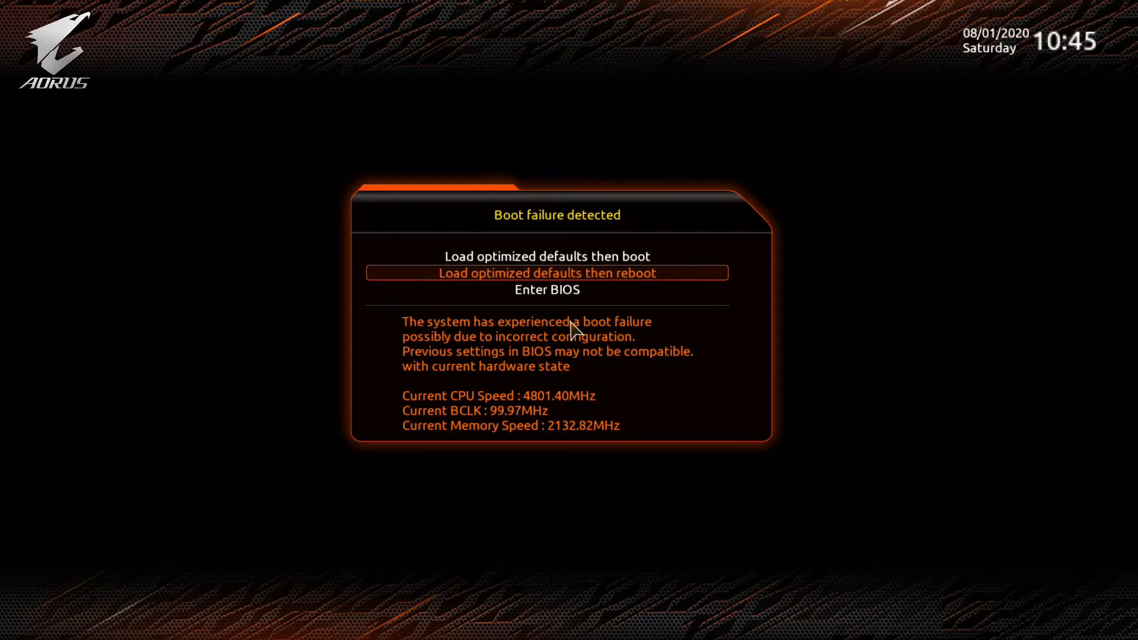
- Re-enter the BIOS after the boot failure and move back toward the advanced memory settings
click(547, 290)
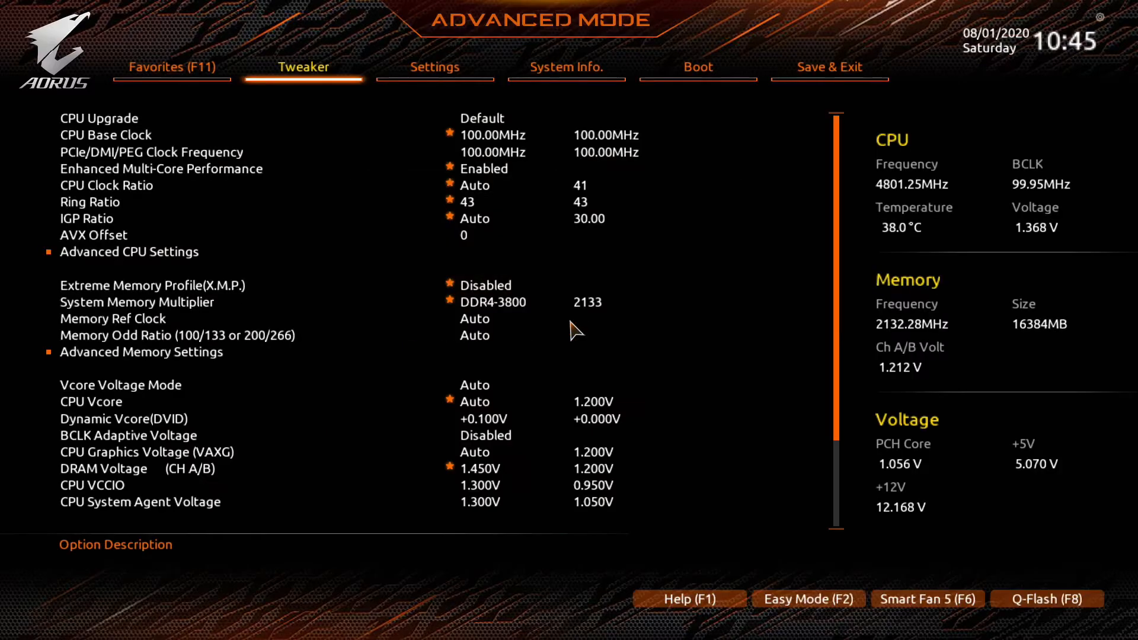
click(89, 202)
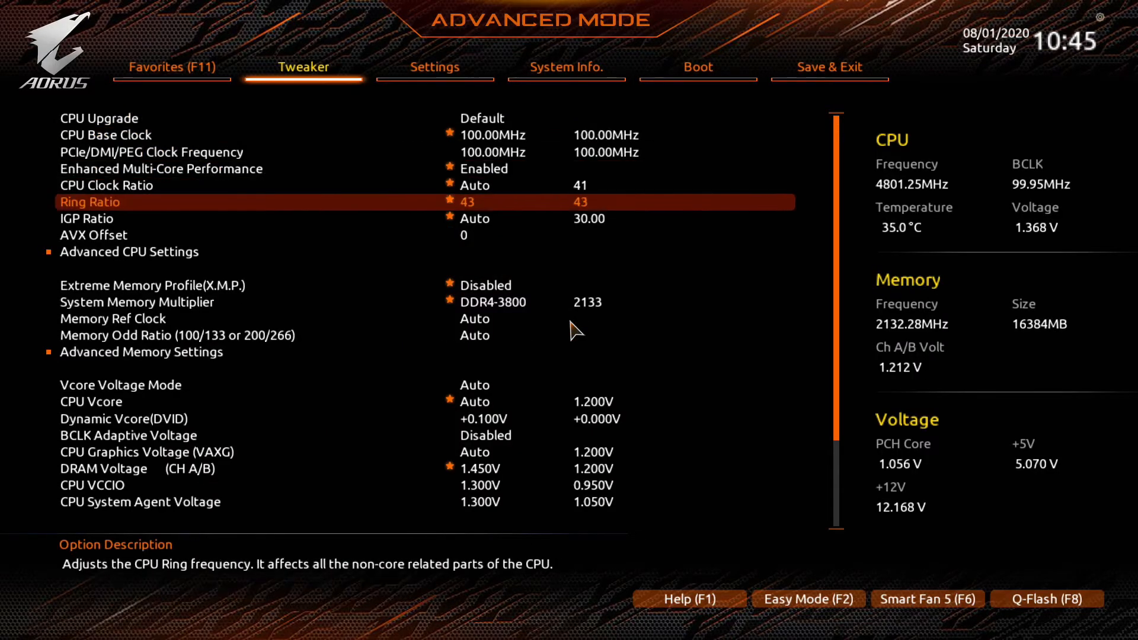
key(Down)
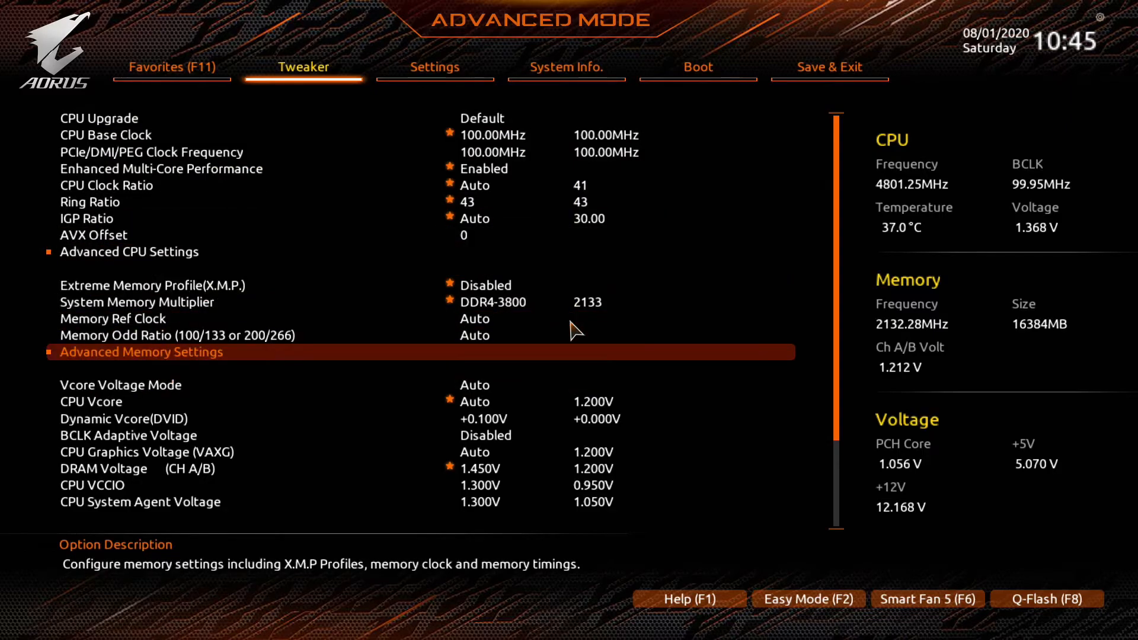
- Raise tRCD and tRP to 16 in Advanced Memory Settings and save with F10
click(141, 352)
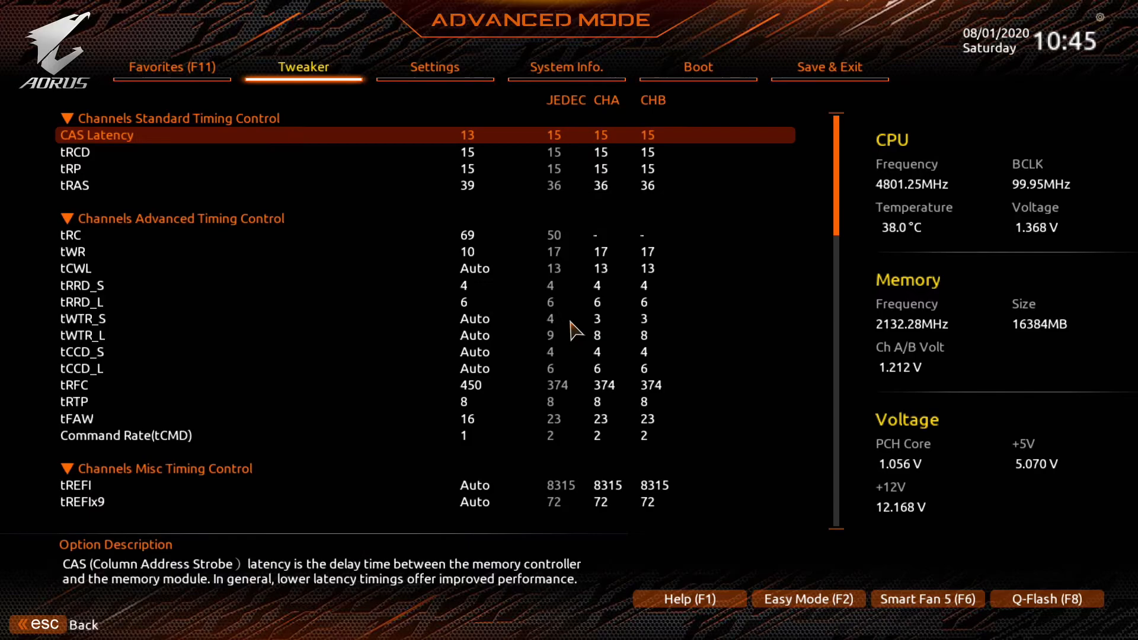
key(Down)
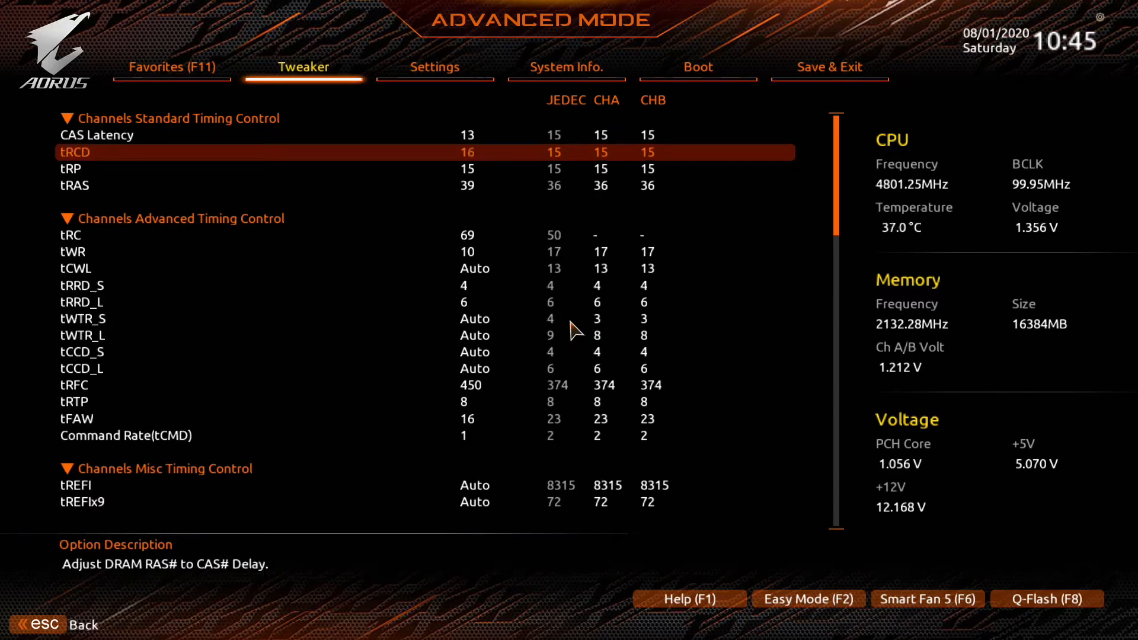
key(Down)
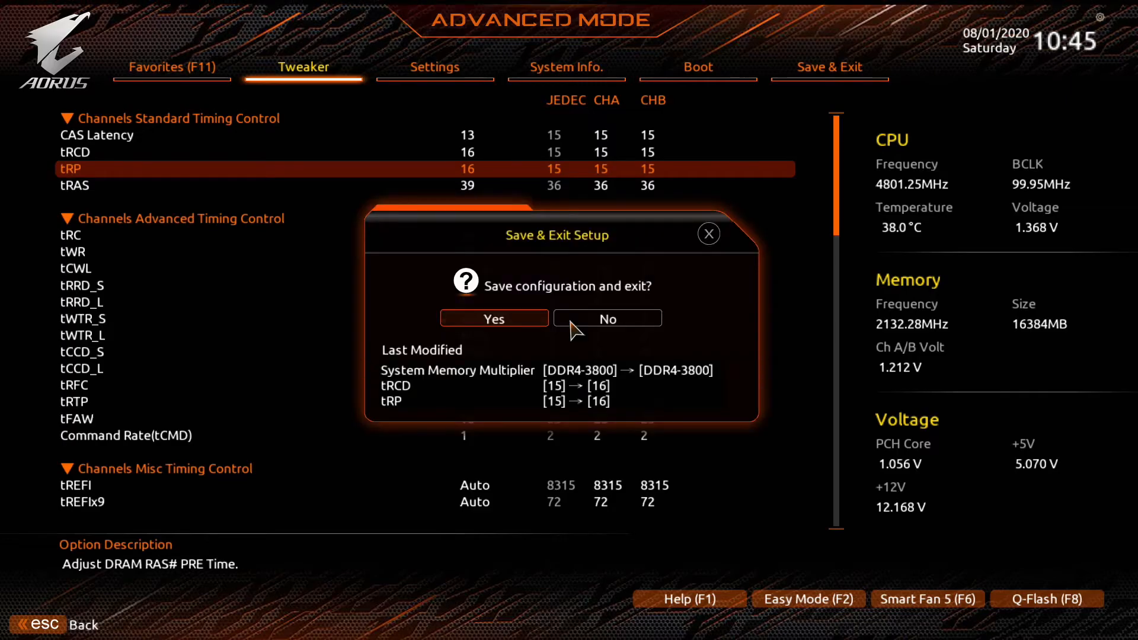
click(493, 317)
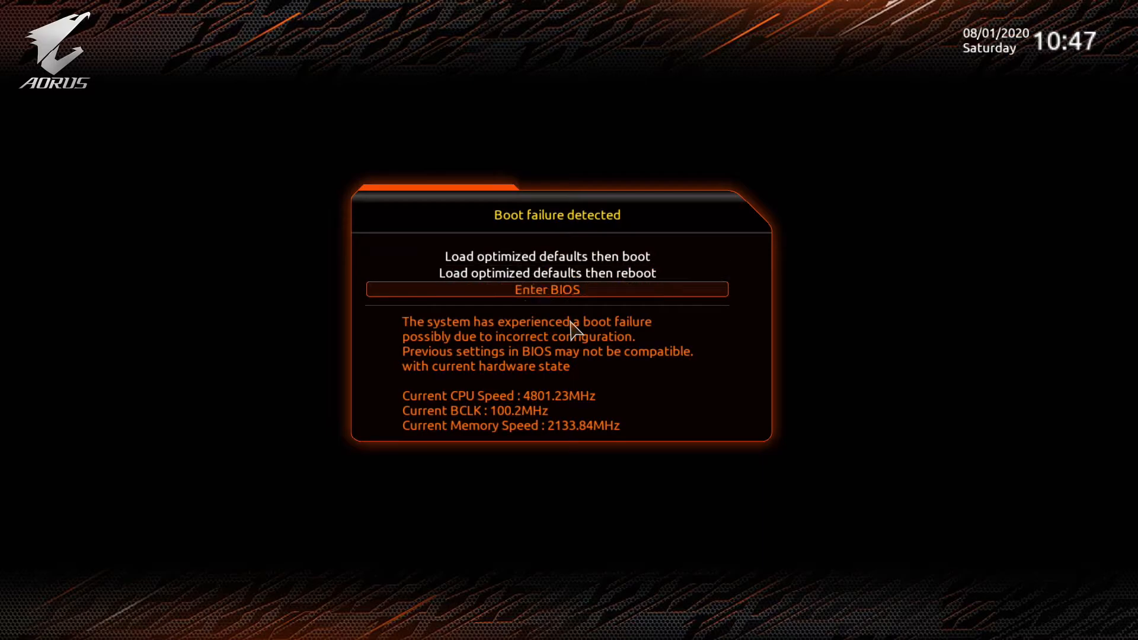
- After the boot failure re-enter the BIOS, set tRCD and tRP to 17 and save
click(546, 289)
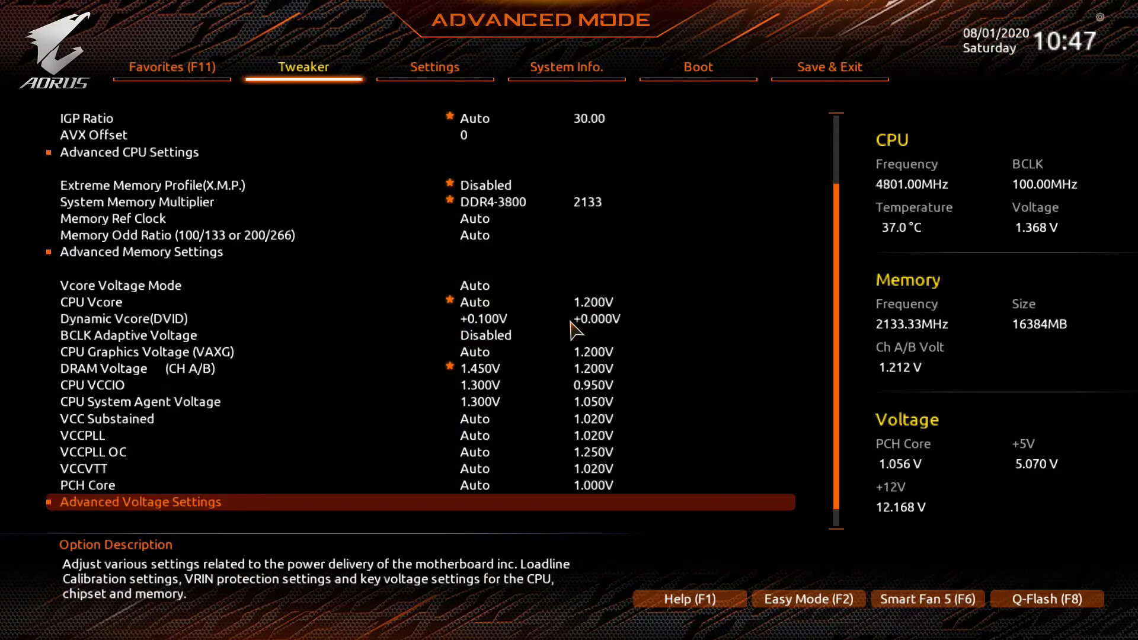
scroll(up, 3)
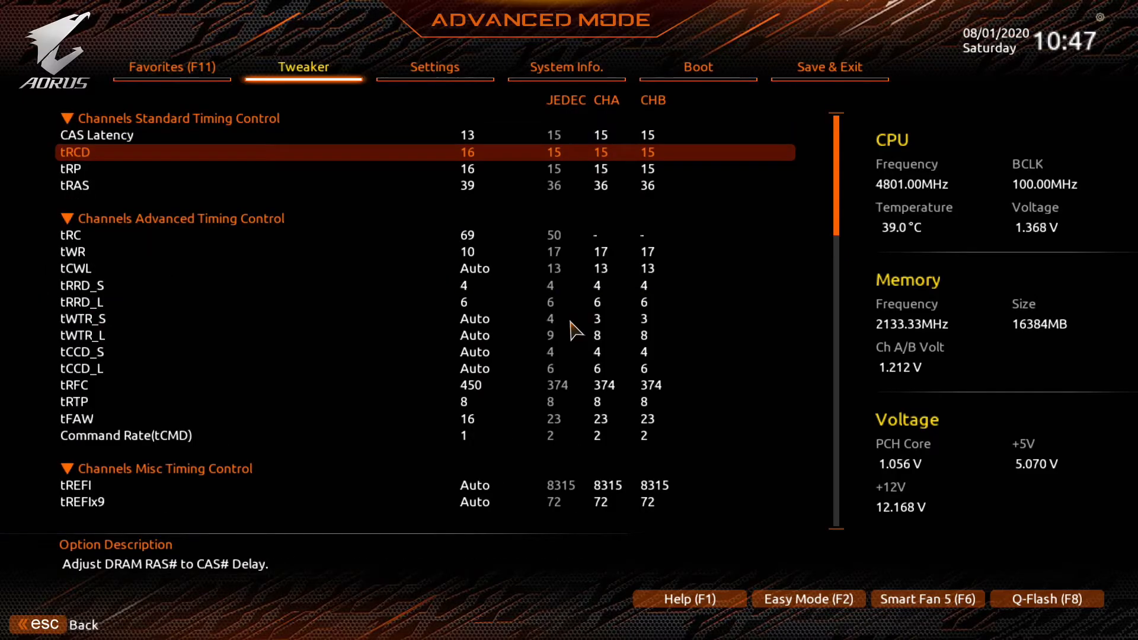
key(down)
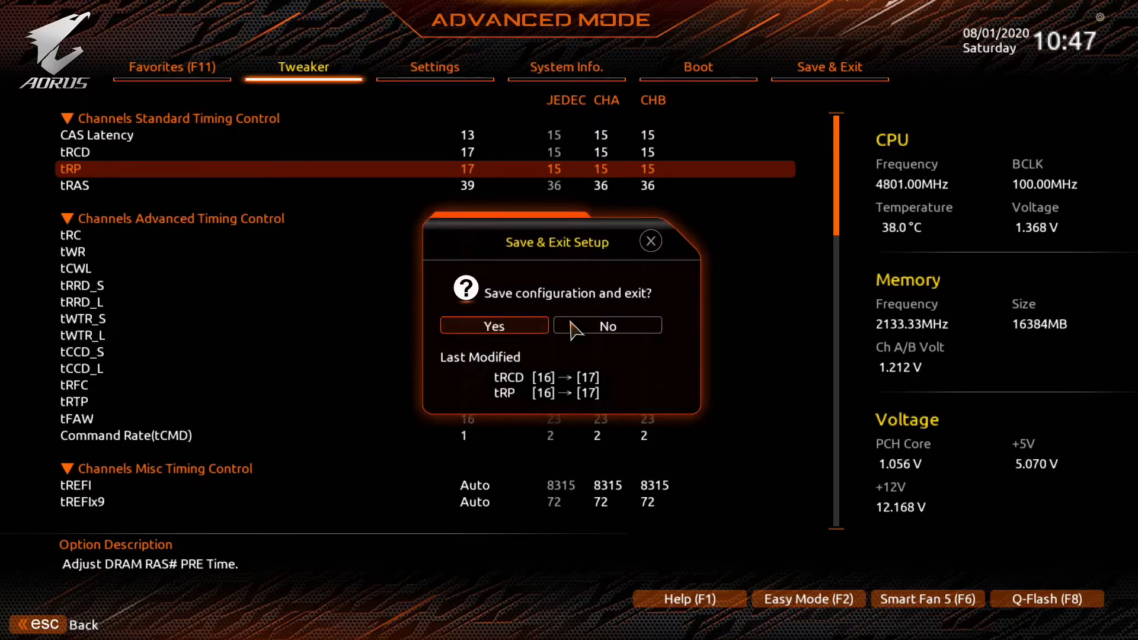
click(493, 325)
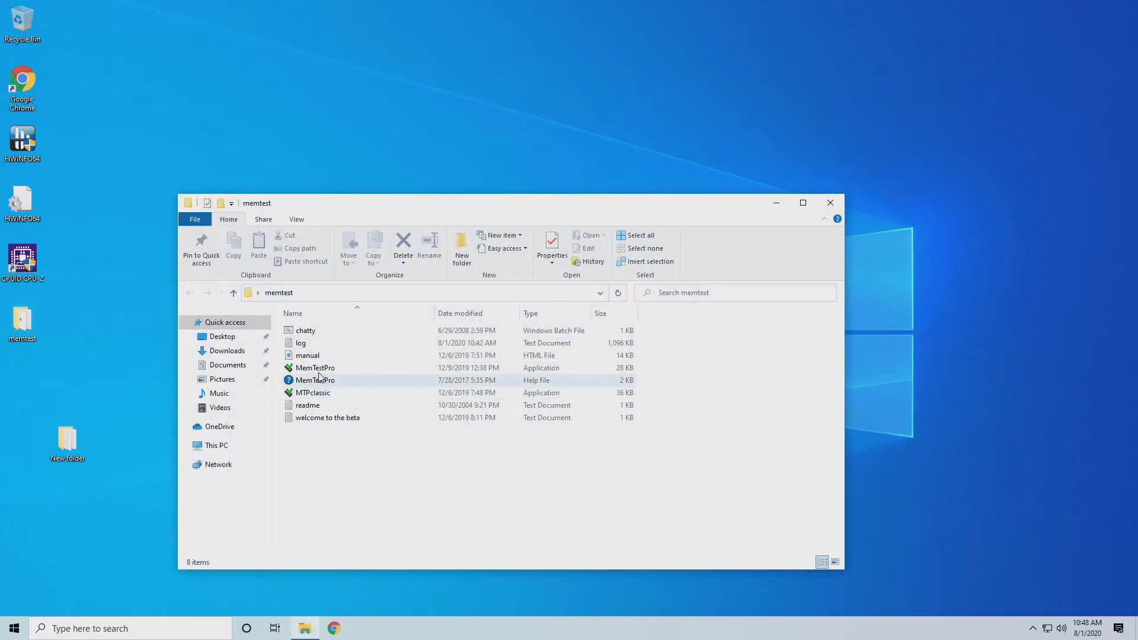
- Launch MemTestPro and start a 12-thread test over about 14 GB at tRCD/tRP 17
double_click(314, 368)
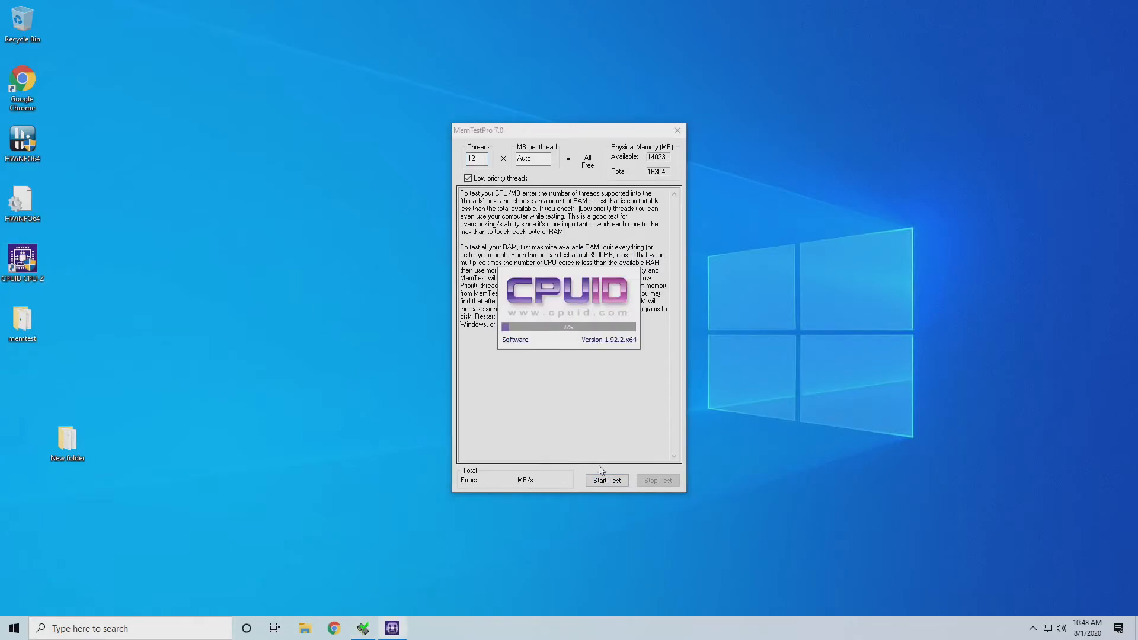
click(606, 480)
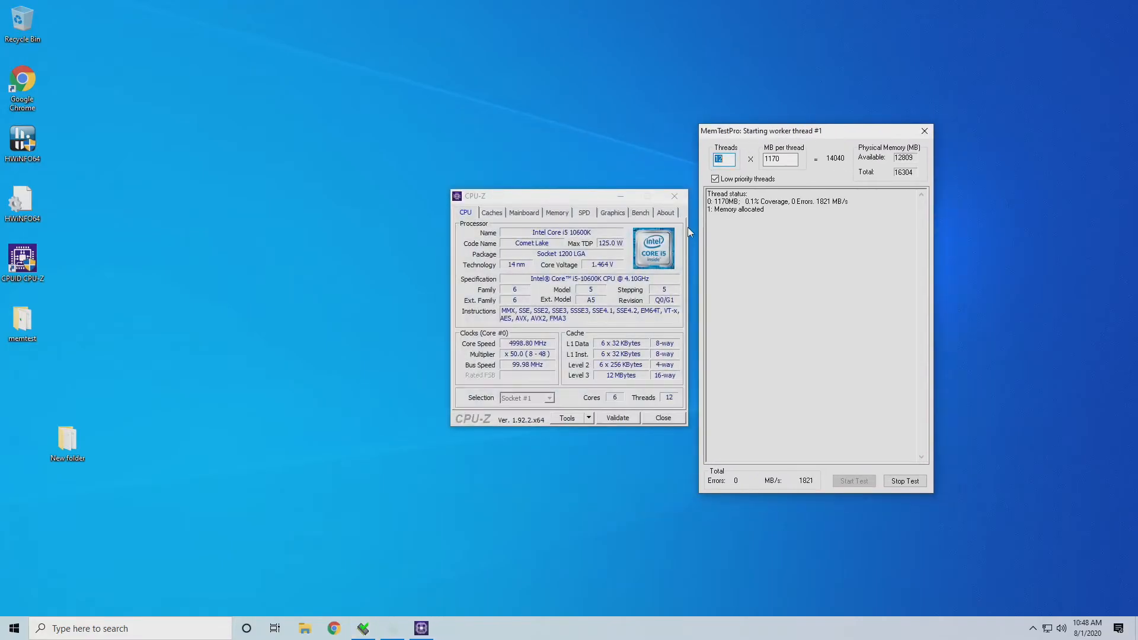
click(557, 212)
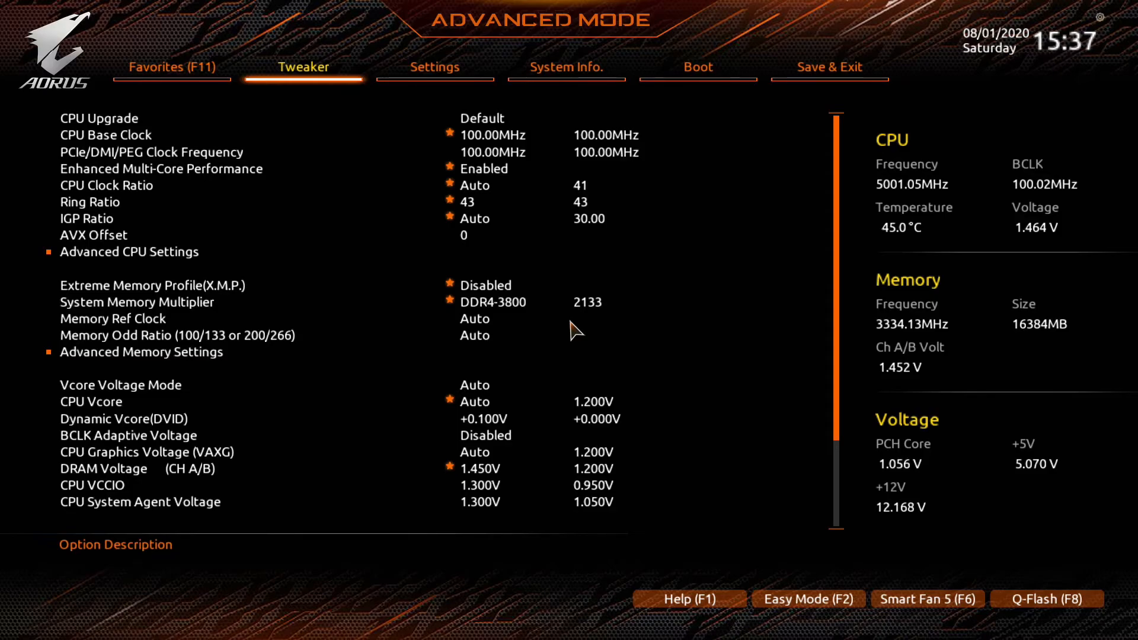
- Lower tRAS from 39 to 32 in Advanced Memory Settings and save and exit
click(139, 352)
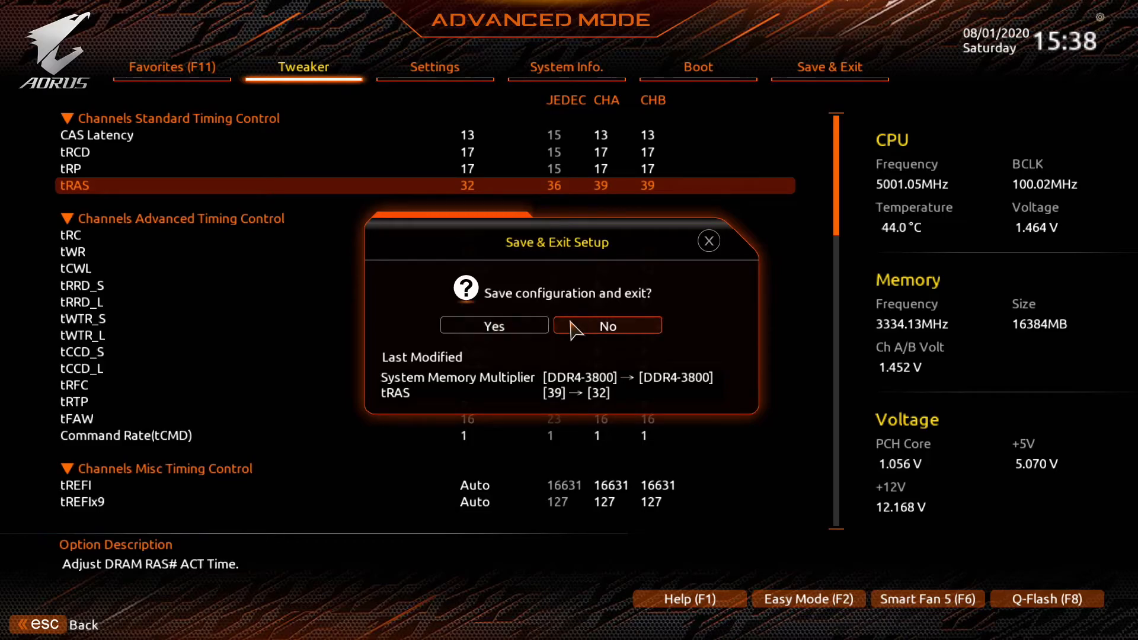
click(607, 325)
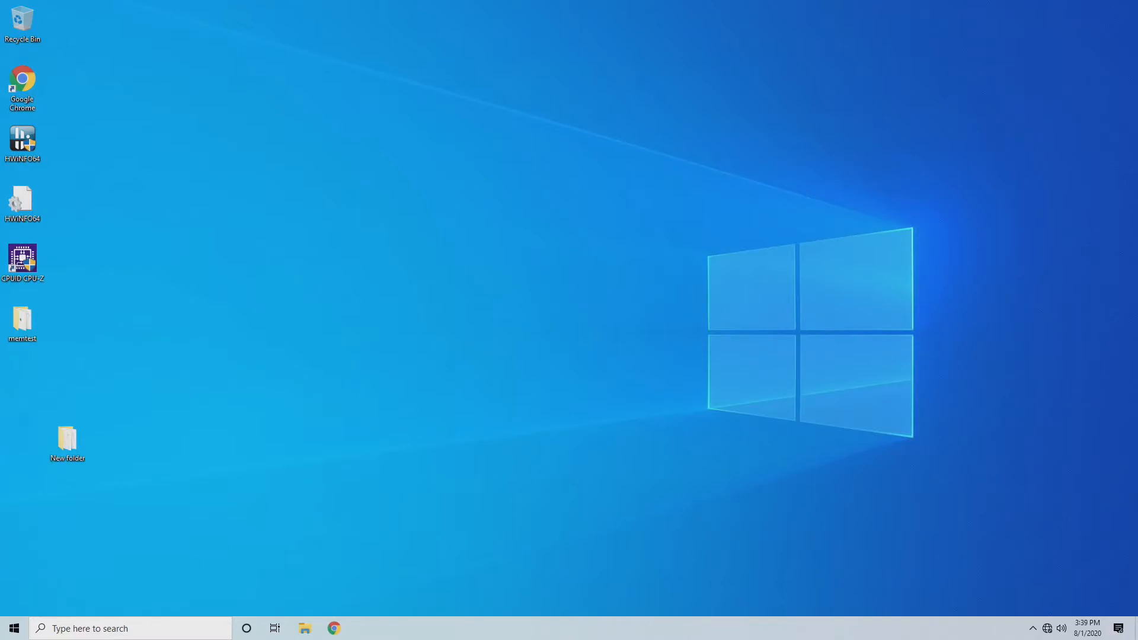
- Launch MemTestPro from the memtest folder and start a 12-thread test at tRAS 32
double_click(21, 322)
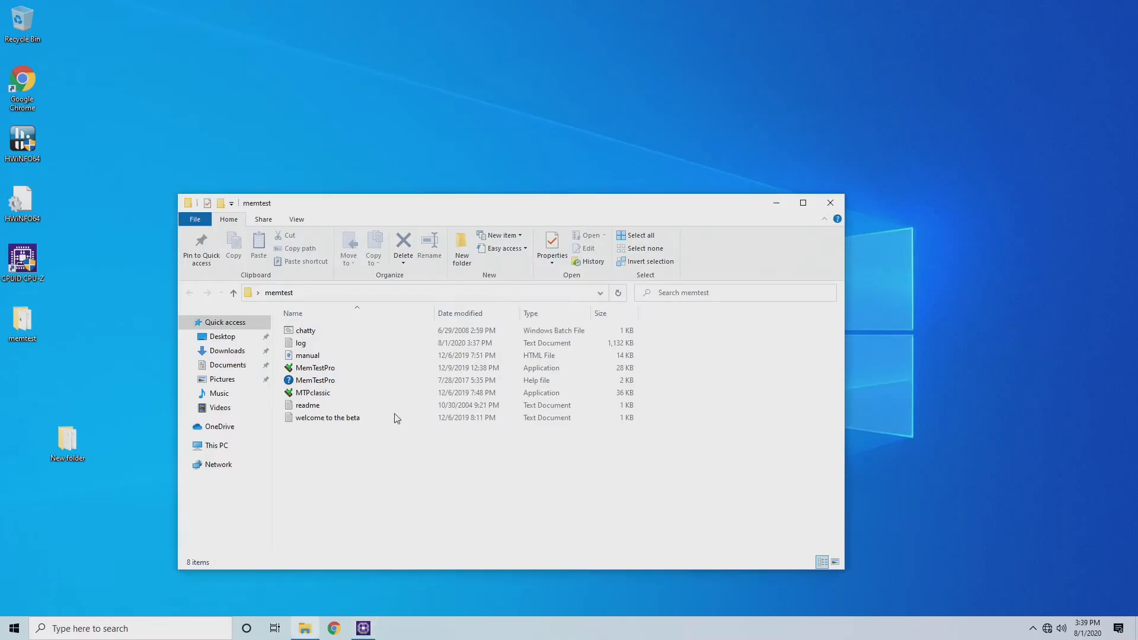
double_click(314, 368)
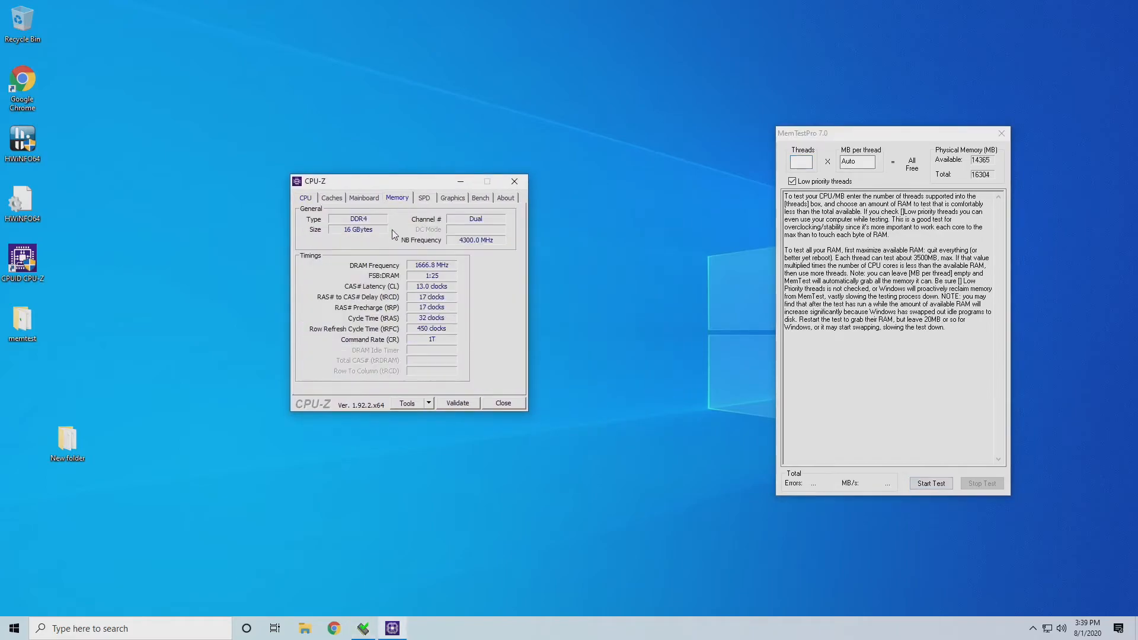
mouse_move(424, 328)
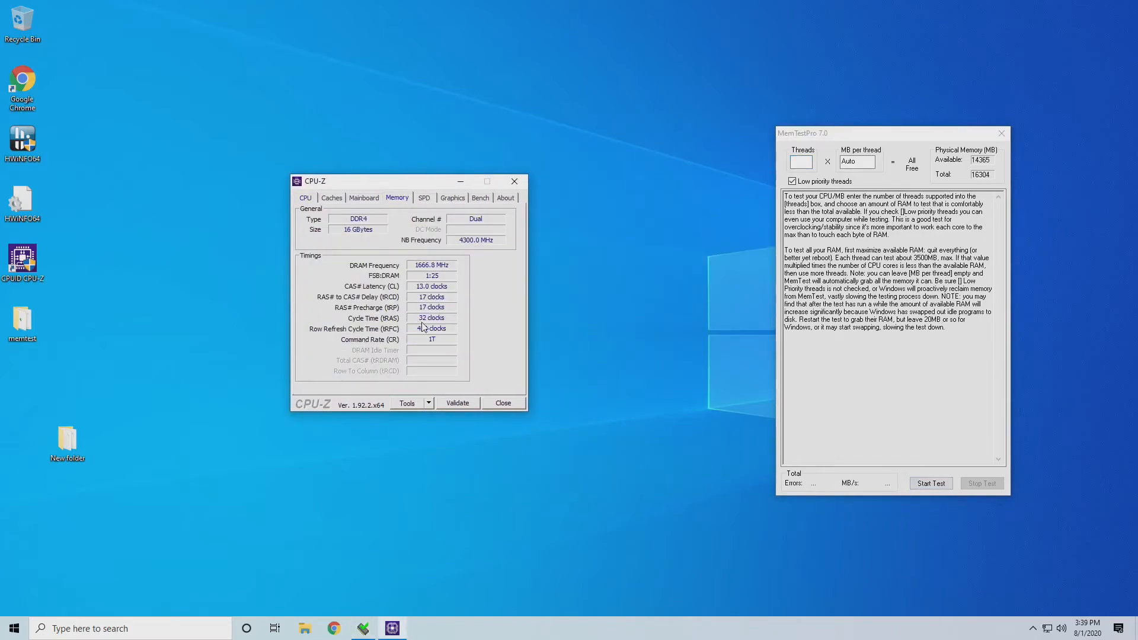
click(801, 162)
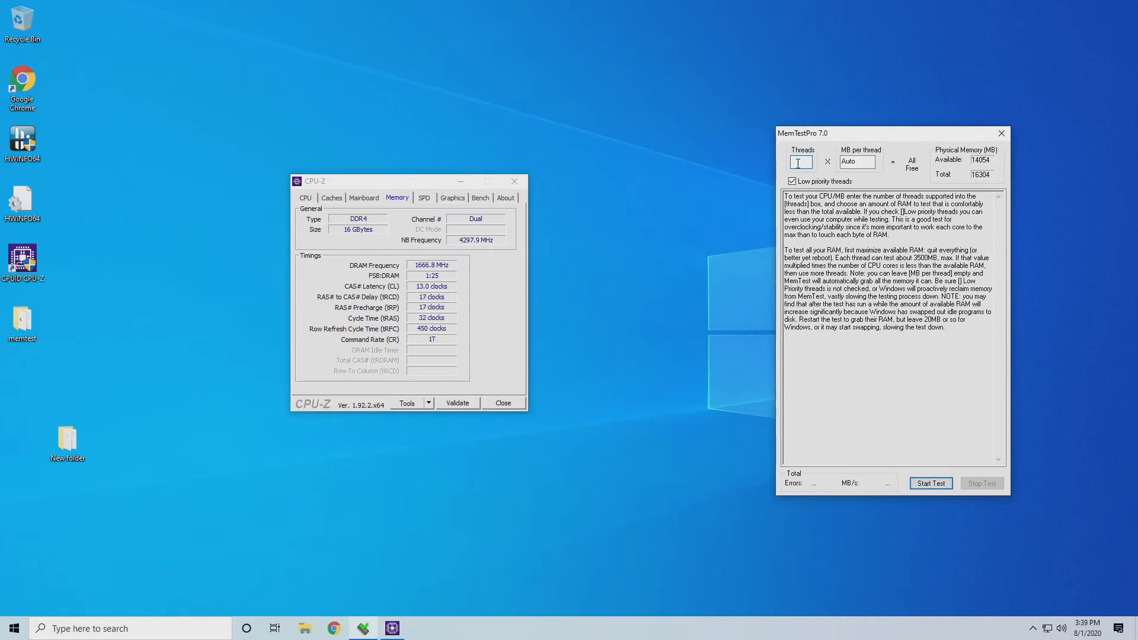
text(12)
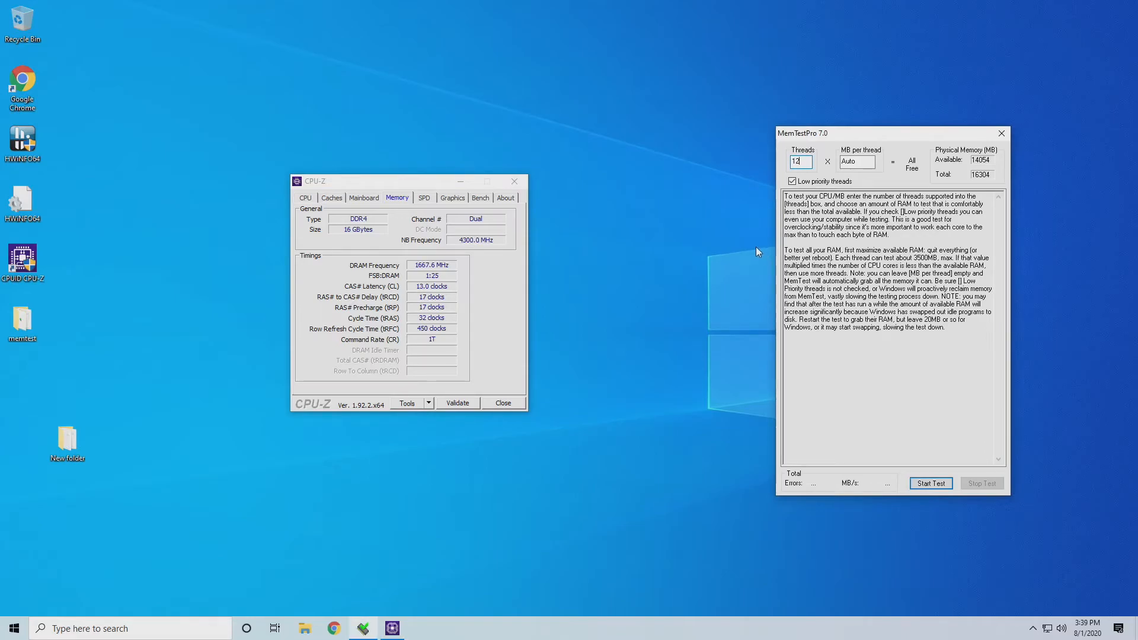
click(931, 484)
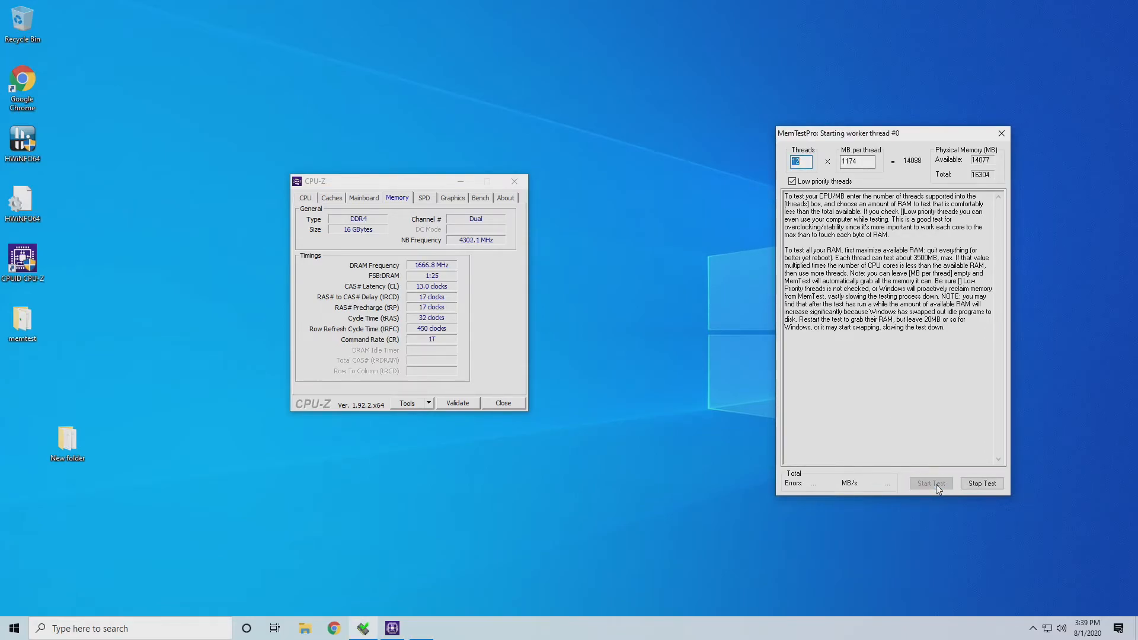
click(931, 484)
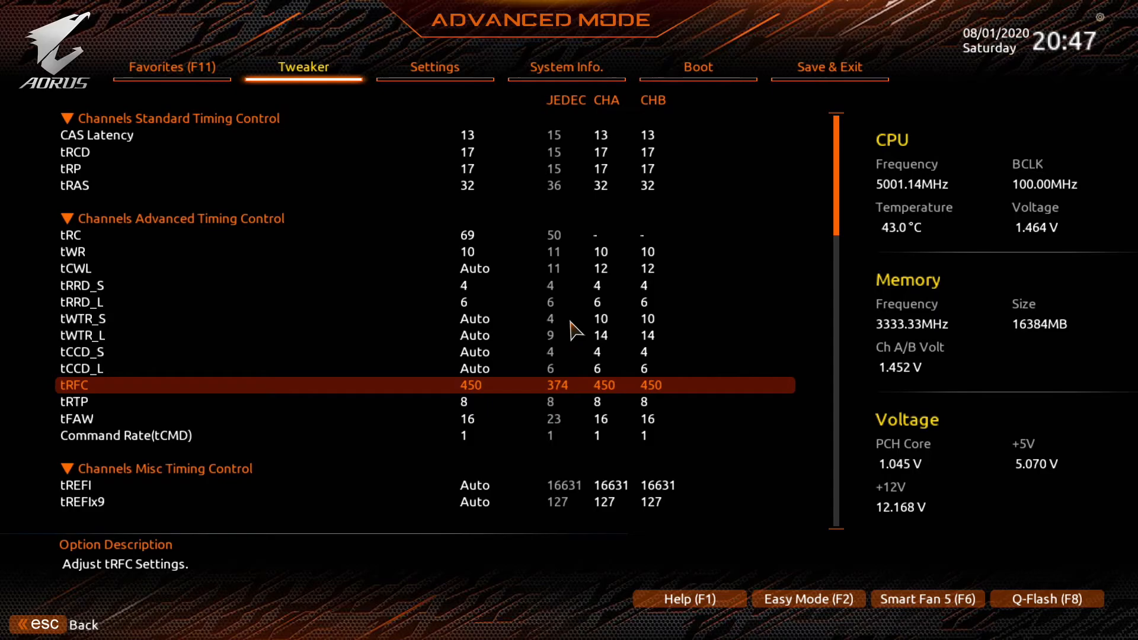
- Set tRFC from 450 to 304 in Channels Advanced Timing Control and confirm it
text(304)
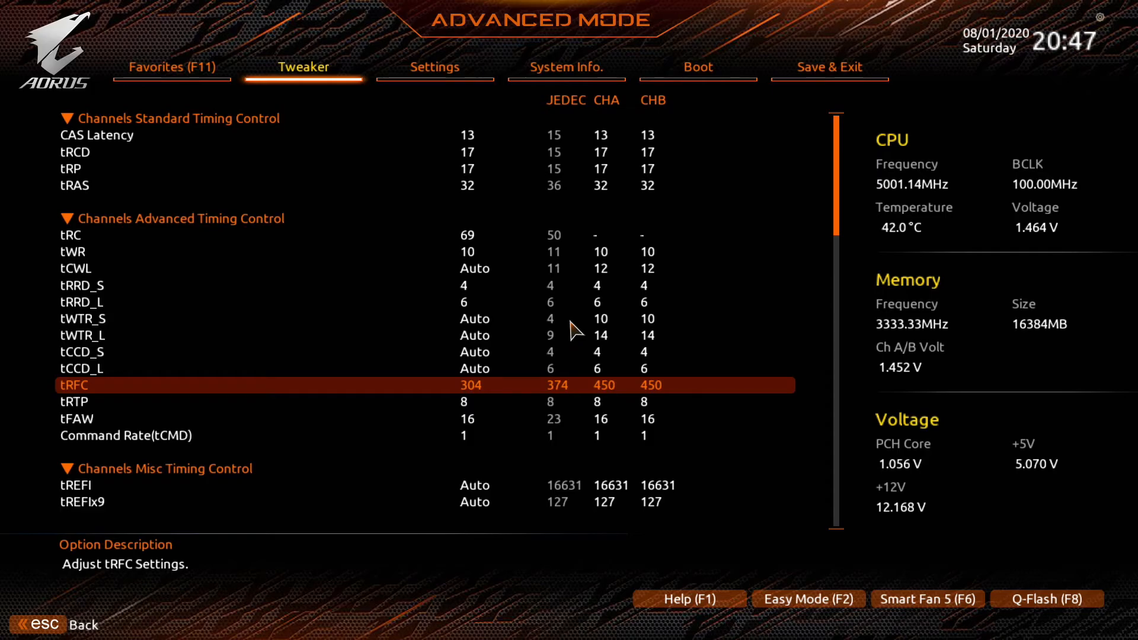
key(up)
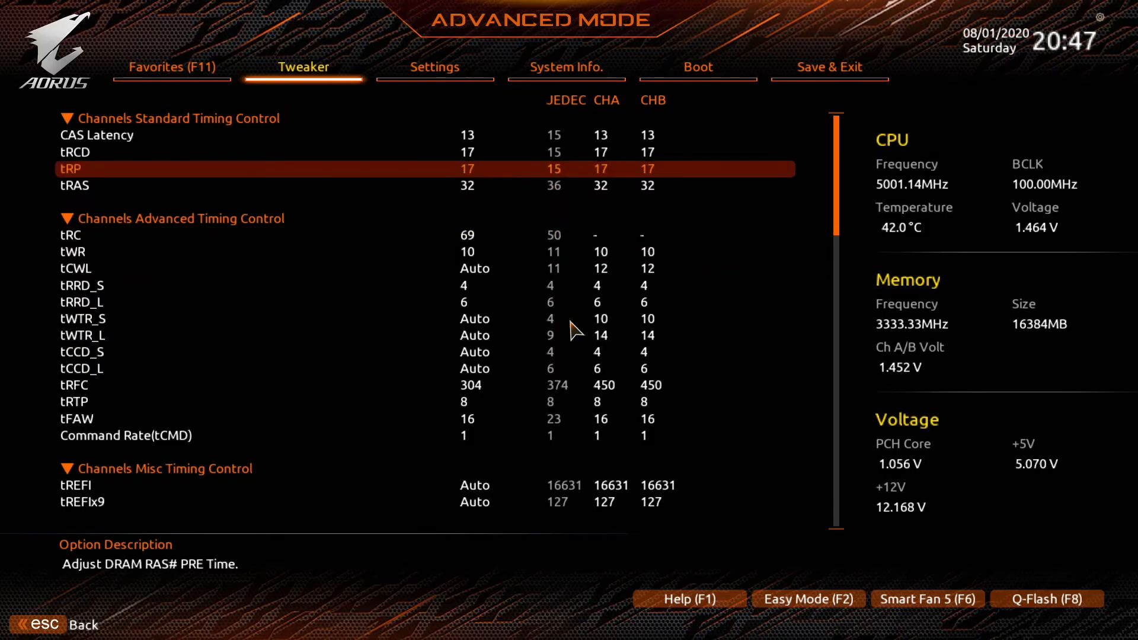
scroll(down, 3)
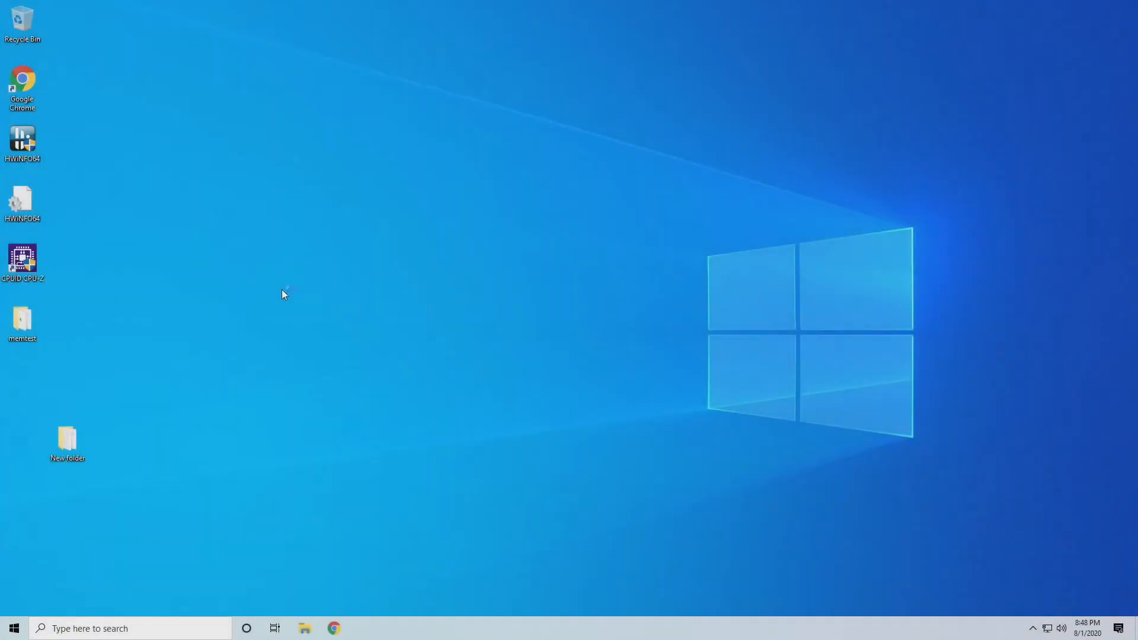
- Launch MemTestPro from the memtest folder and show CPU-Z memory timings with tRFC 304
double_click(23, 260)
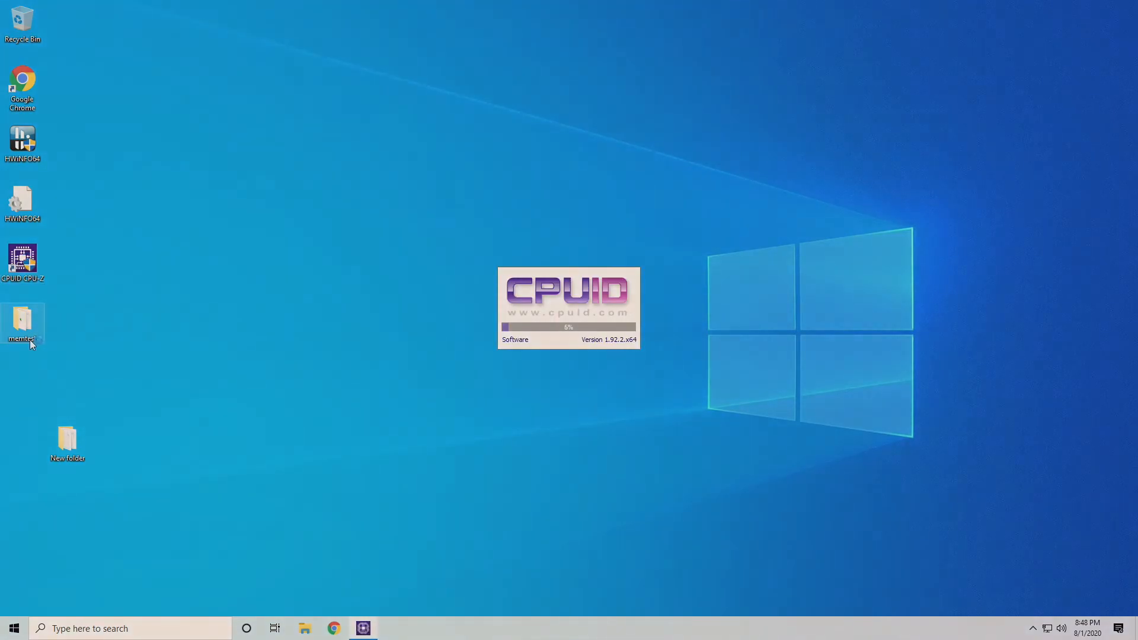
double_click(22, 325)
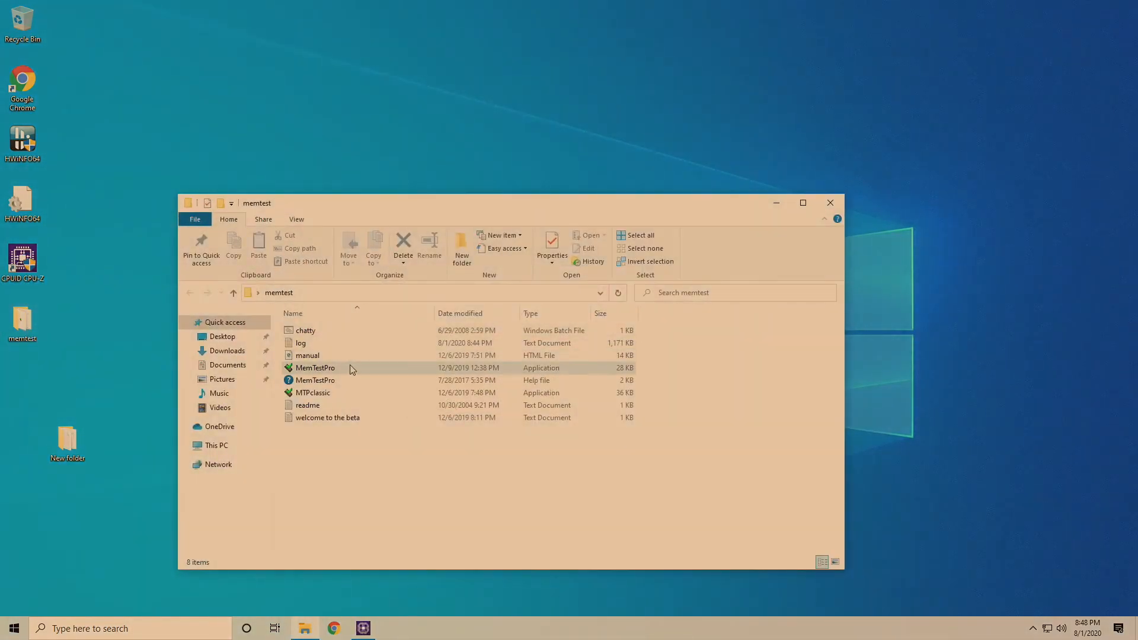
double_click(316, 368)
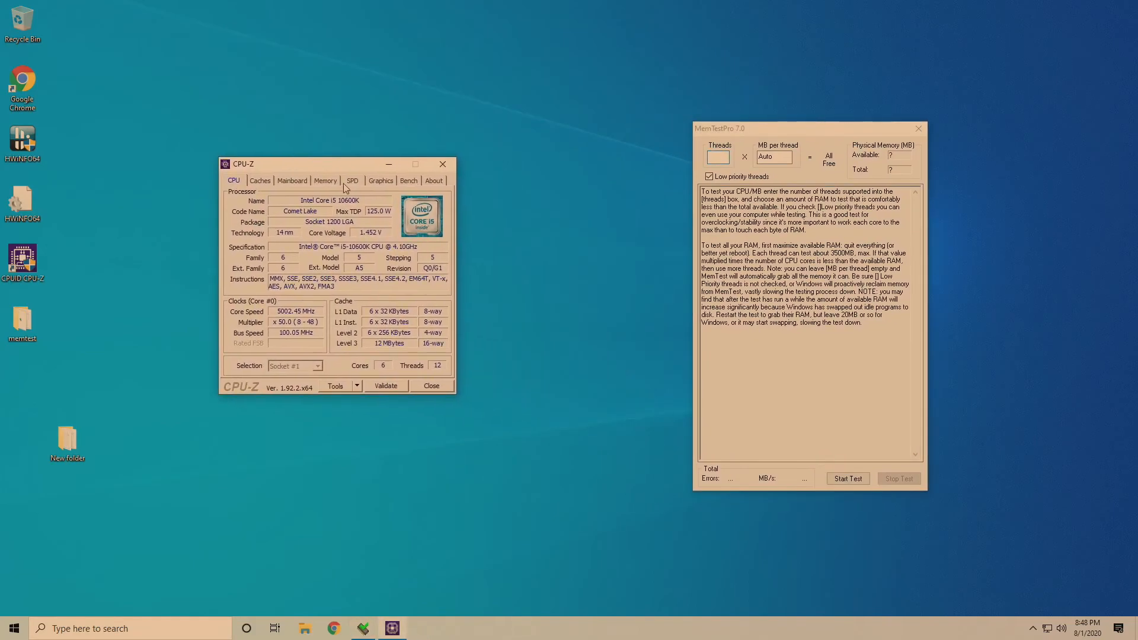
click(325, 180)
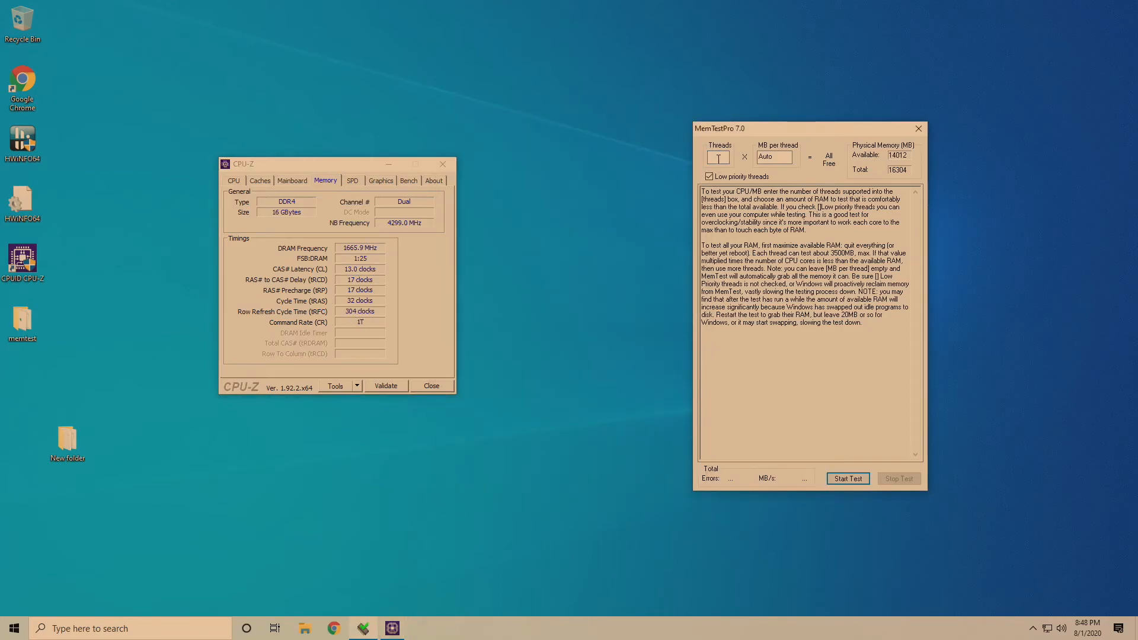
- Start the memory test with 12 threads
text(1)
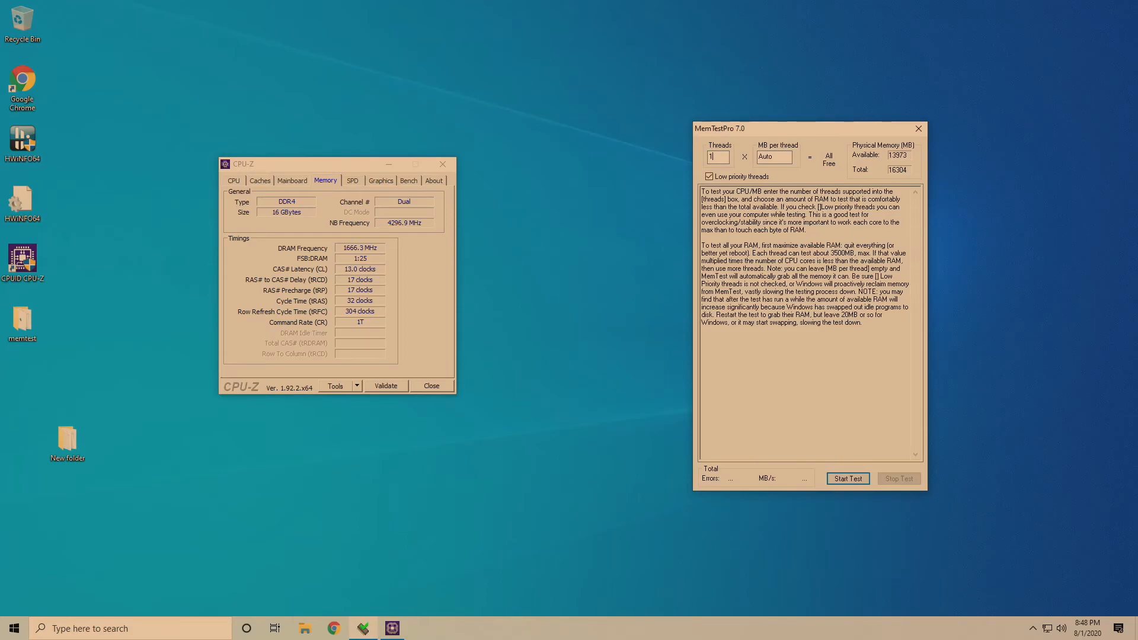
text(2)
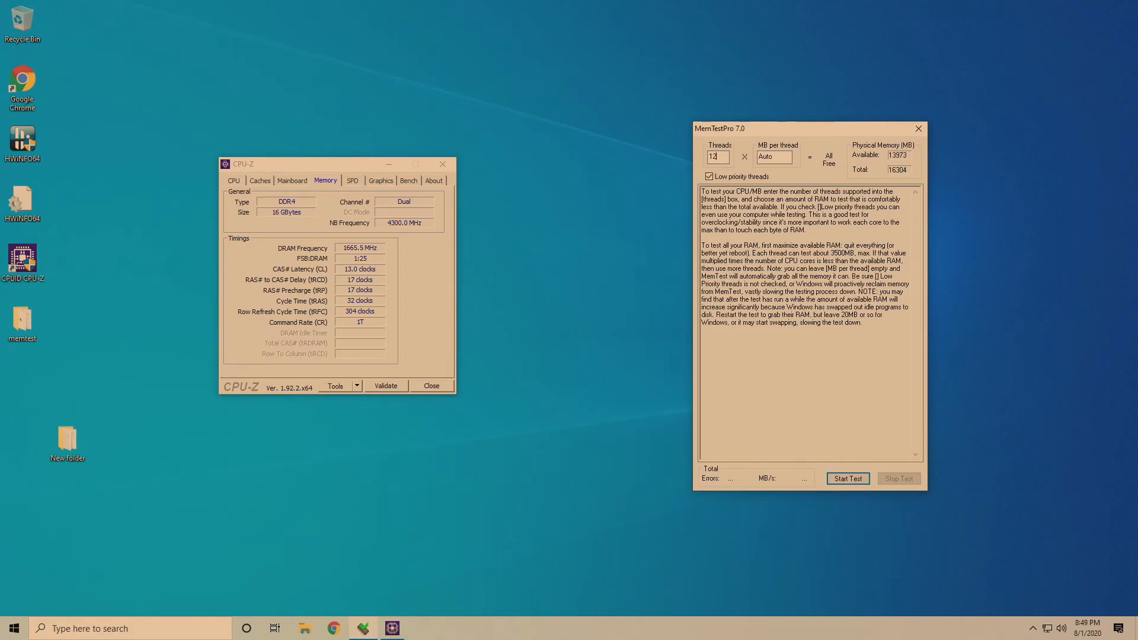
click(846, 478)
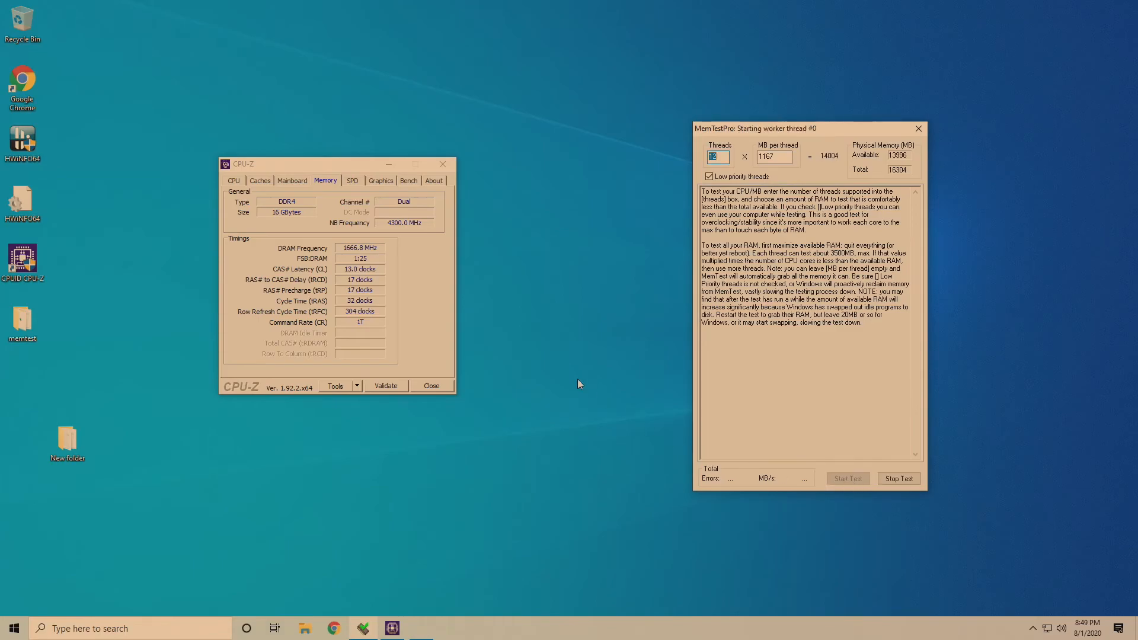
click(846, 478)
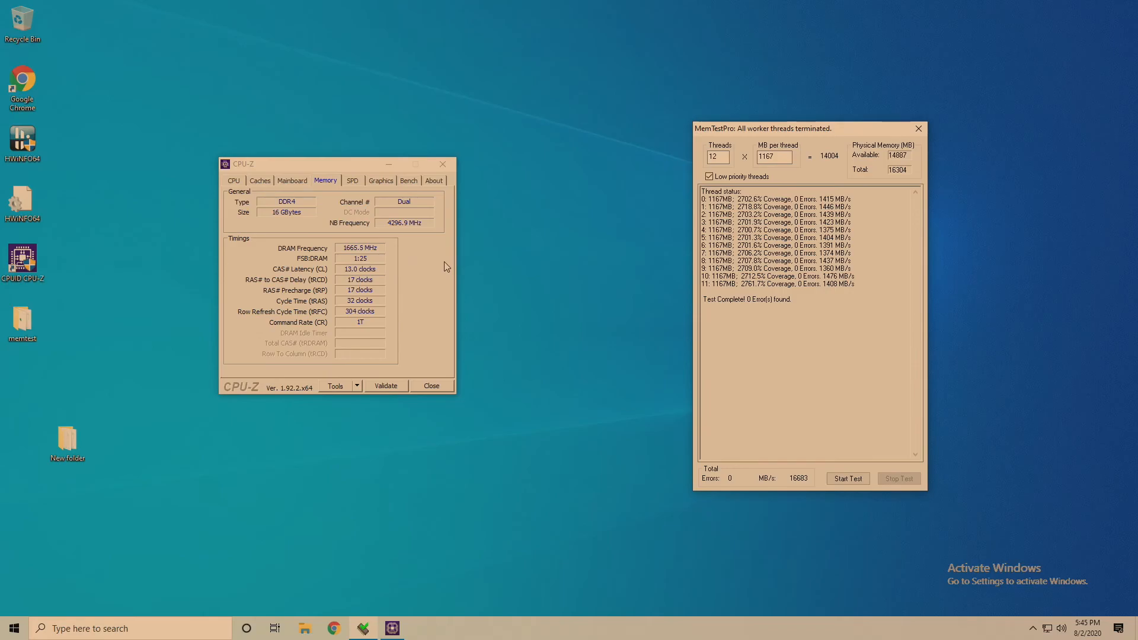
mouse_move(451, 294)
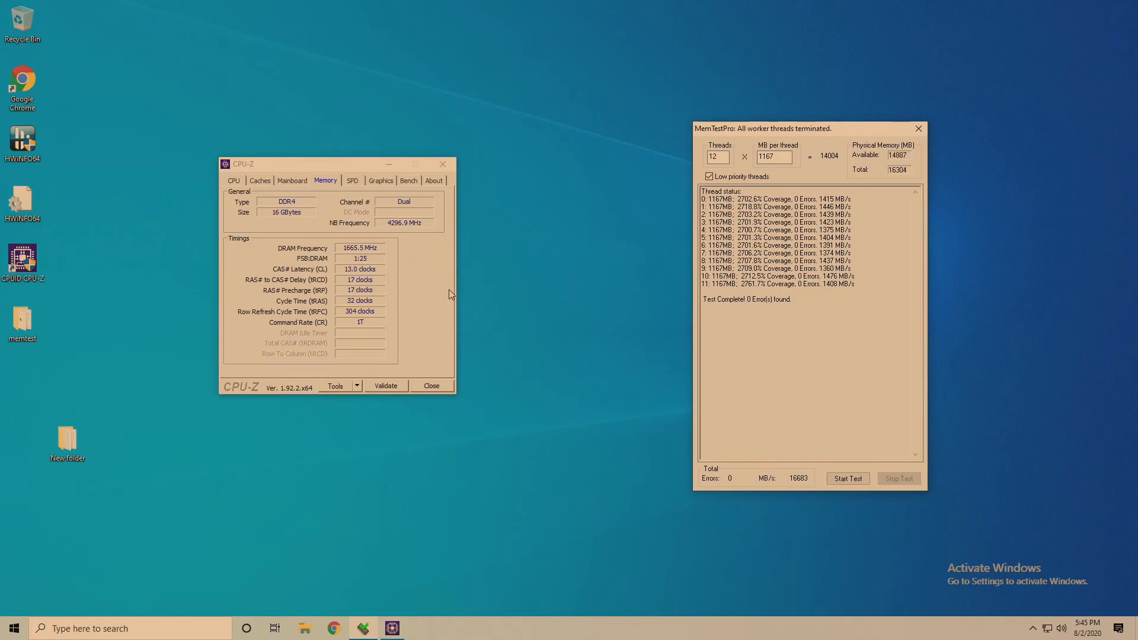
mouse_move(435, 309)
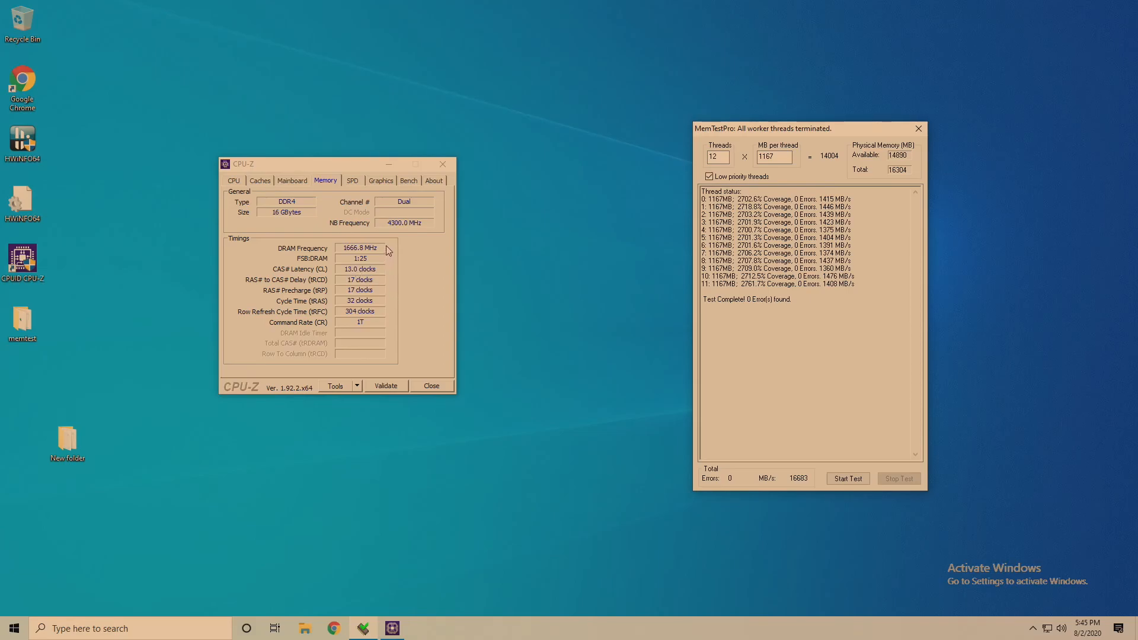
mouse_move(353, 309)
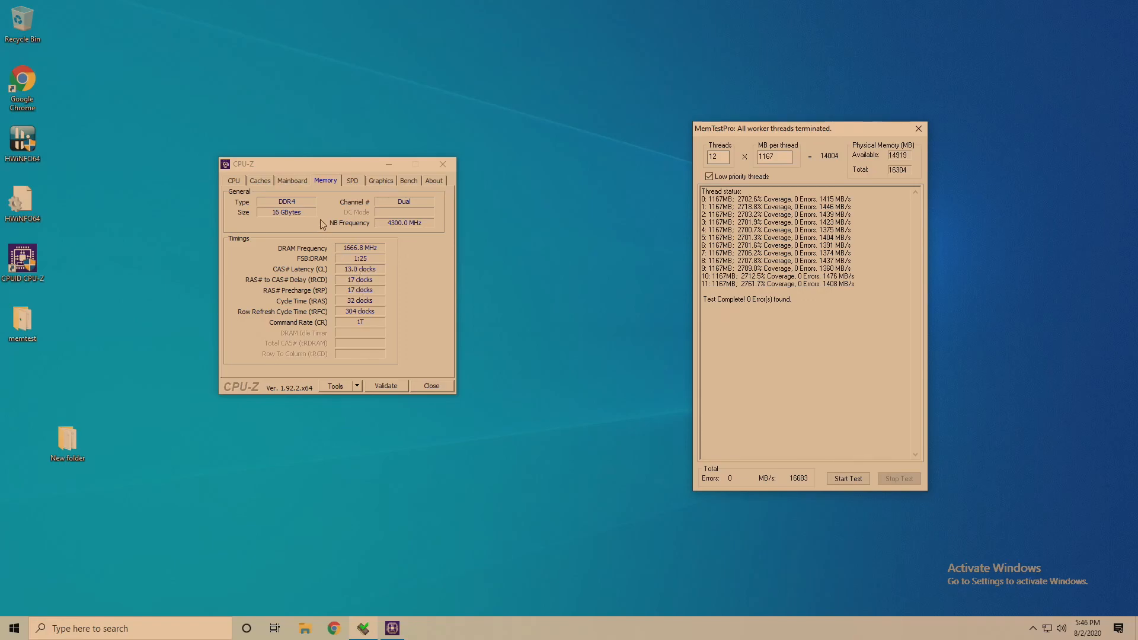
mouse_move(365, 243)
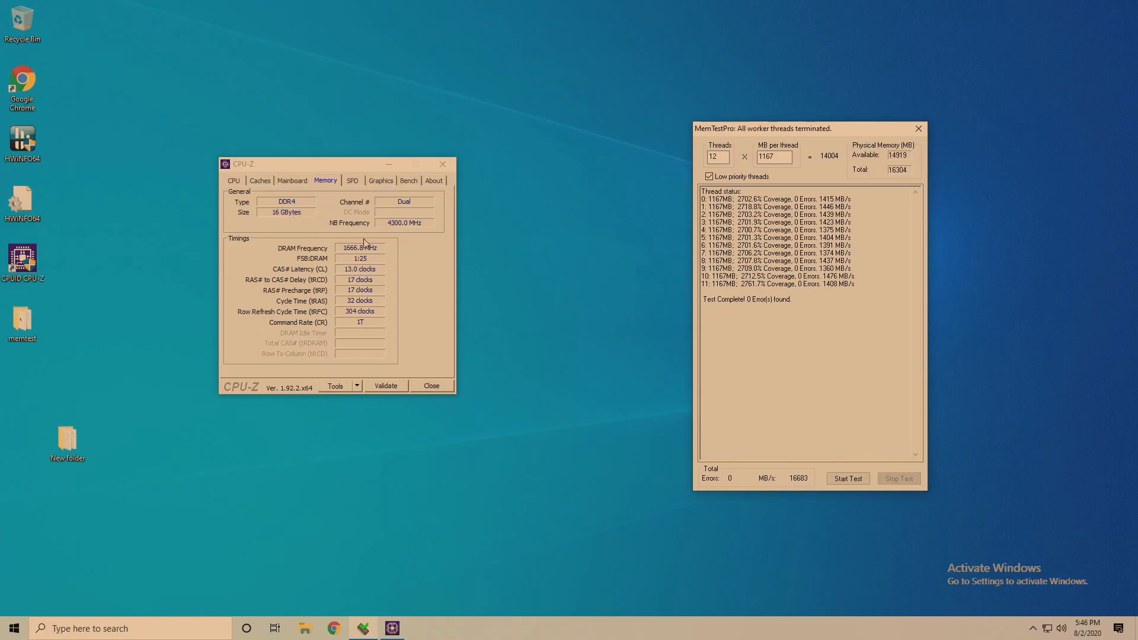